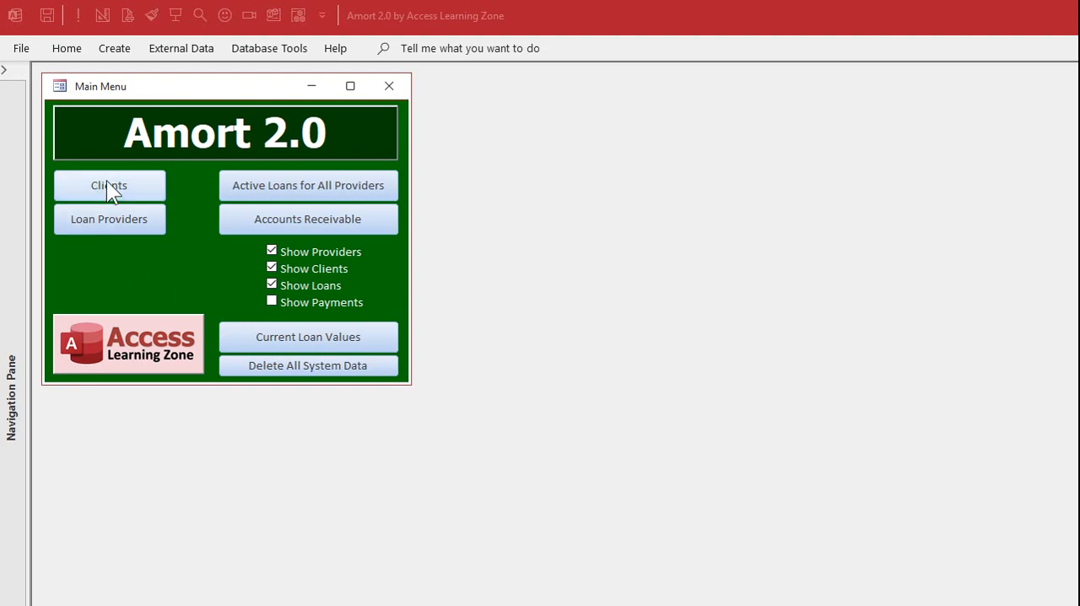
# - Open the client list and start a new client record
pyautogui.click(109, 185)
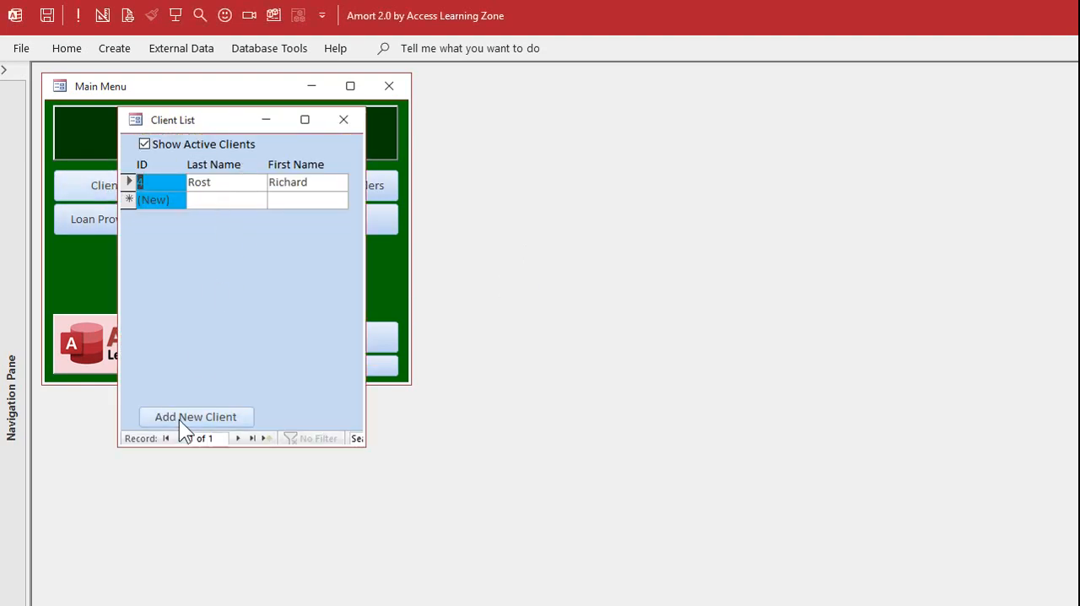
pyautogui.click(196, 416)
pyautogui.write('Kirk')
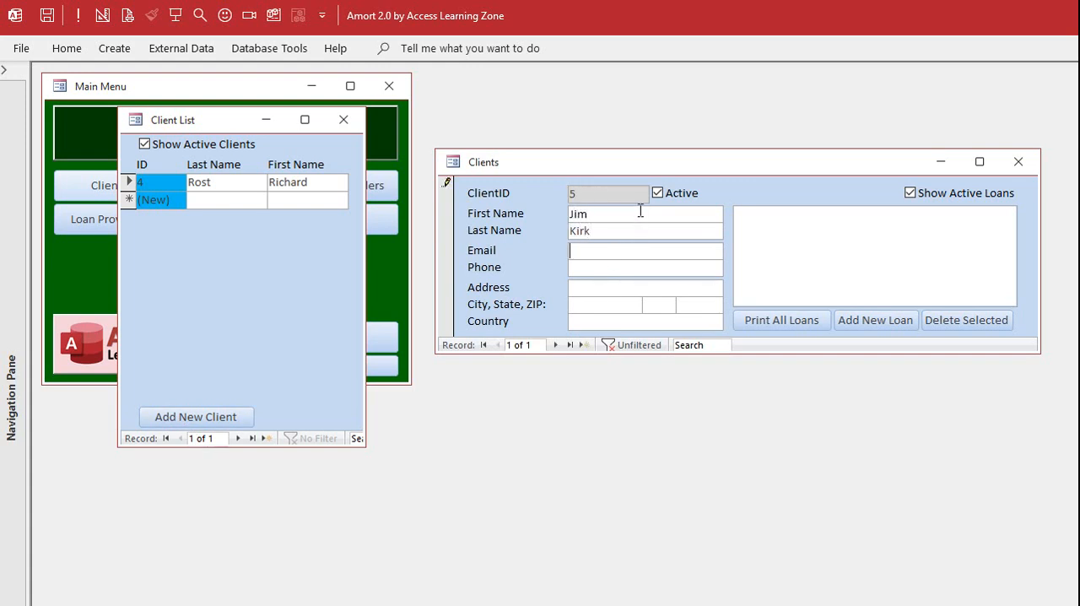
pyautogui.moveTo(574, 344)
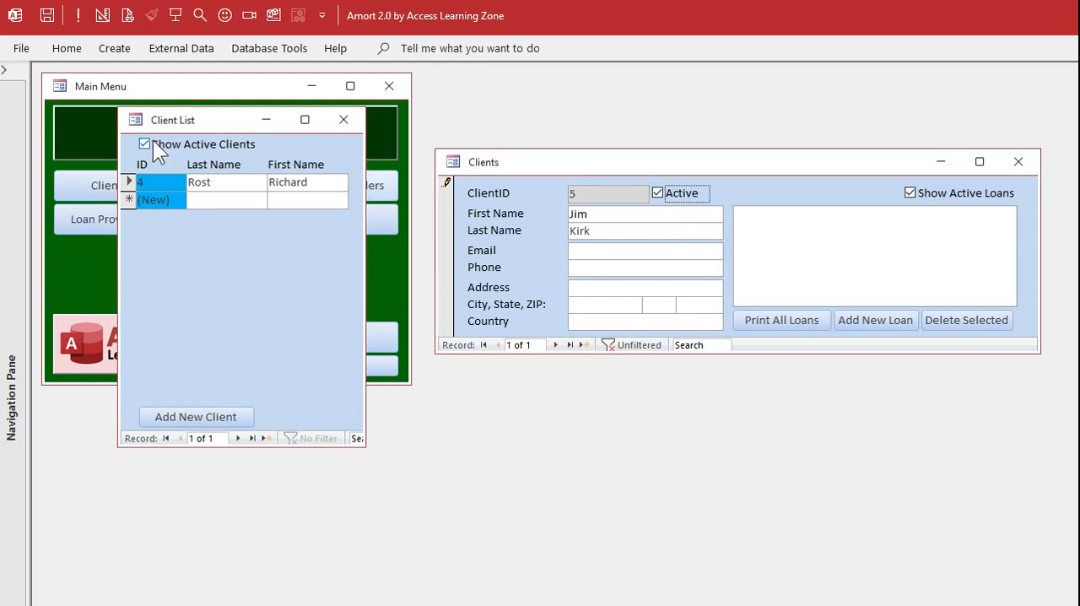
pyautogui.moveTo(209, 152)
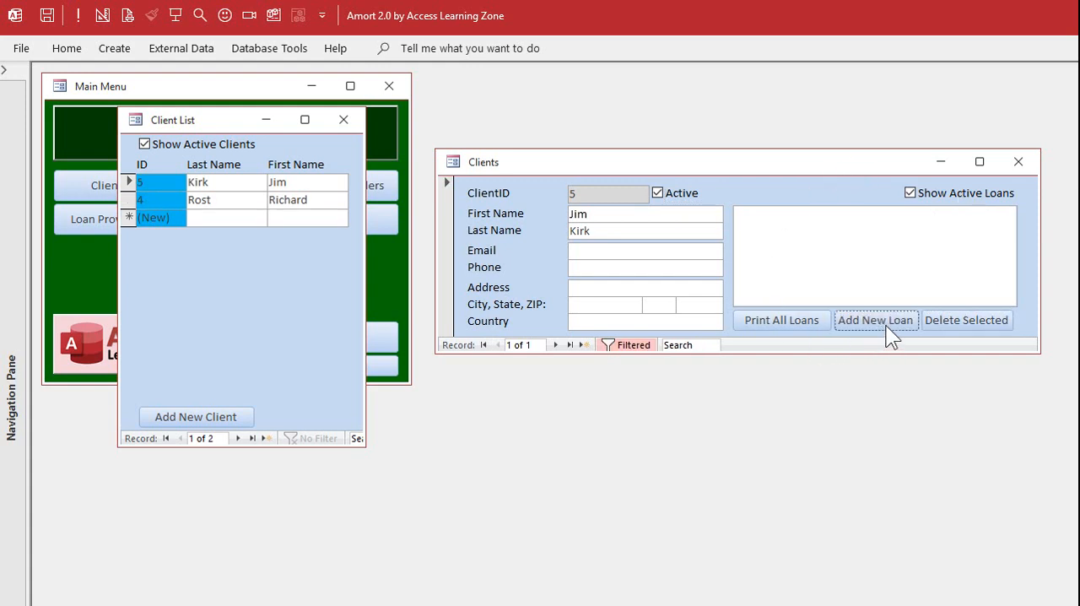
# - Create a new loan with provider ABC Loans and description 'Home Loan'
pyautogui.click(875, 320)
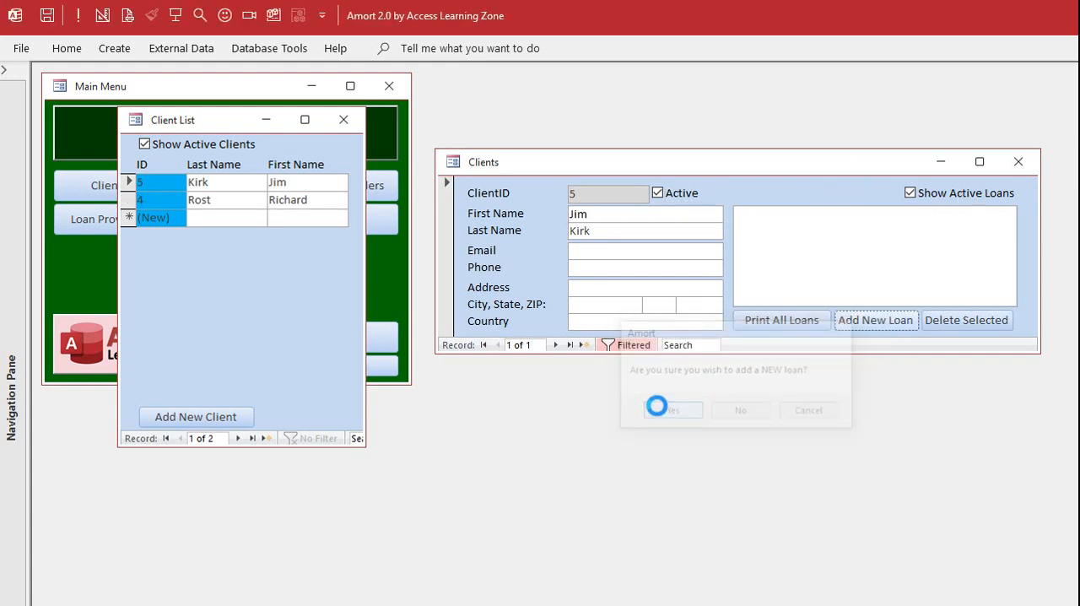
pyautogui.click(672, 409)
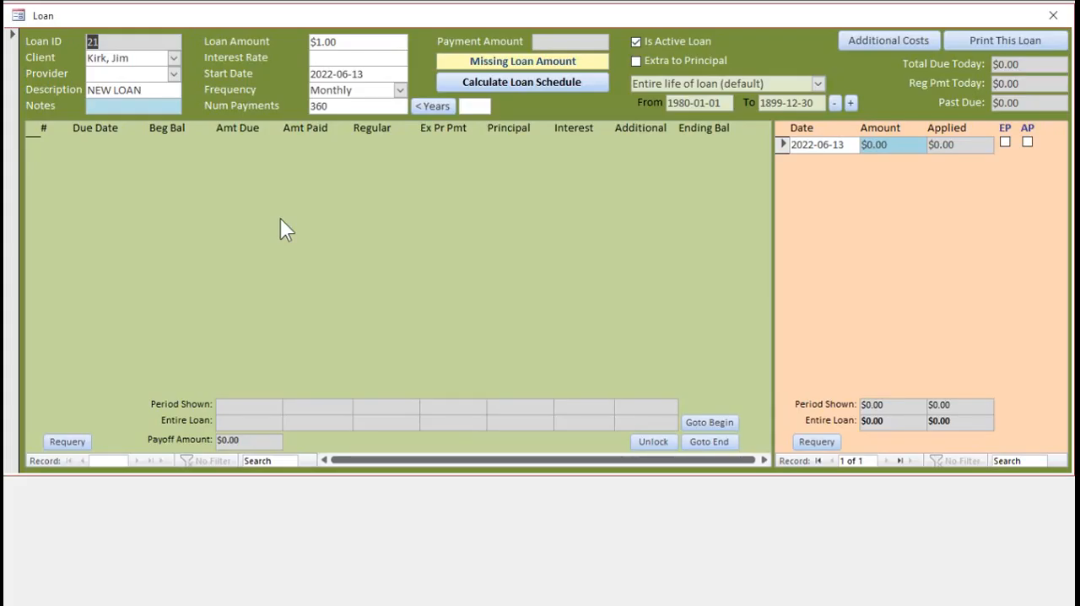
pyautogui.click(127, 74)
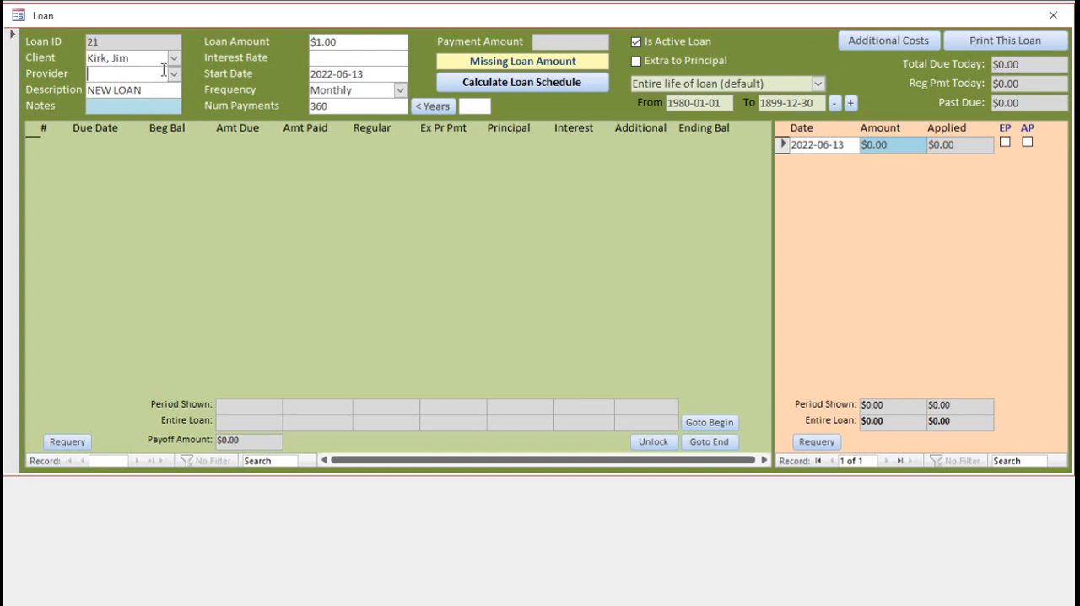
pyautogui.write('ABC Loans')
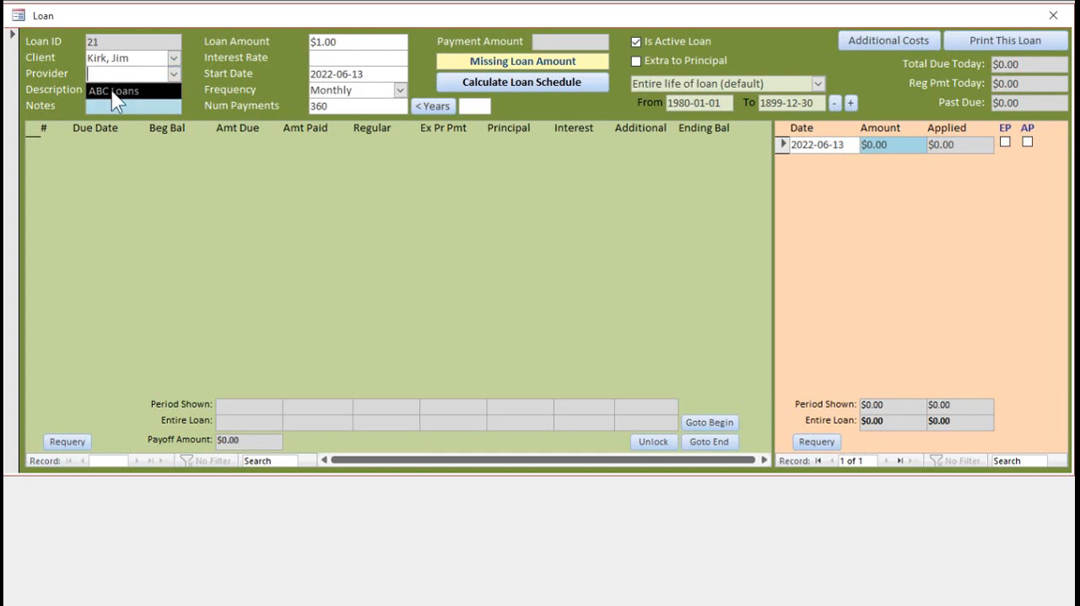
pyautogui.write('NEW LOAN')
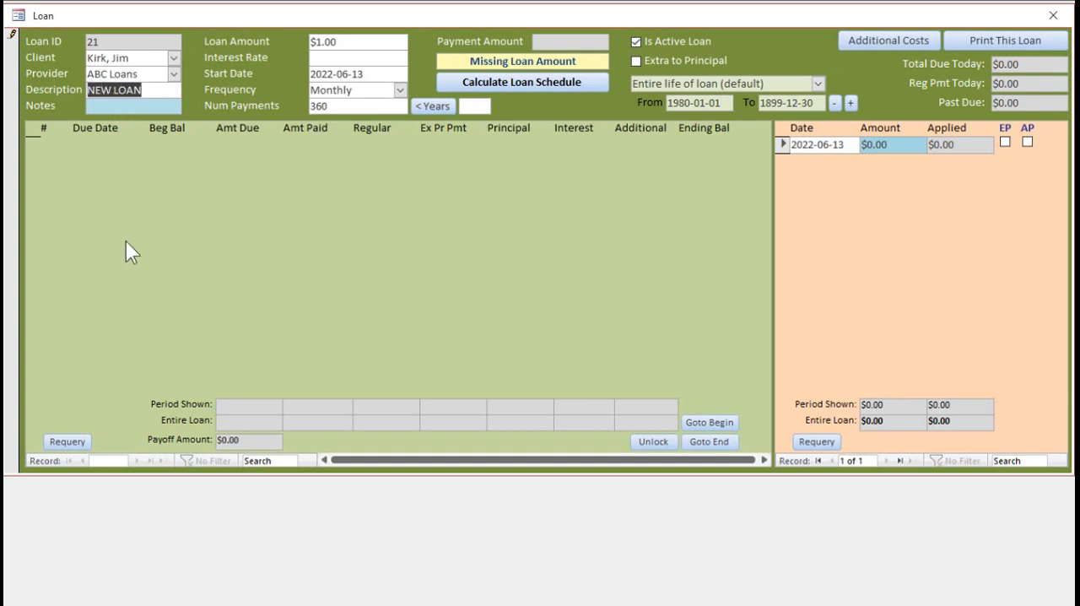
pyautogui.write('Home Loan')
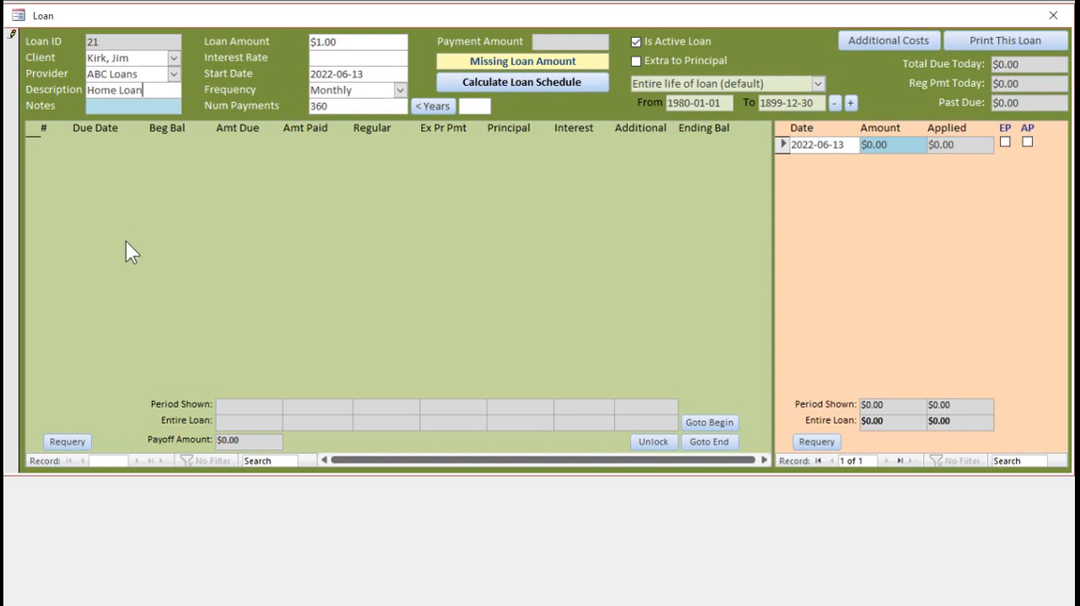
pyautogui.click(132, 106)
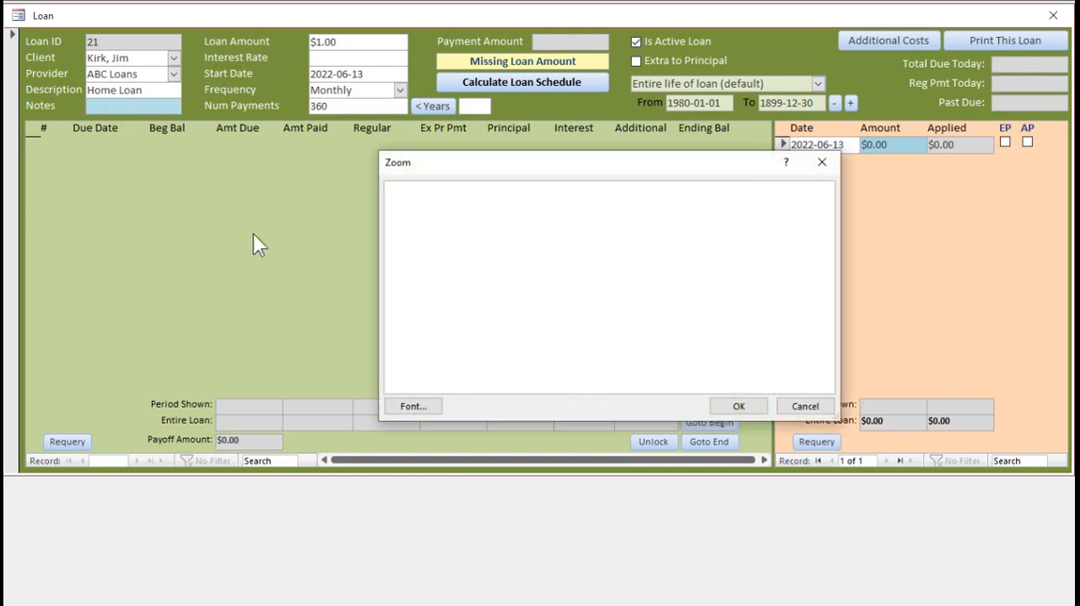
# - Enter and confirm the loan note 'Address: 123 Main'
pyautogui.write('Addre')
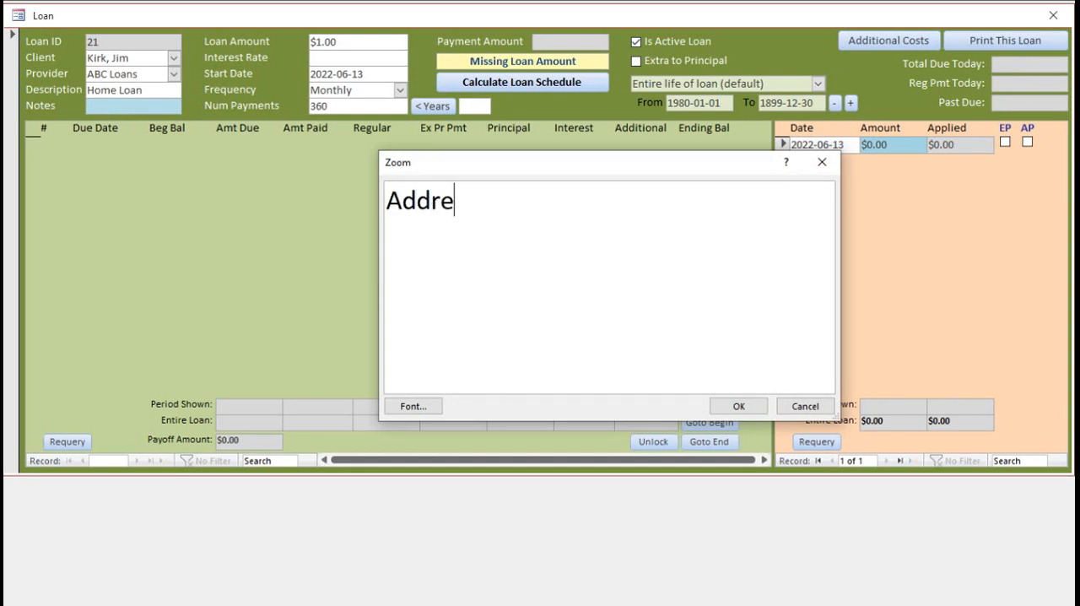
pyautogui.write('ss: 123 Main')
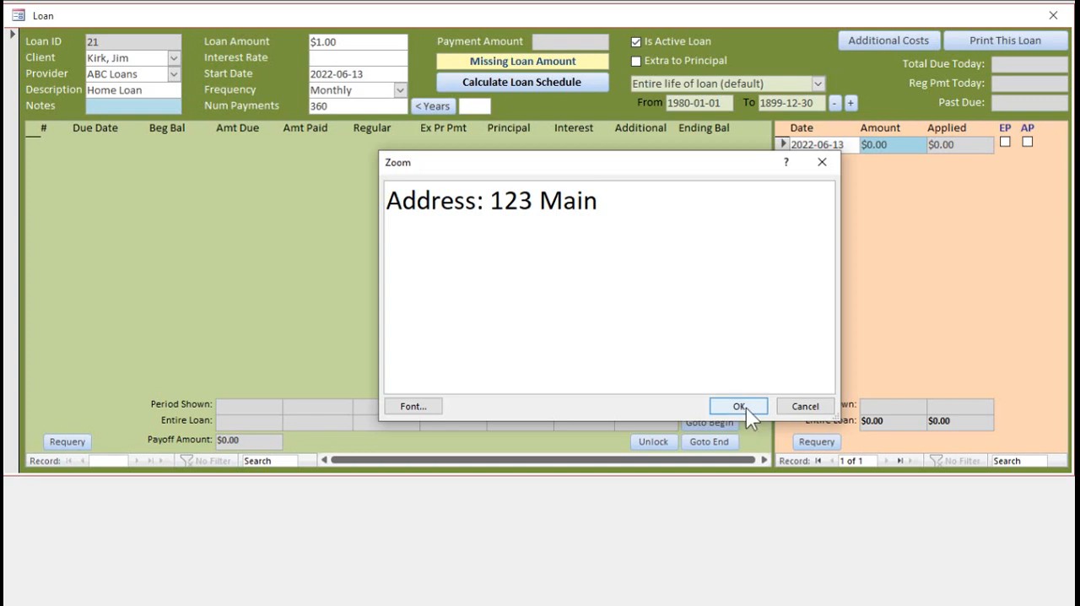
pyautogui.click(738, 406)
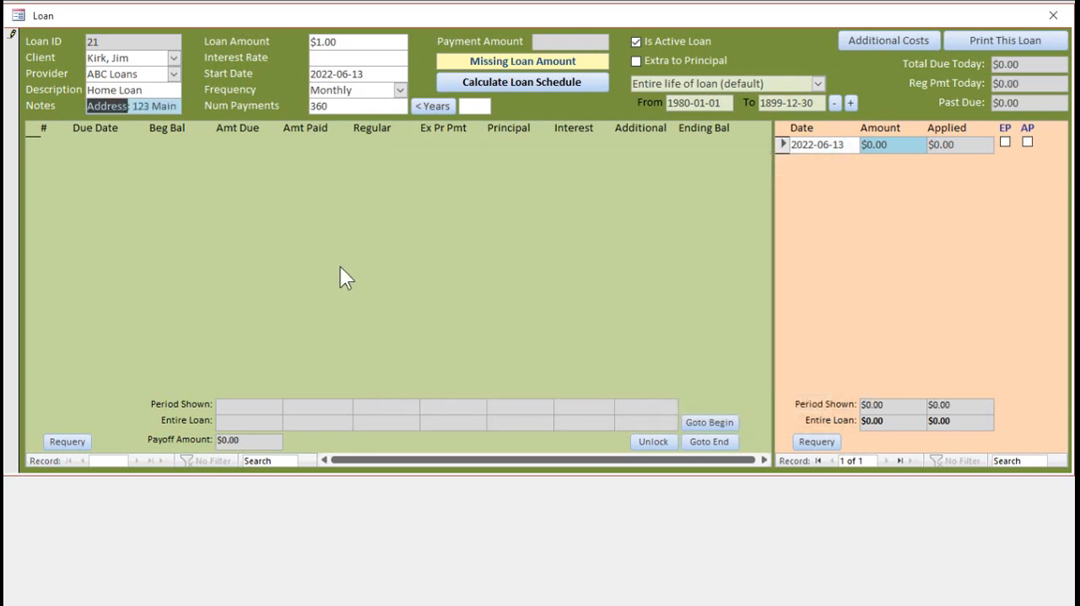
pyautogui.click(357, 42)
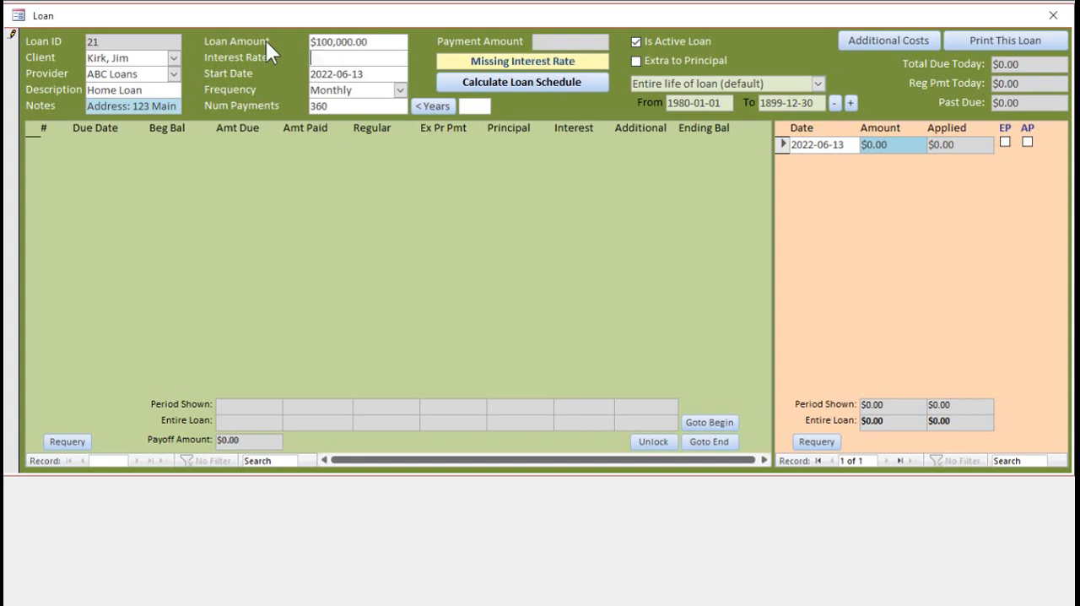
# - Set a 5% interest rate, start date 7/1, and monthly payment frequency
pyautogui.write('5%')
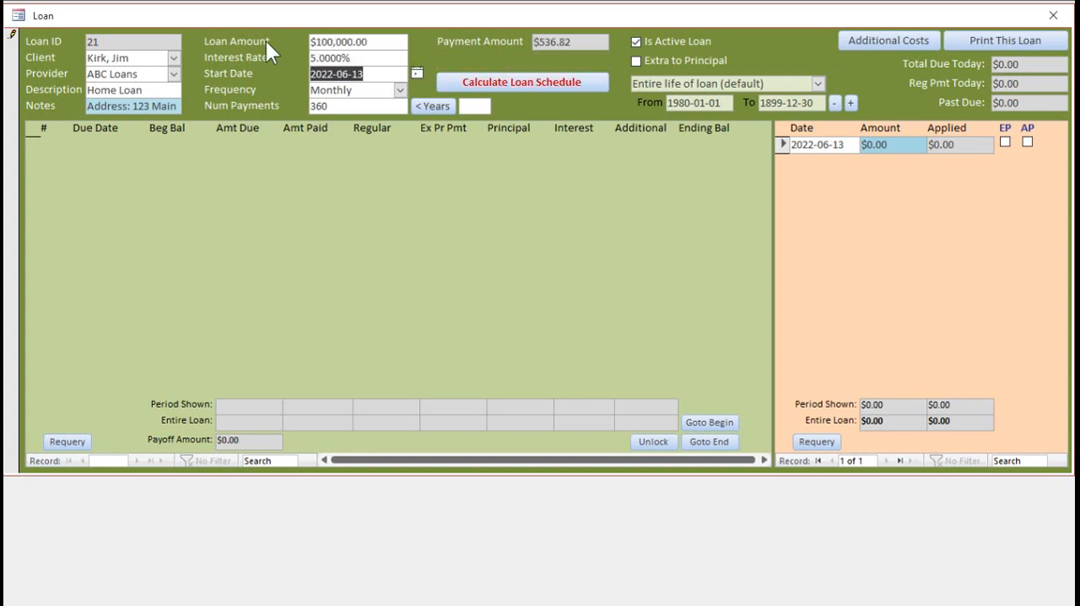
pyautogui.write('7/1')
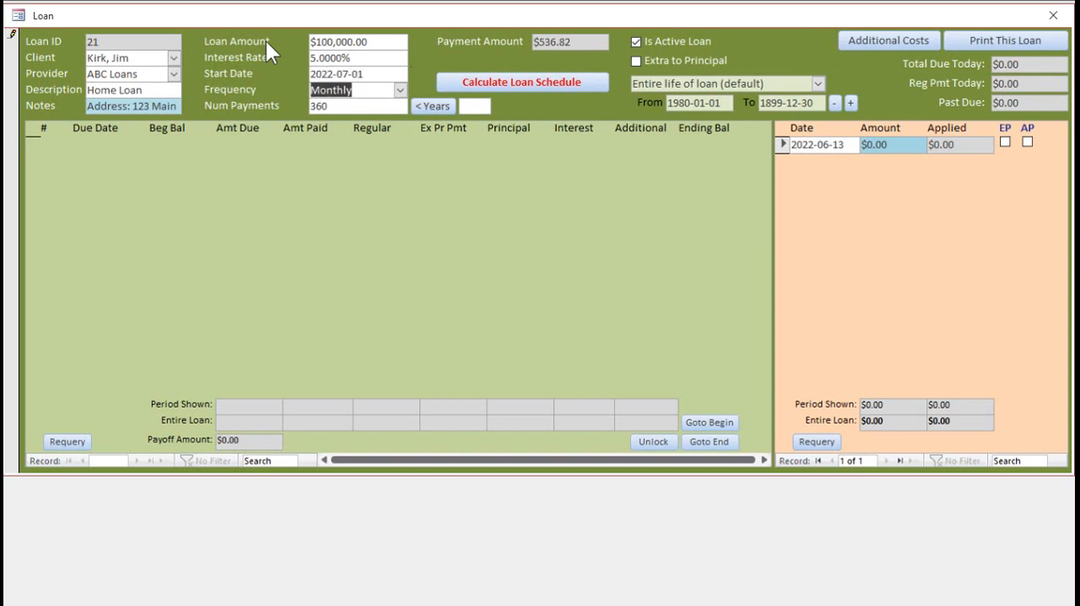
pyautogui.click(399, 90)
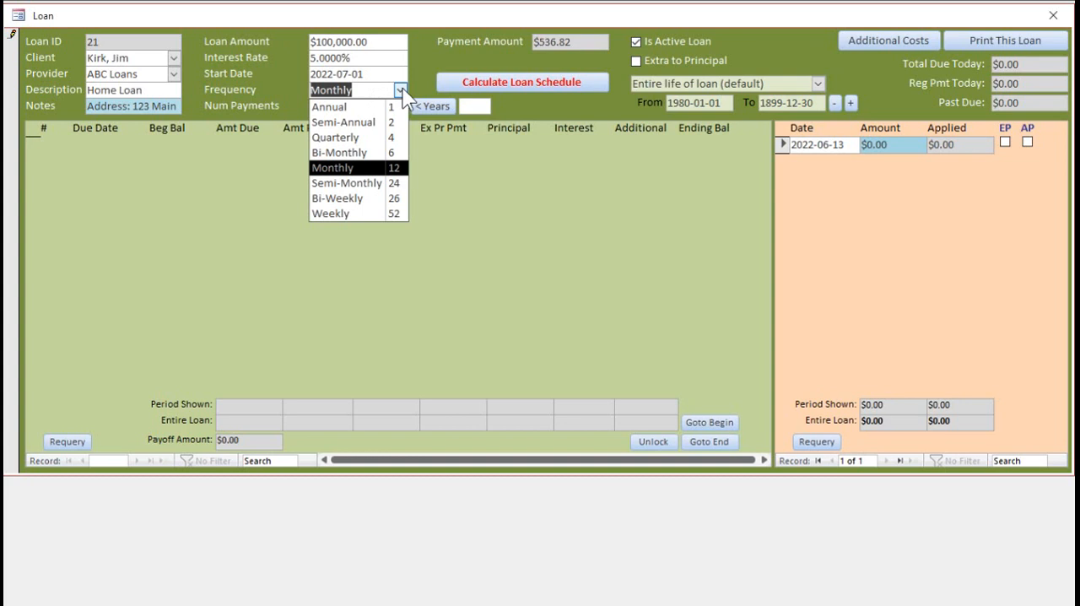
pyautogui.click(330, 167)
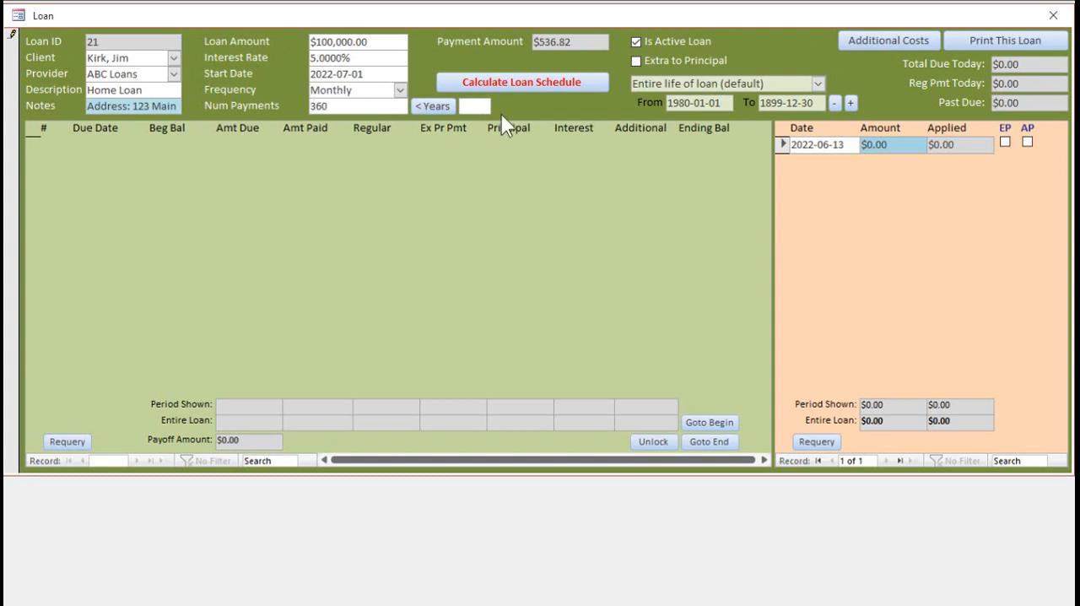
# - Convert a 20-year term to payments, then a 30-year term (360 payments)
pyautogui.write('20')
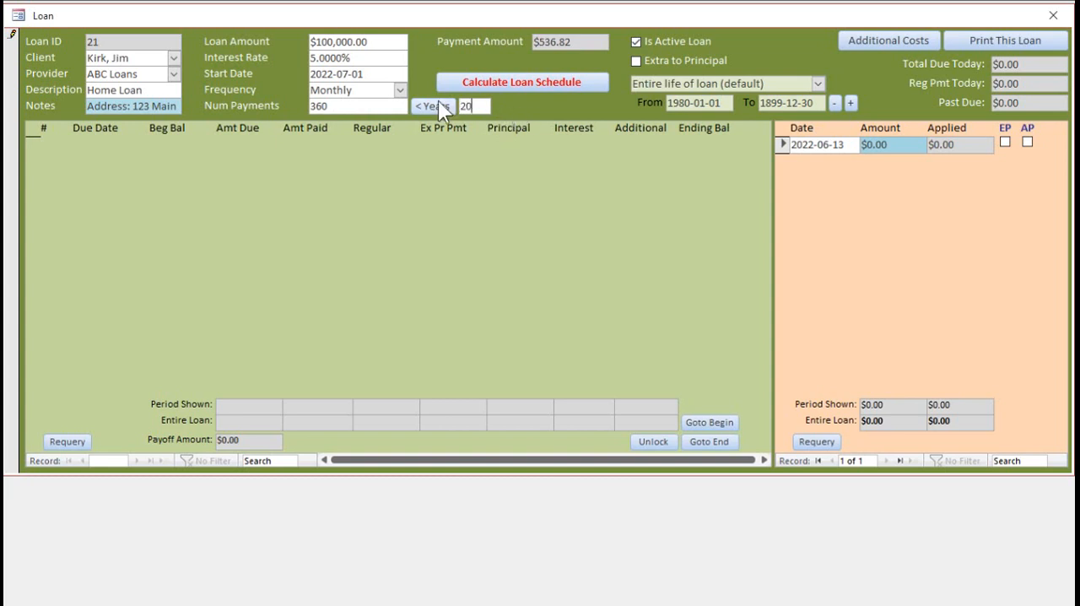
pyautogui.click(432, 105)
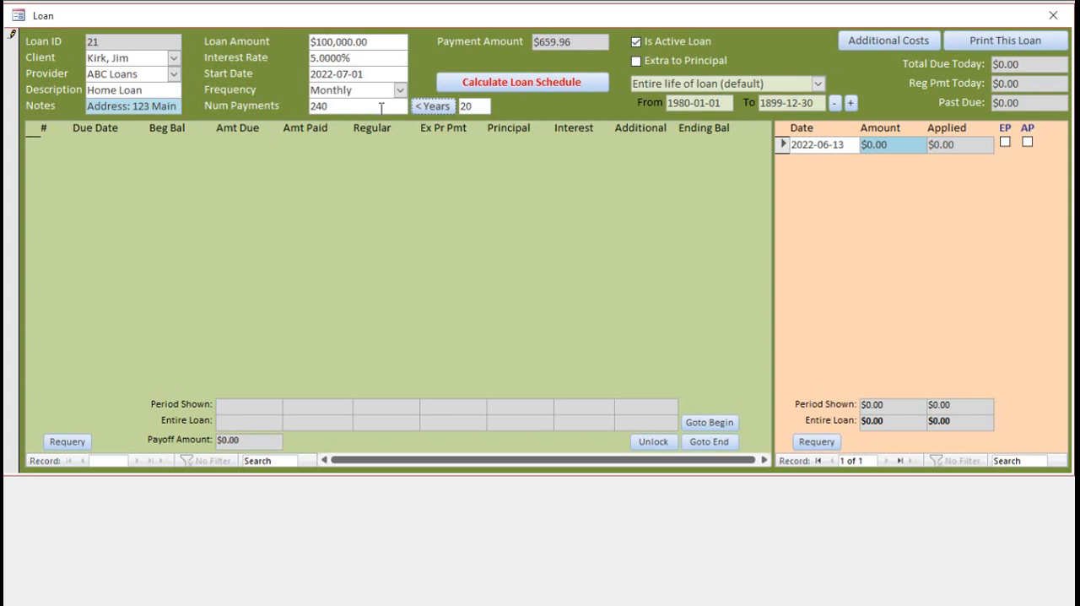
pyautogui.click(433, 106)
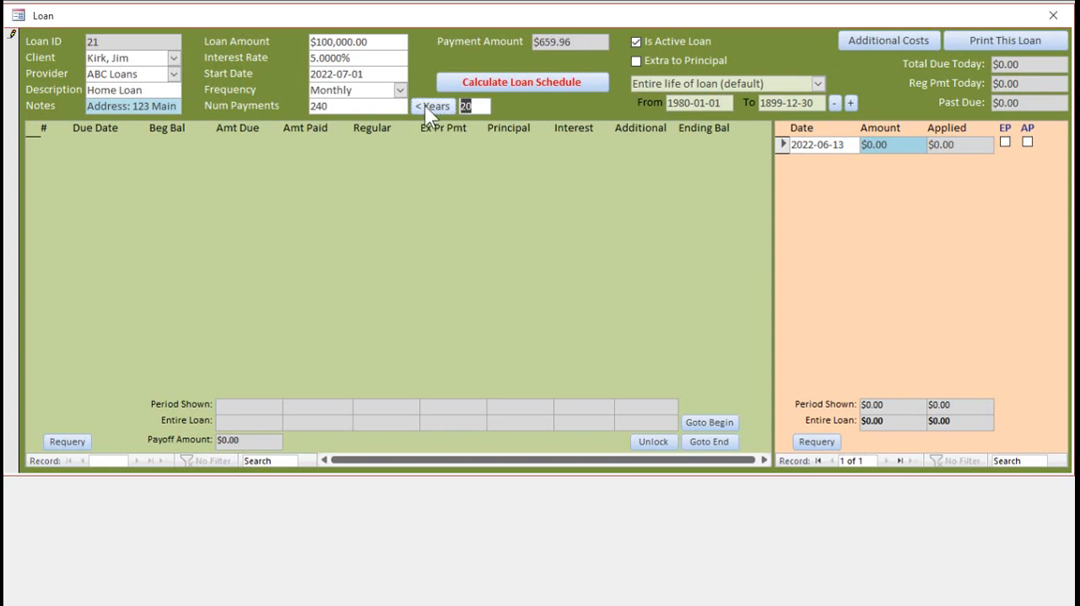
pyautogui.click(433, 106)
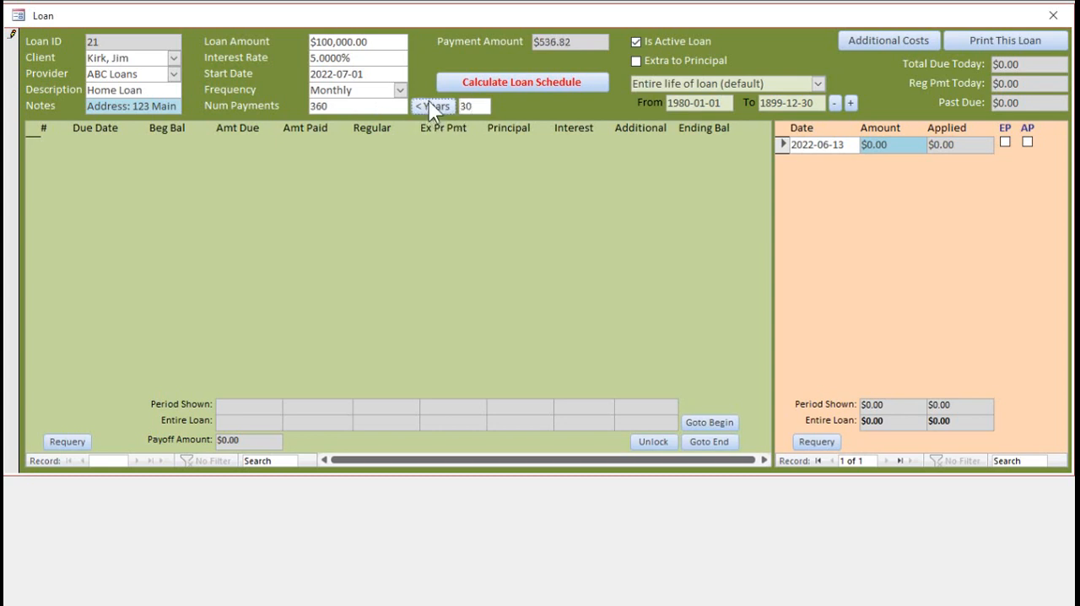
pyautogui.moveTo(531, 62)
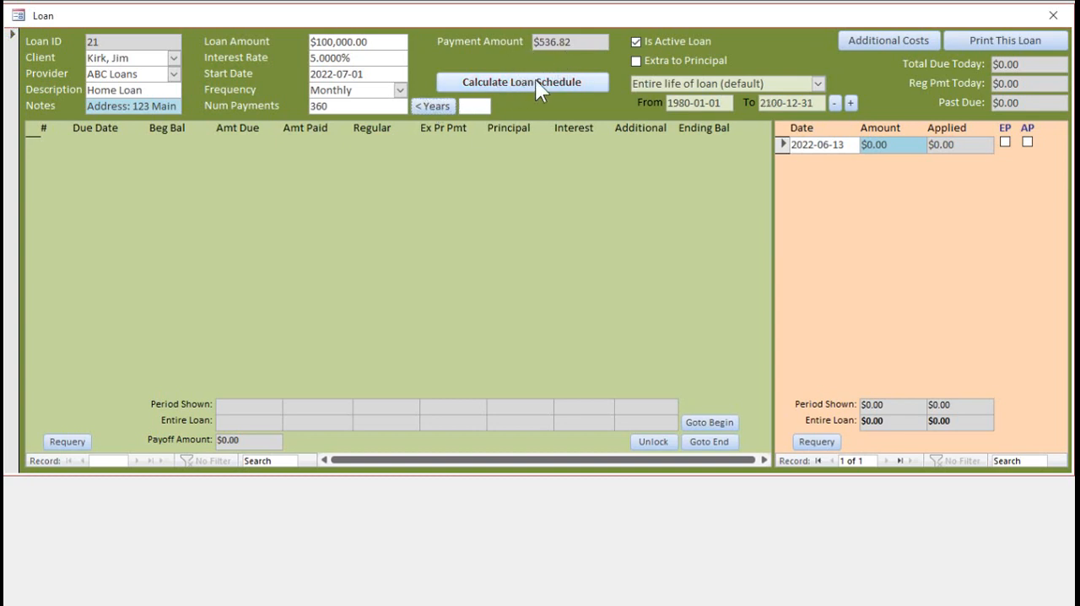
# - Calculate the 360-payment schedule, then change the start date to 2022-05-01
pyautogui.click(522, 82)
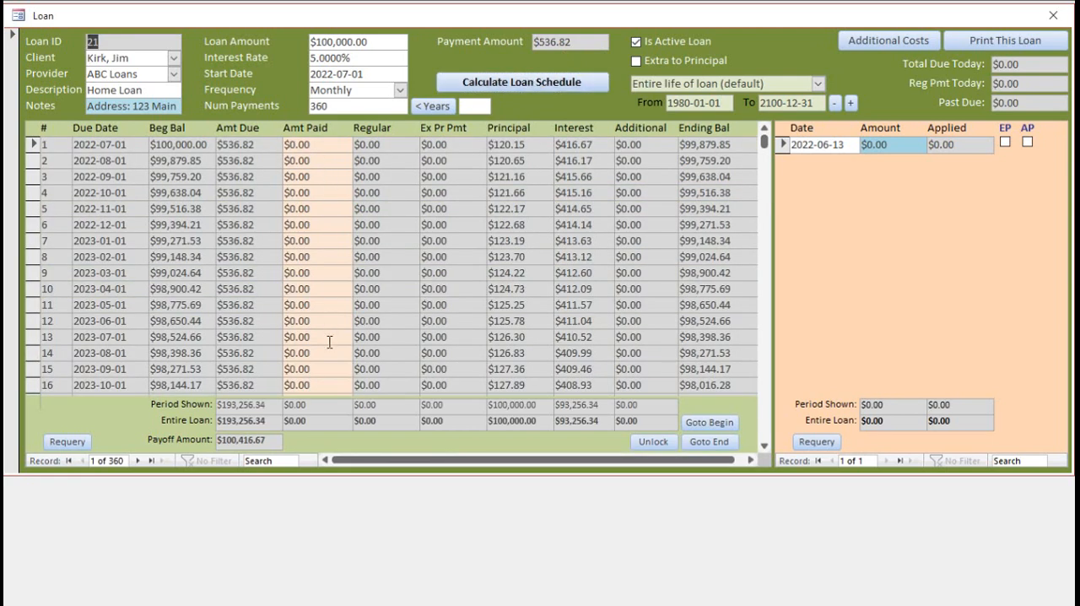
pyautogui.click(522, 81)
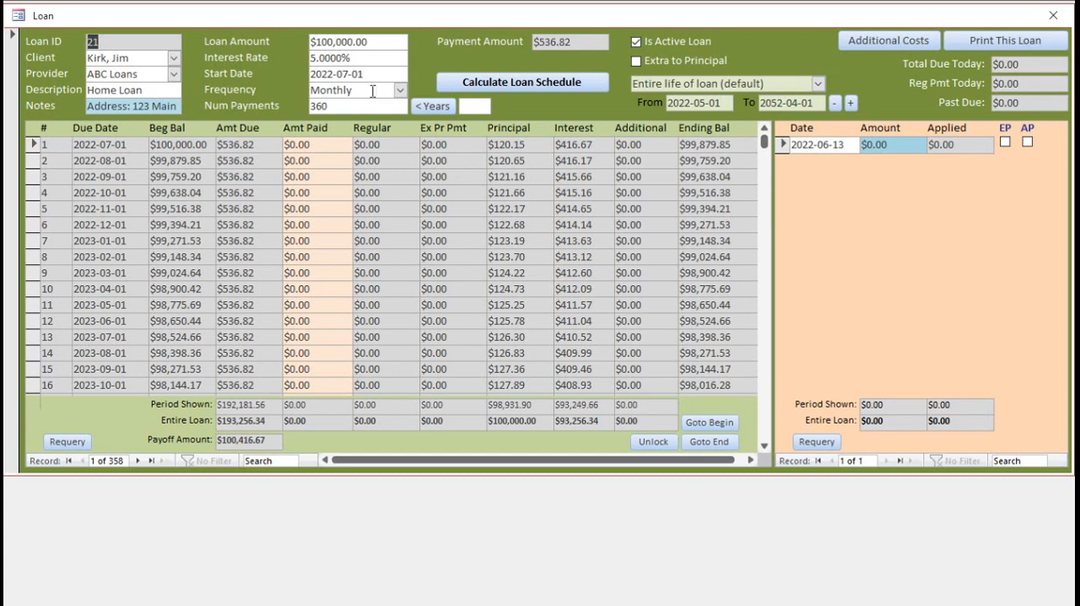
pyautogui.click(357, 73)
pyautogui.write('5')
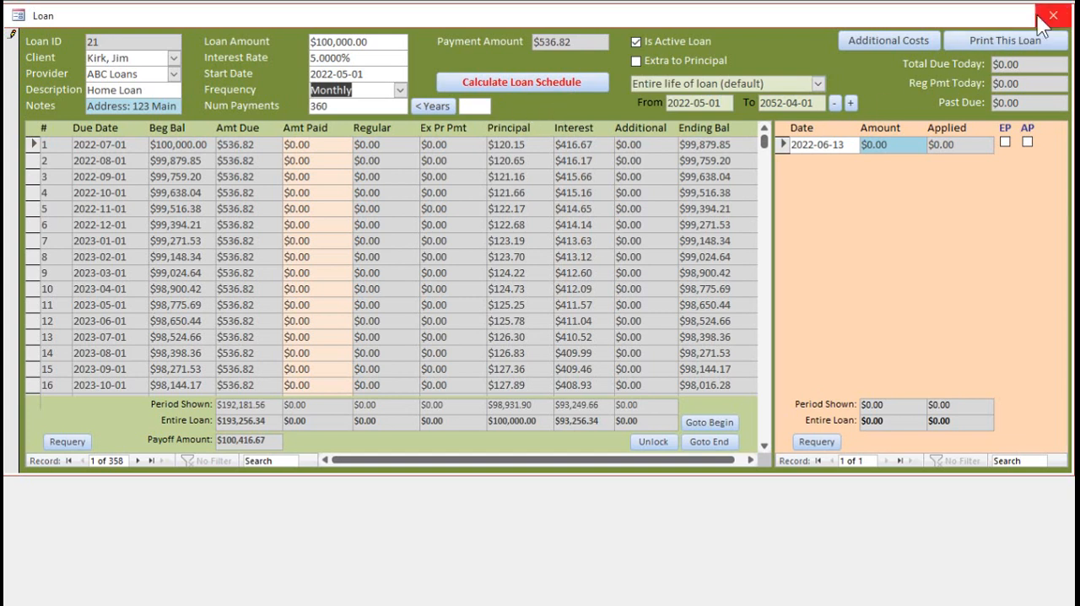
# - Close the loan form, recalculating the schedule from 2022-05-01, and scroll through it
pyautogui.click(1054, 15)
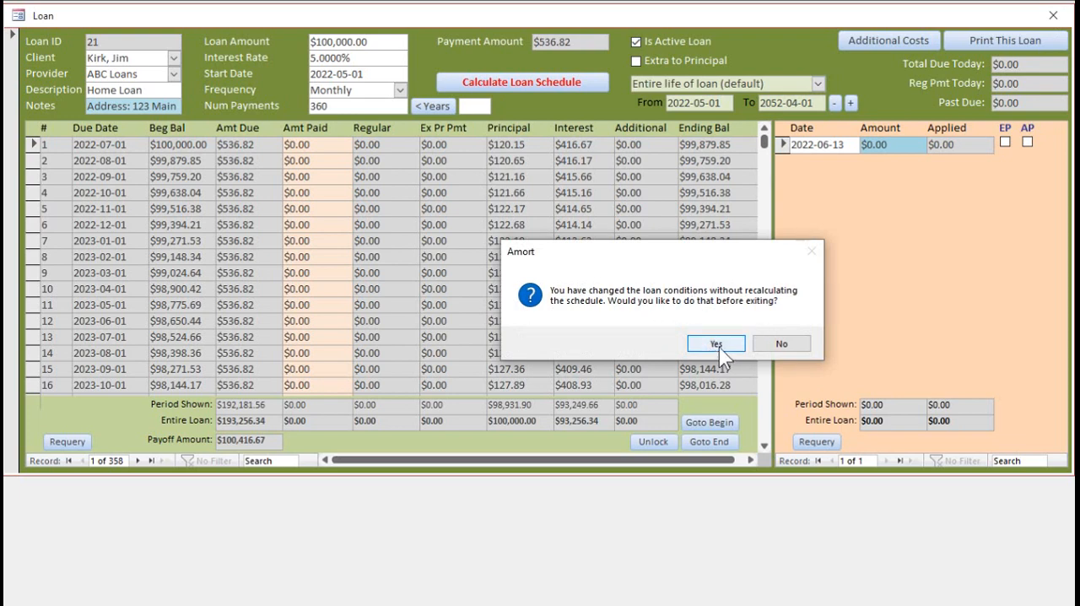
pyautogui.click(716, 342)
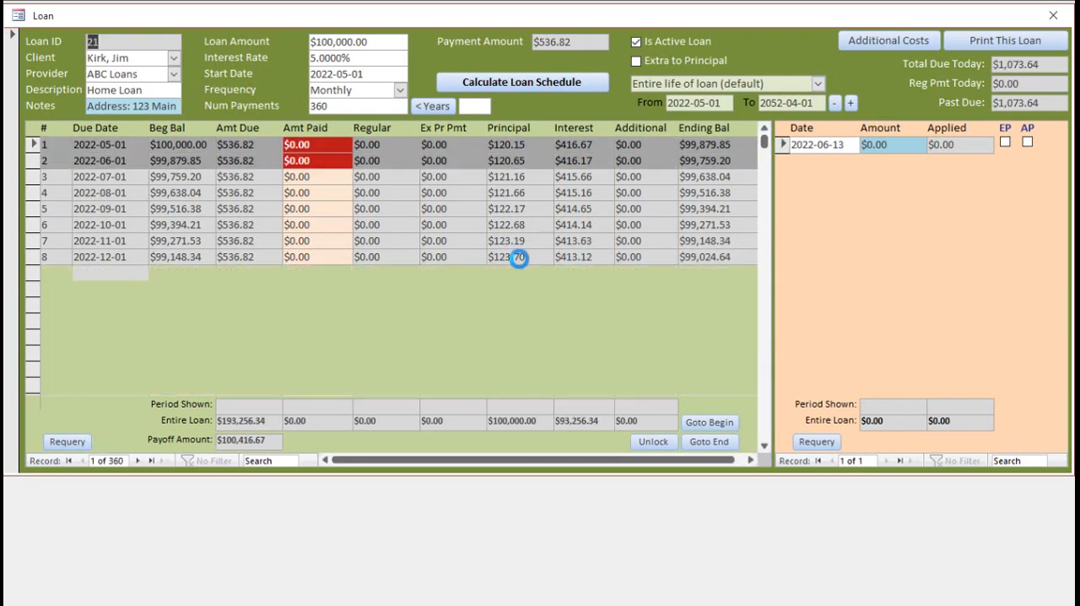
pyautogui.scroll(-3)
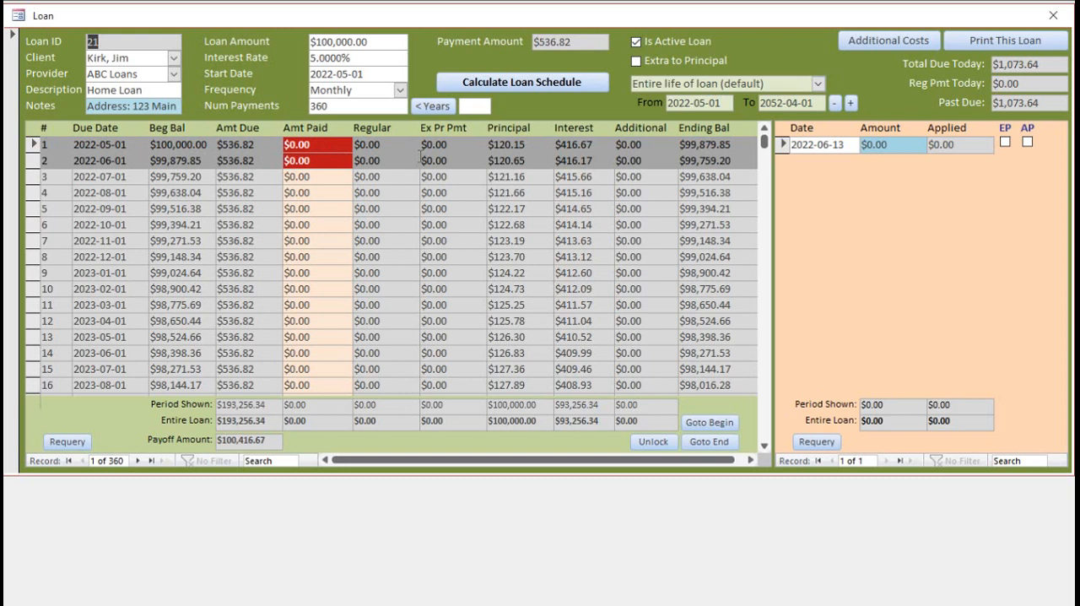
# - Enter a $600 payment and apply it to the schedule
pyautogui.click(878, 144)
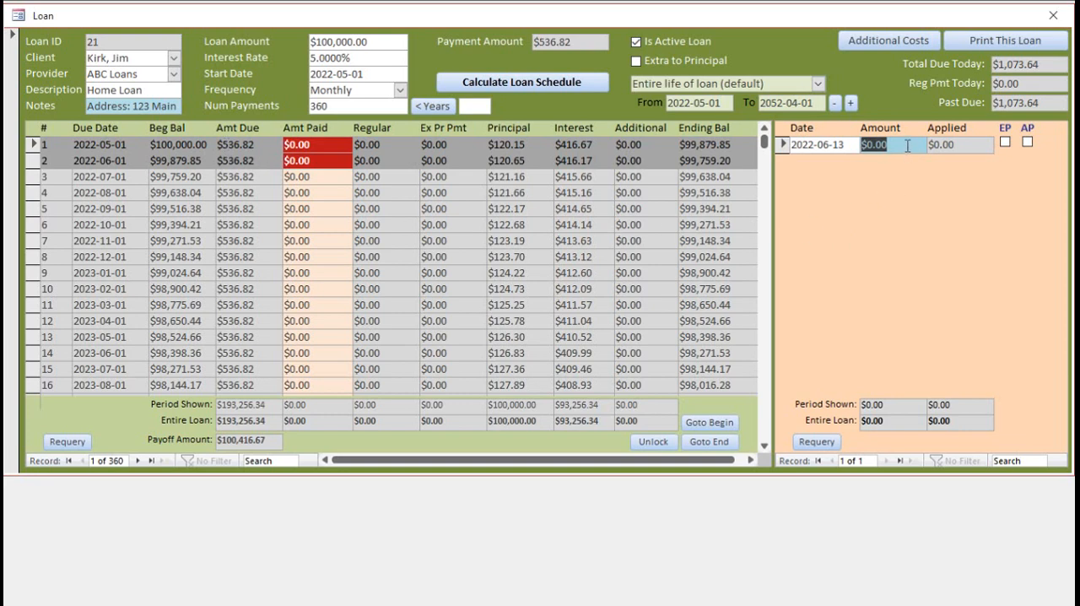
pyautogui.write('60')
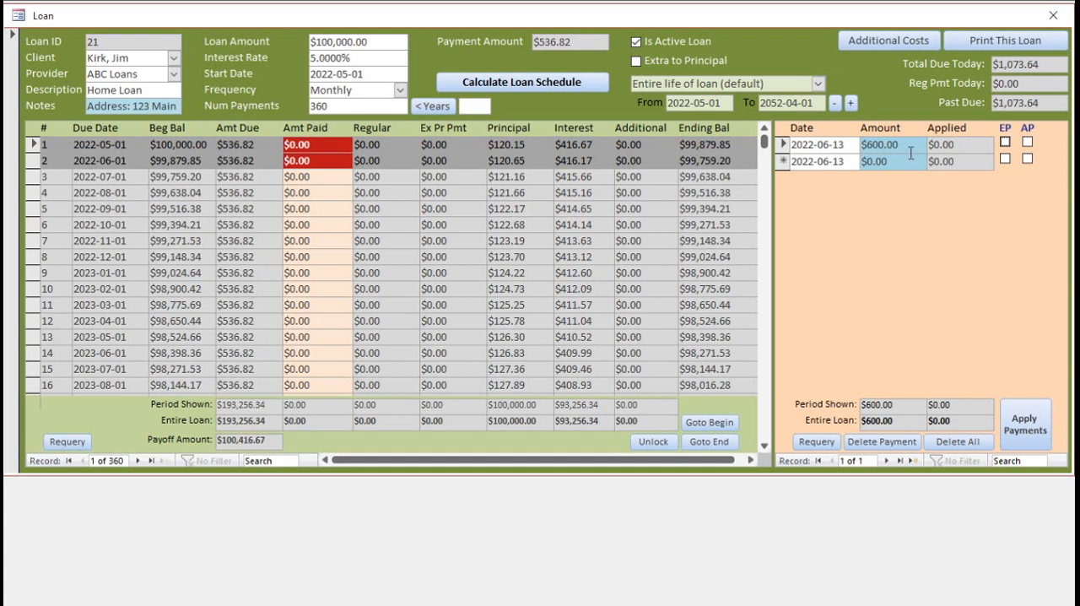
pyautogui.moveTo(1032, 137)
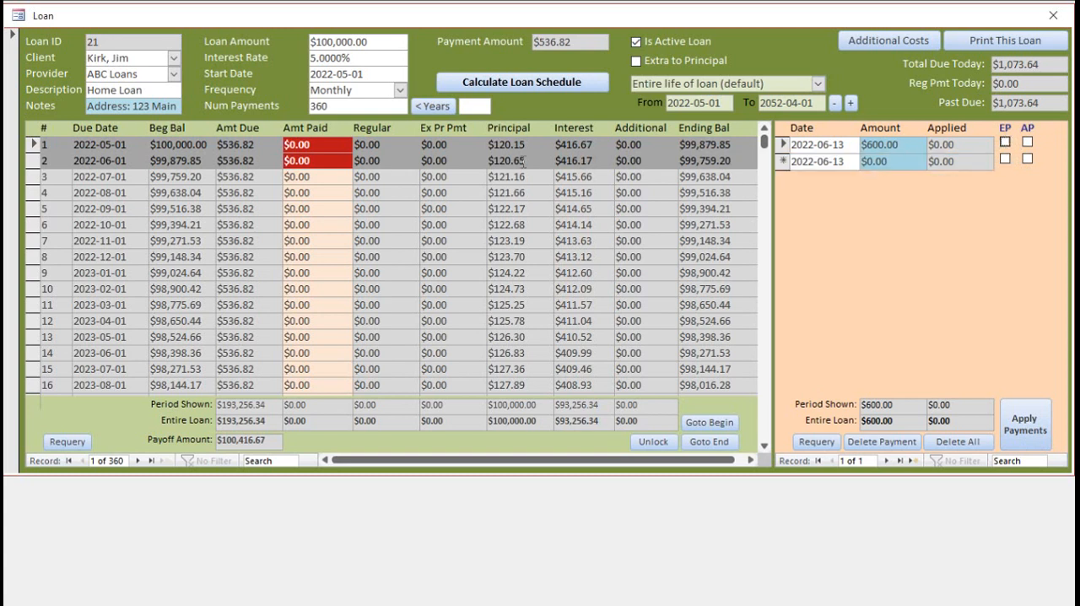
pyautogui.moveTo(426, 139)
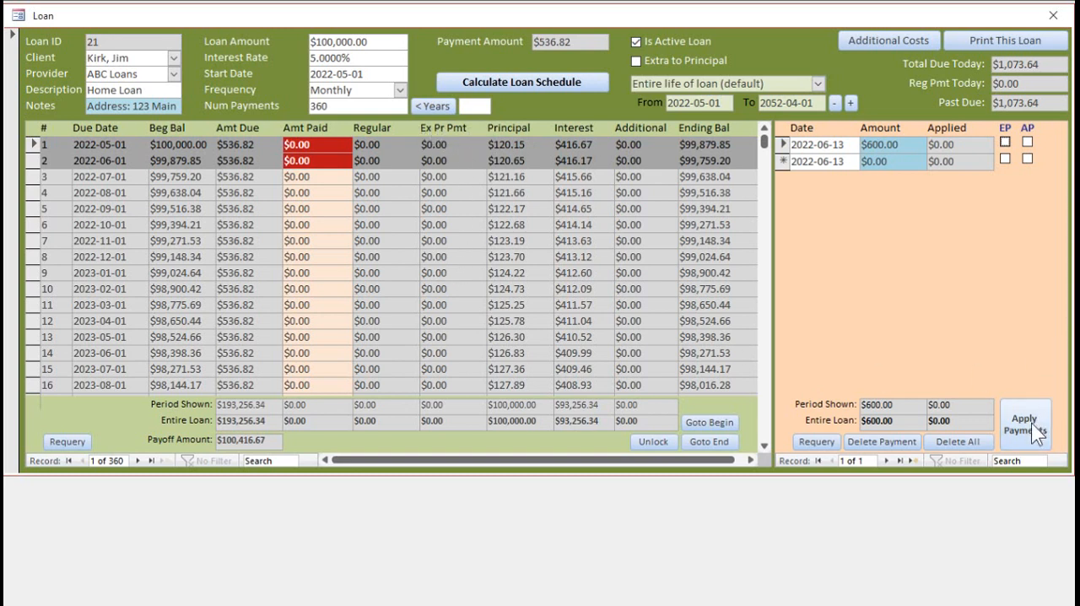
pyautogui.click(1024, 425)
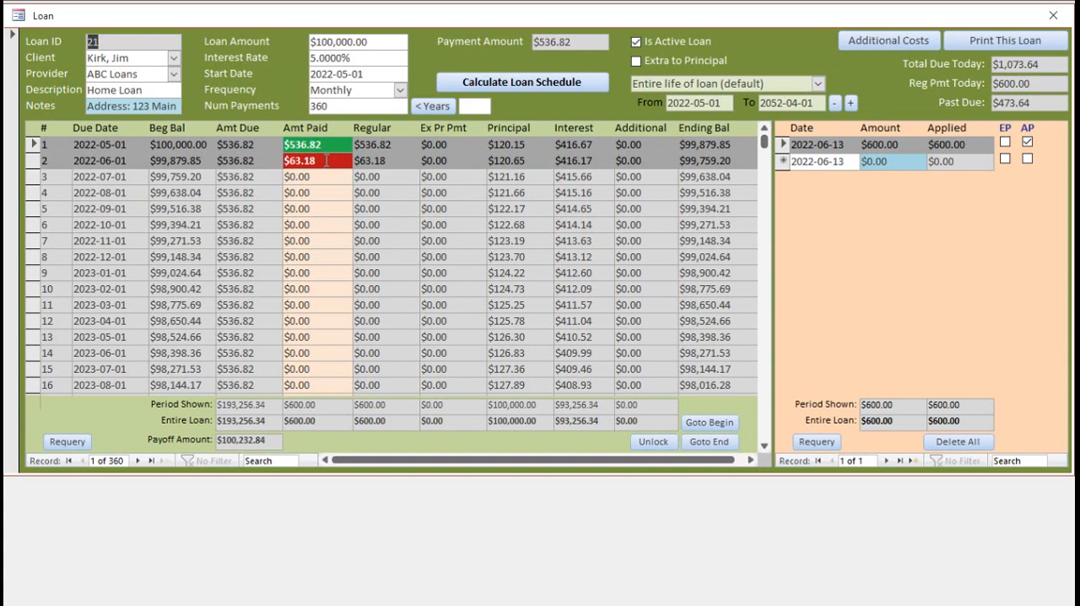
pyautogui.moveTo(976, 310)
pyautogui.write('$473.64')
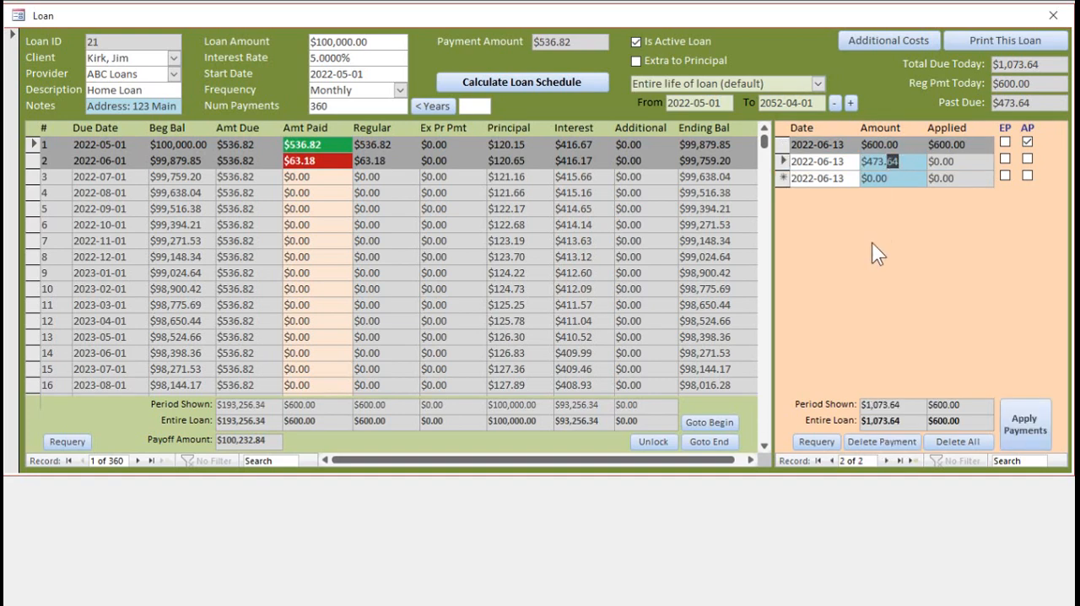
# - Apply the $473.64 payment, then enter and apply payments of $536.82, $100, $150, $50
pyautogui.click(1025, 425)
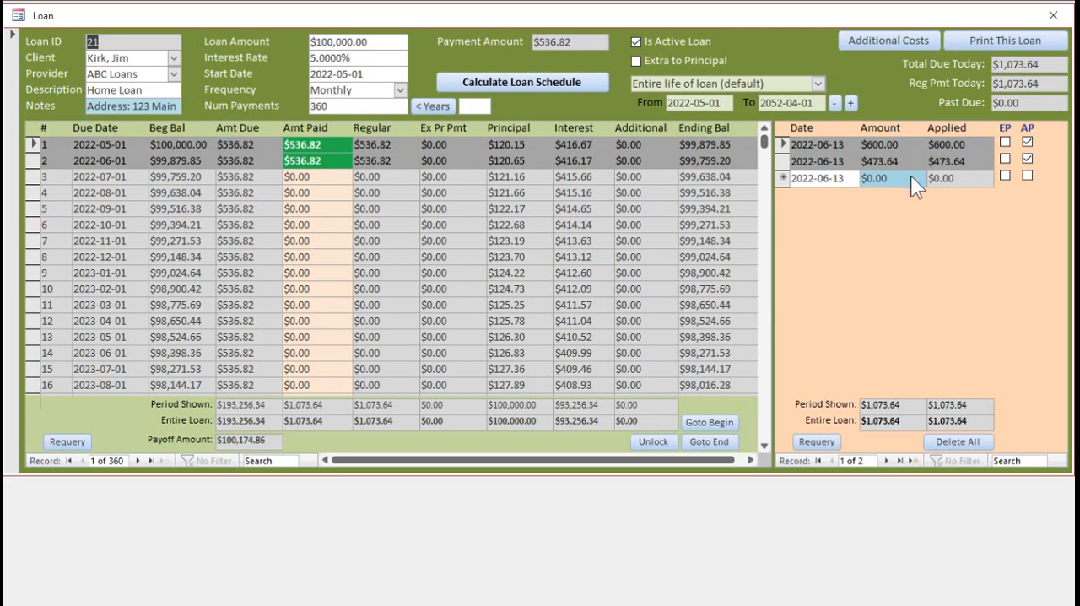
pyautogui.write('536.82')
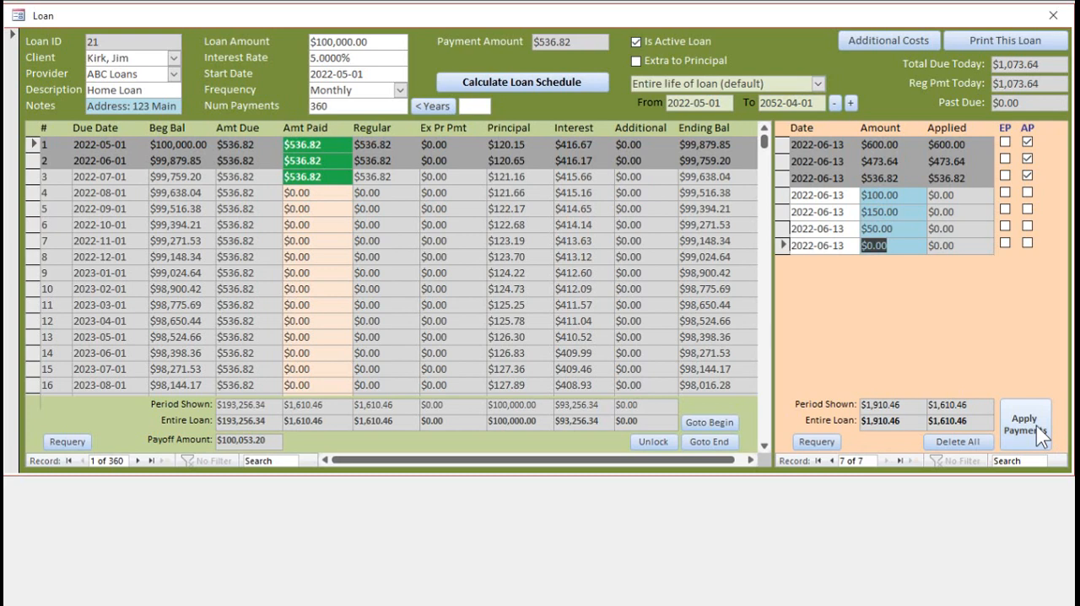
pyautogui.click(1025, 423)
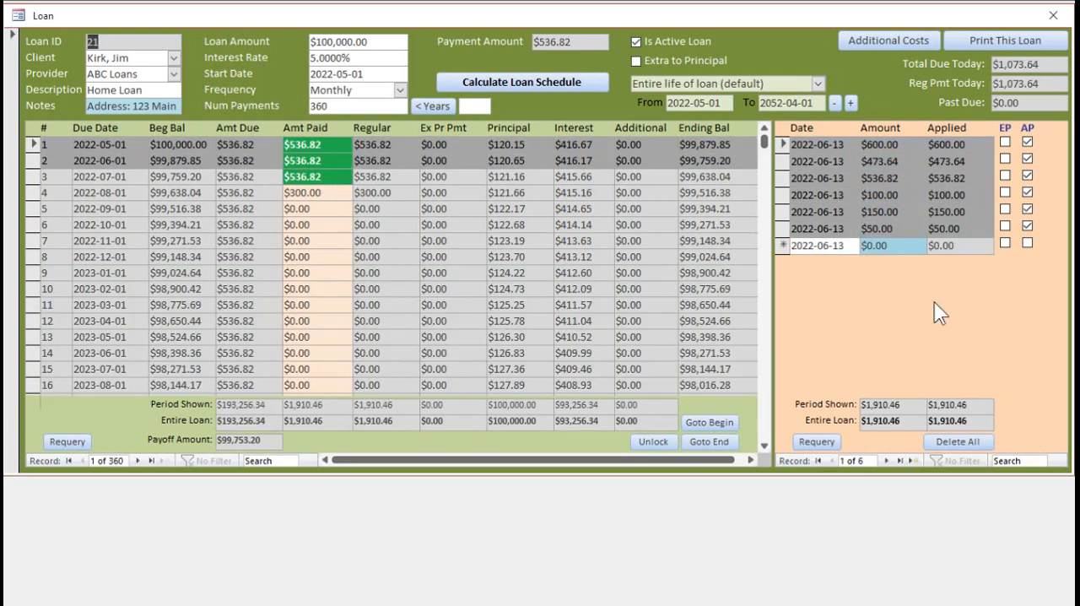
pyautogui.click(881, 246)
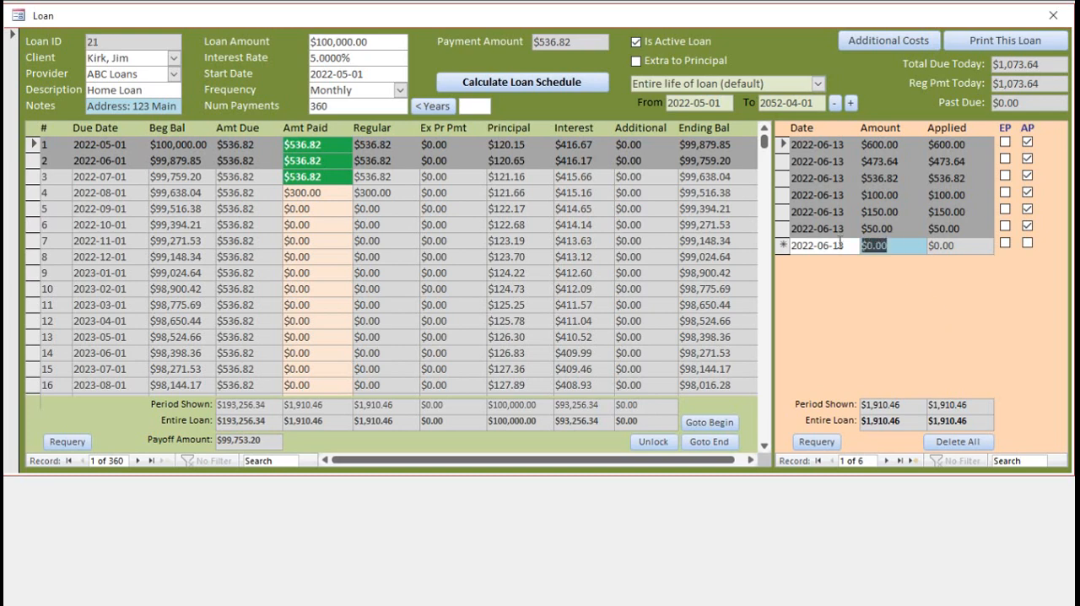
# - Enter a $10,000 payment marked extra principal and apply it
pyautogui.write('1000')
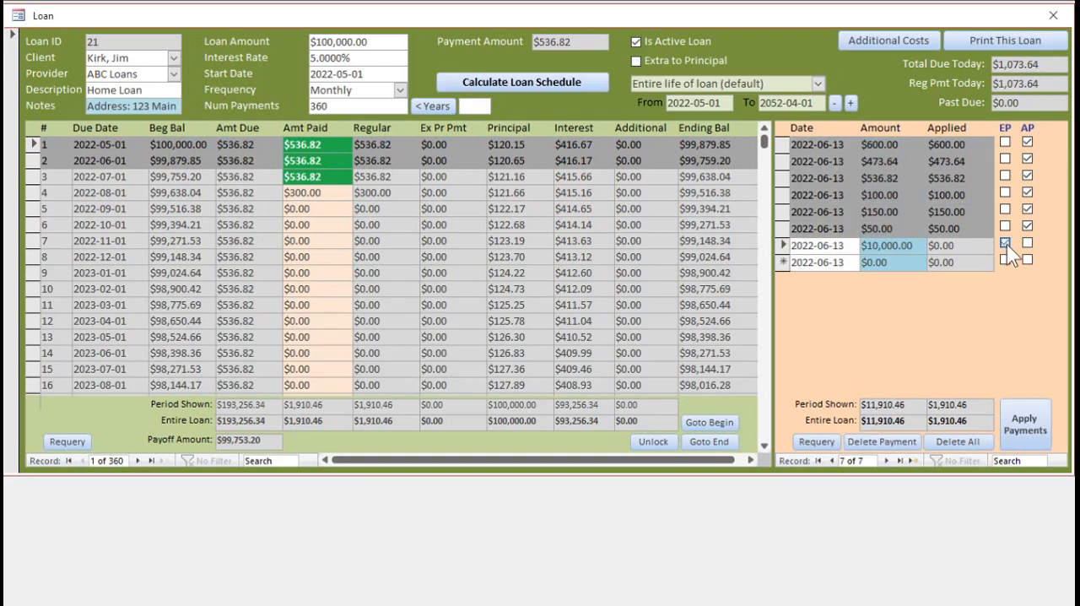
pyautogui.click(1006, 246)
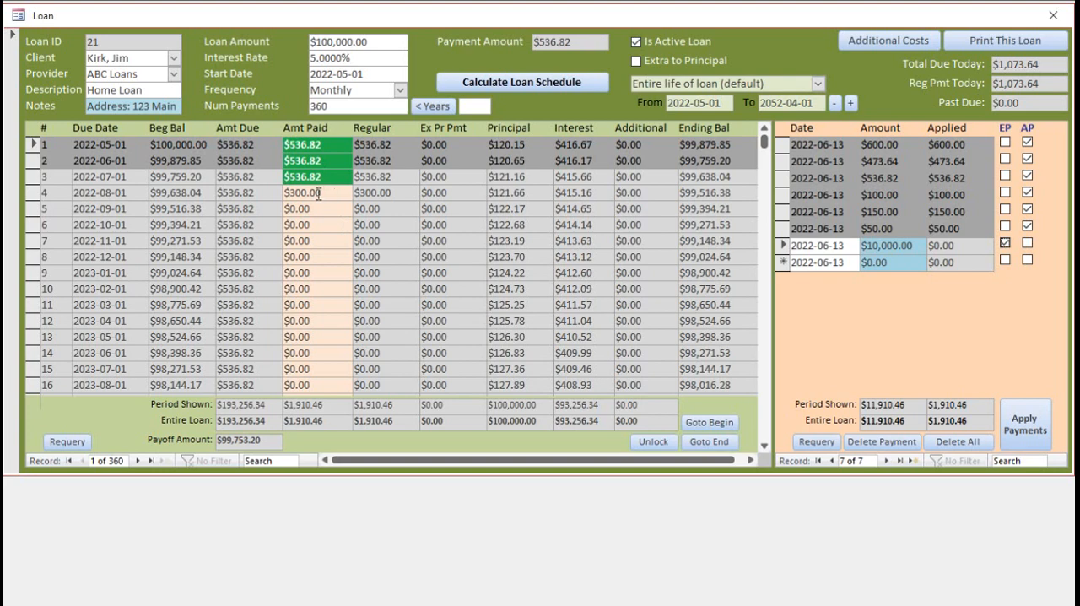
pyautogui.moveTo(388, 218)
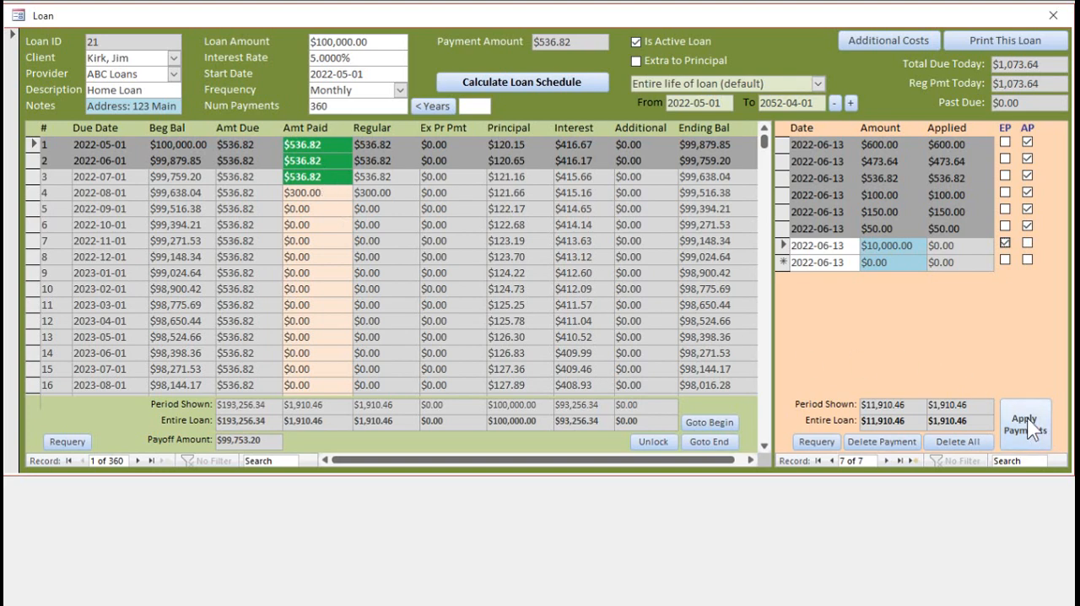
pyautogui.click(1026, 424)
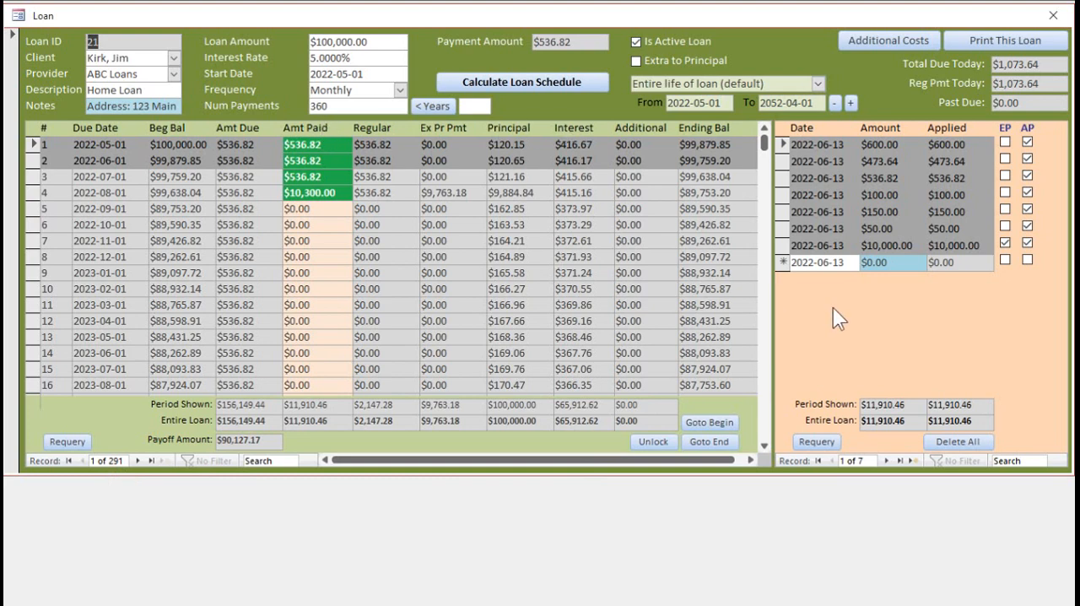
pyautogui.moveTo(251, 440)
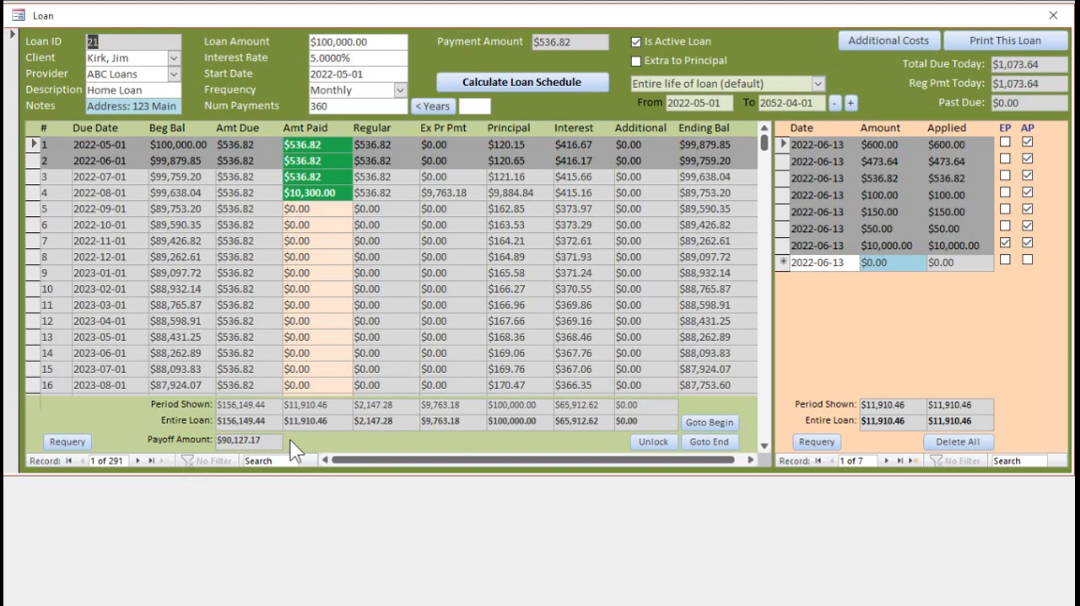
pyautogui.moveTo(489, 451)
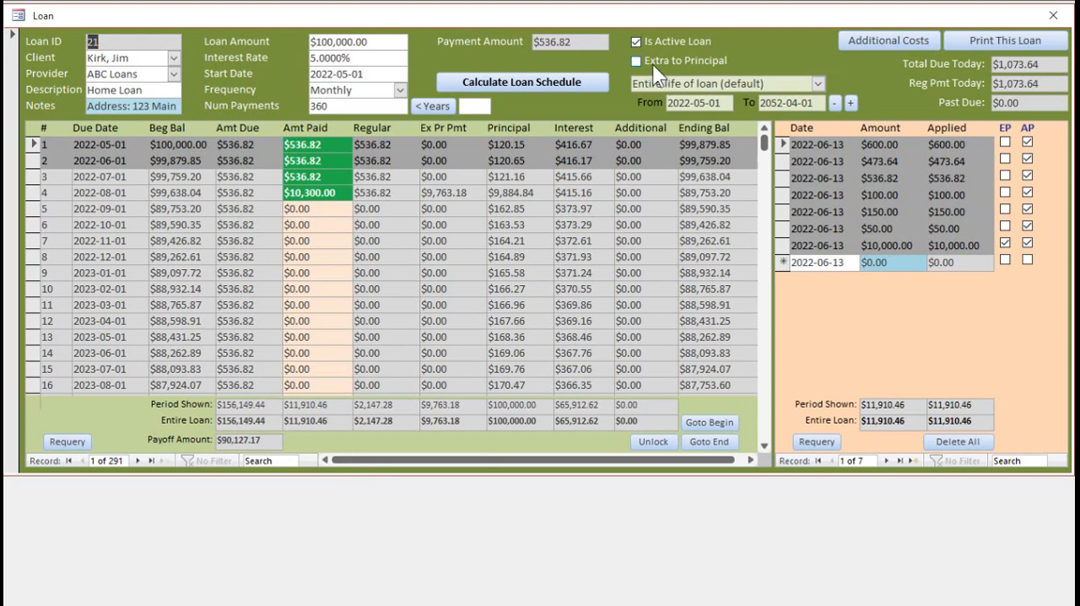
pyautogui.moveTo(692, 74)
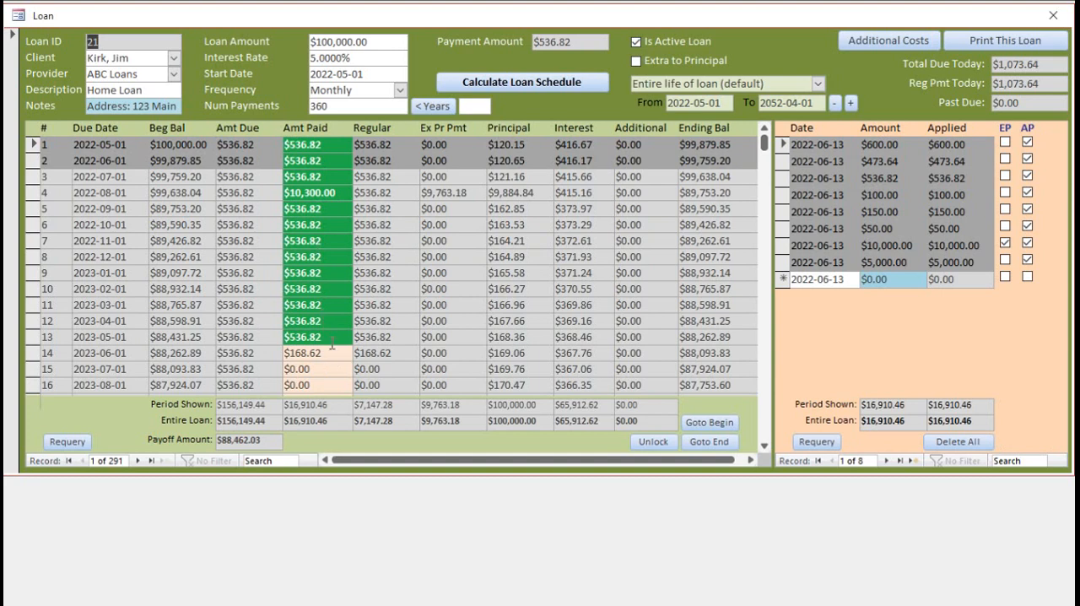
# - Tick Extra to Principal so new payments default to extra principal
pyautogui.click(1027, 261)
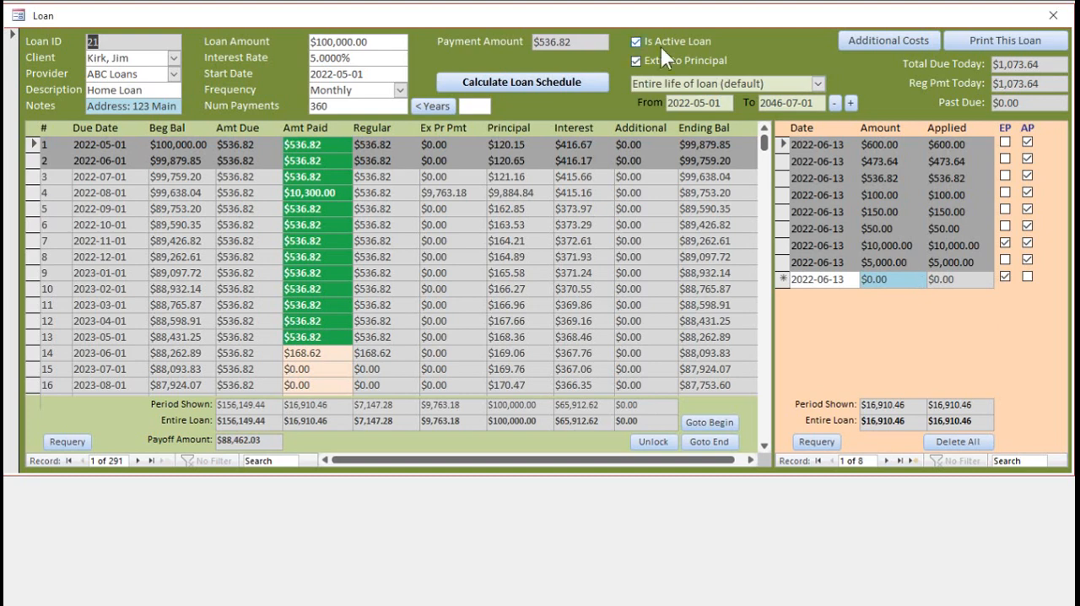
pyautogui.moveTo(909, 330)
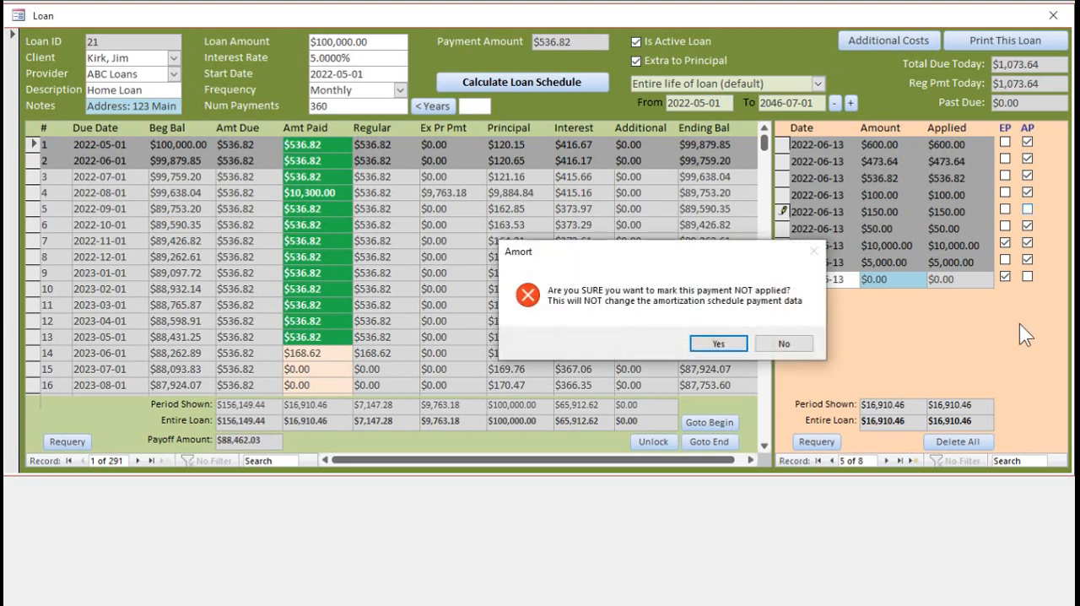
pyautogui.moveTo(777, 317)
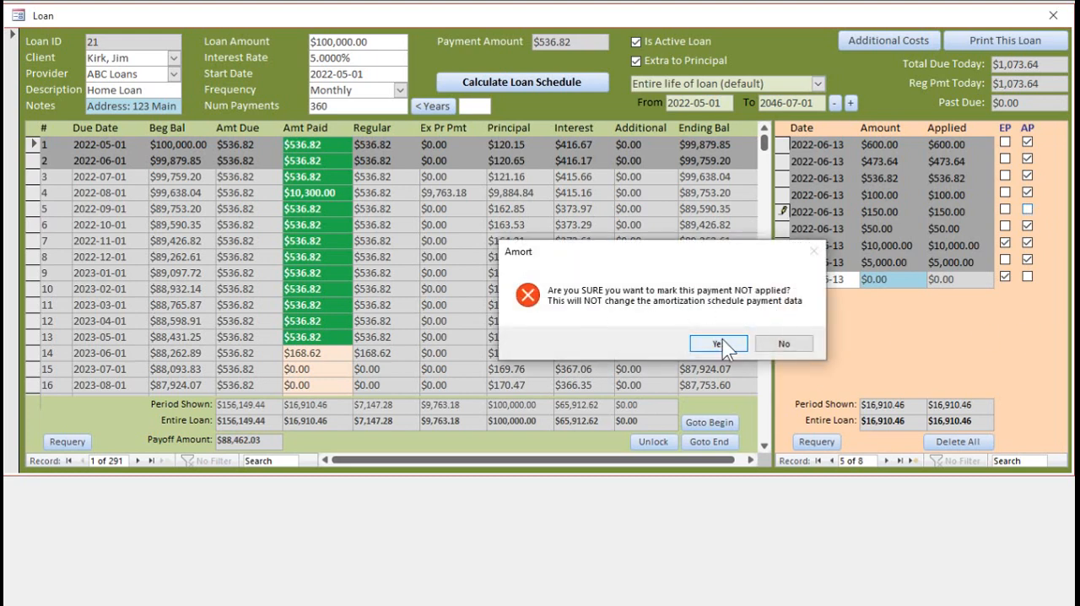
# - Delete the $150 payment, recalculate the schedule, and reapply the seven remaining payments
pyautogui.click(718, 343)
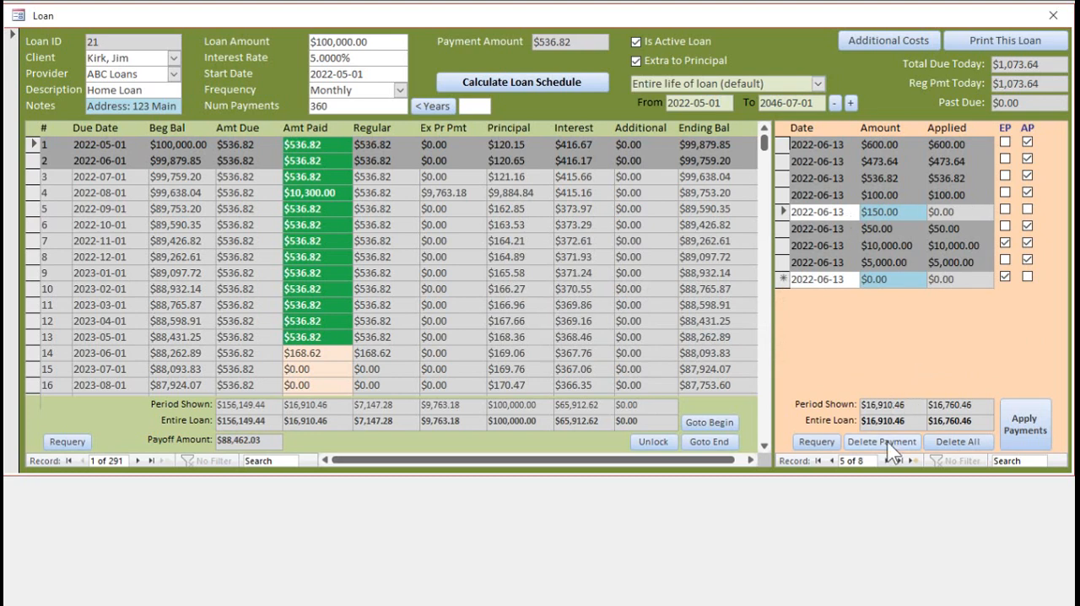
pyautogui.click(882, 441)
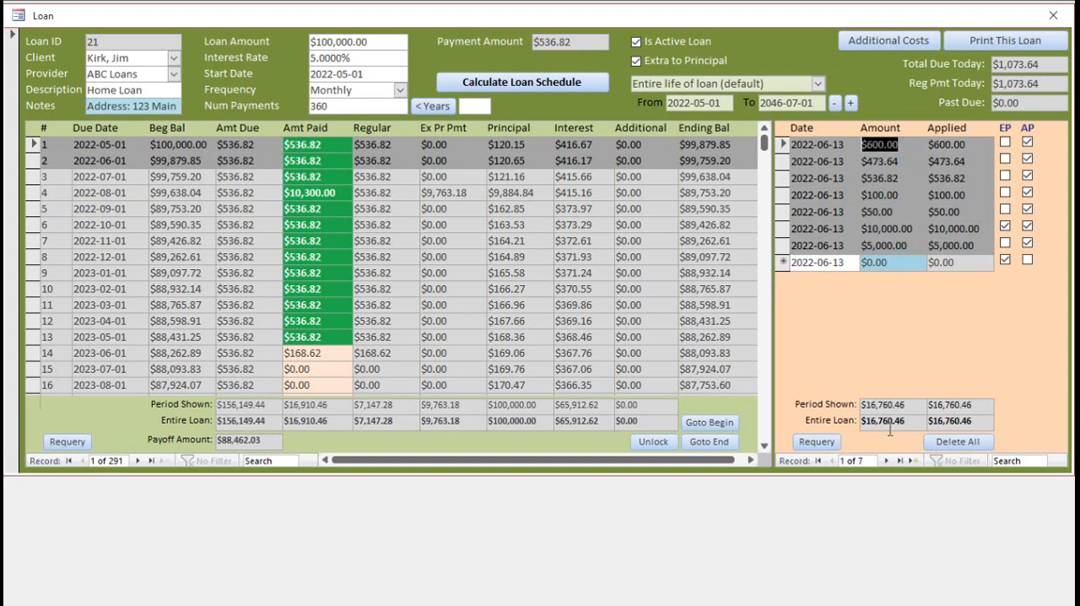
pyautogui.click(522, 81)
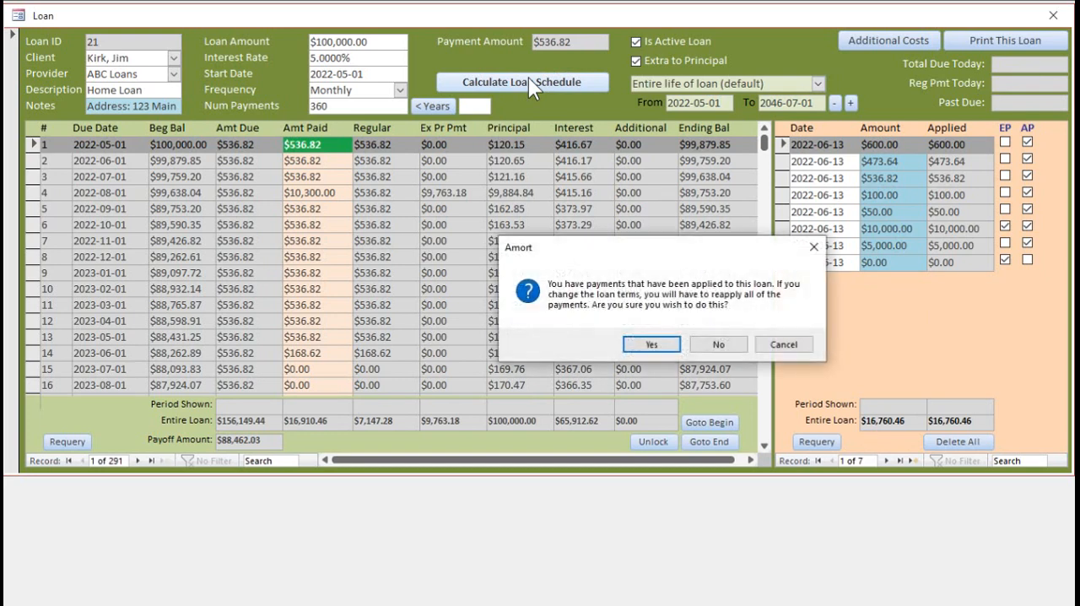
pyautogui.click(651, 344)
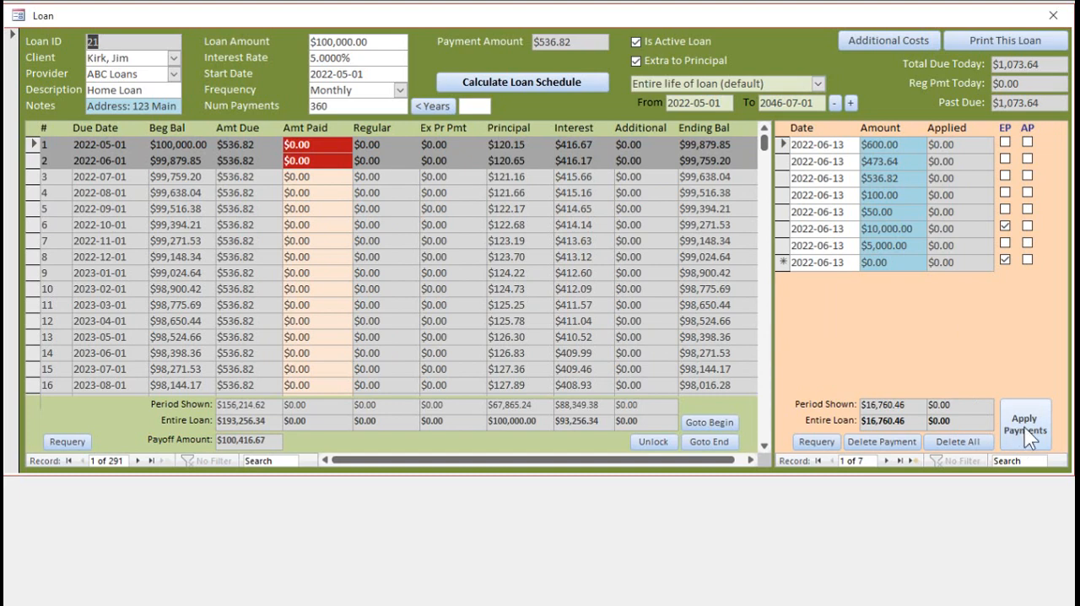
pyautogui.click(1026, 425)
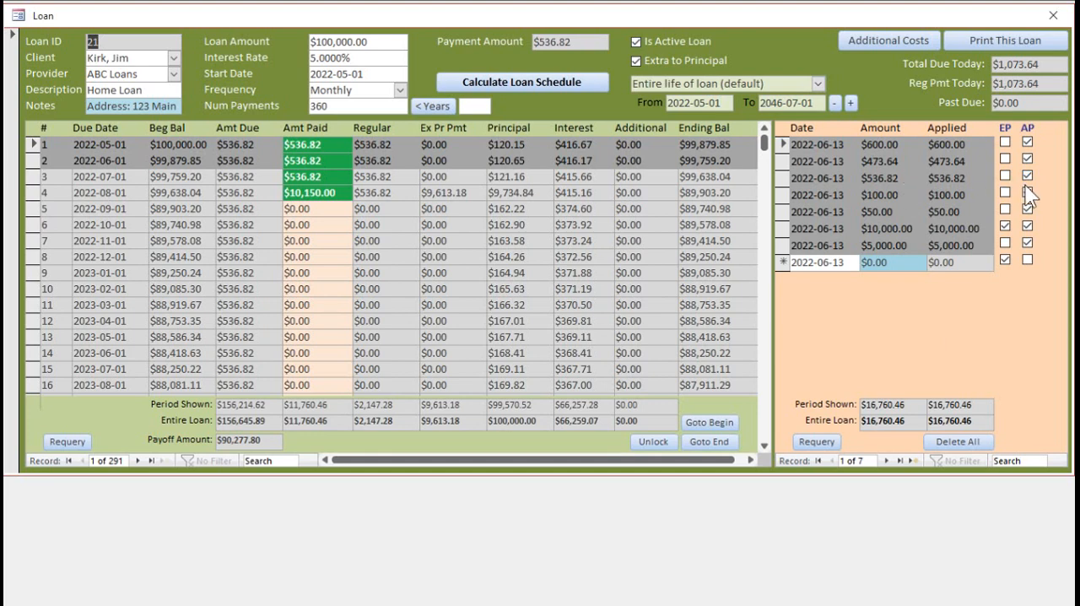
pyautogui.moveTo(949, 443)
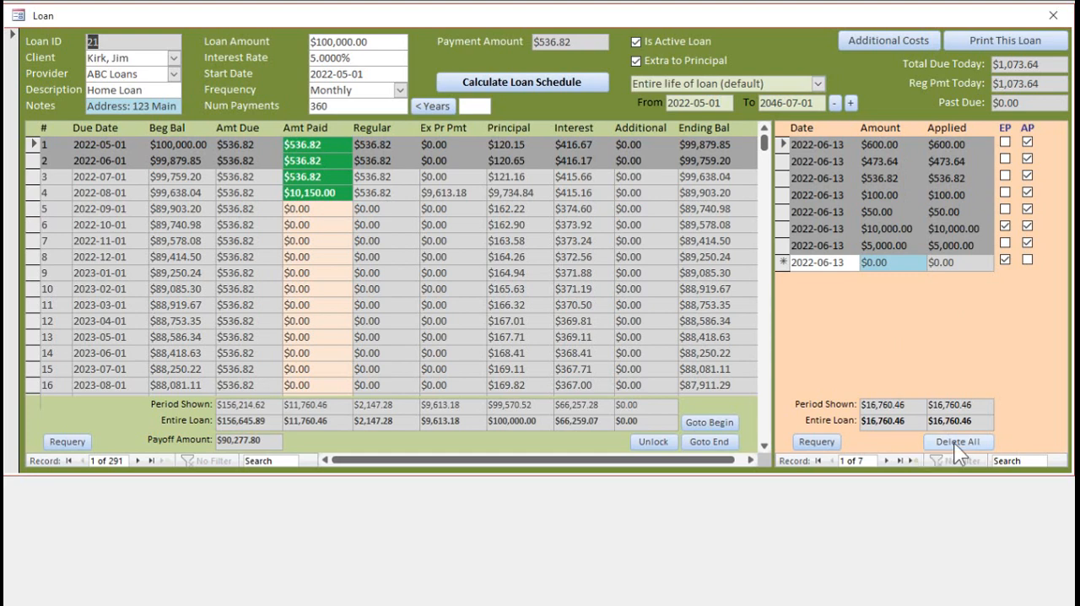
pyautogui.click(958, 441)
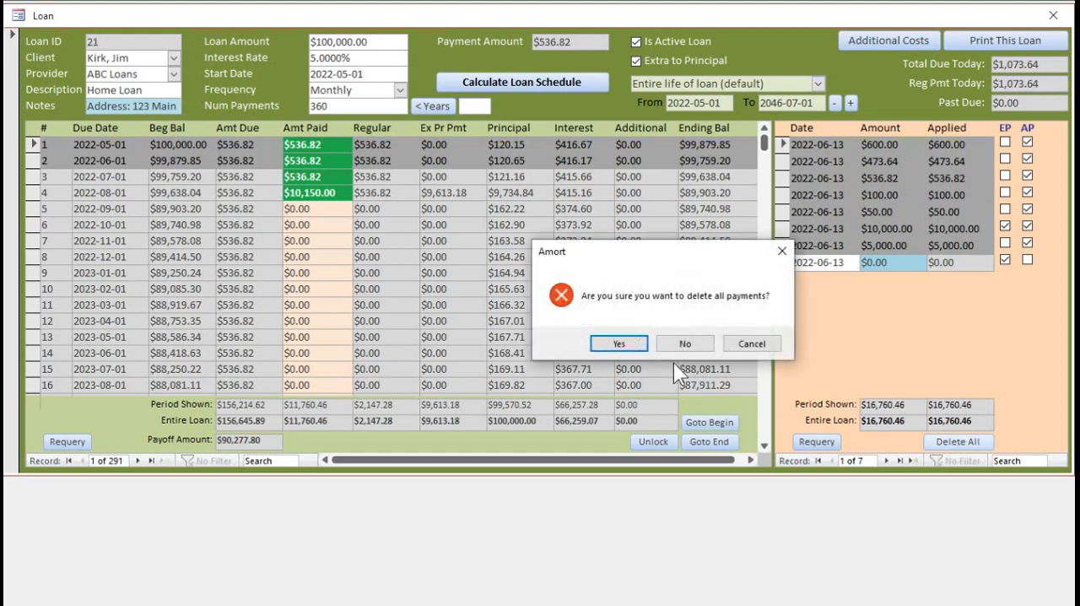
pyautogui.click(618, 343)
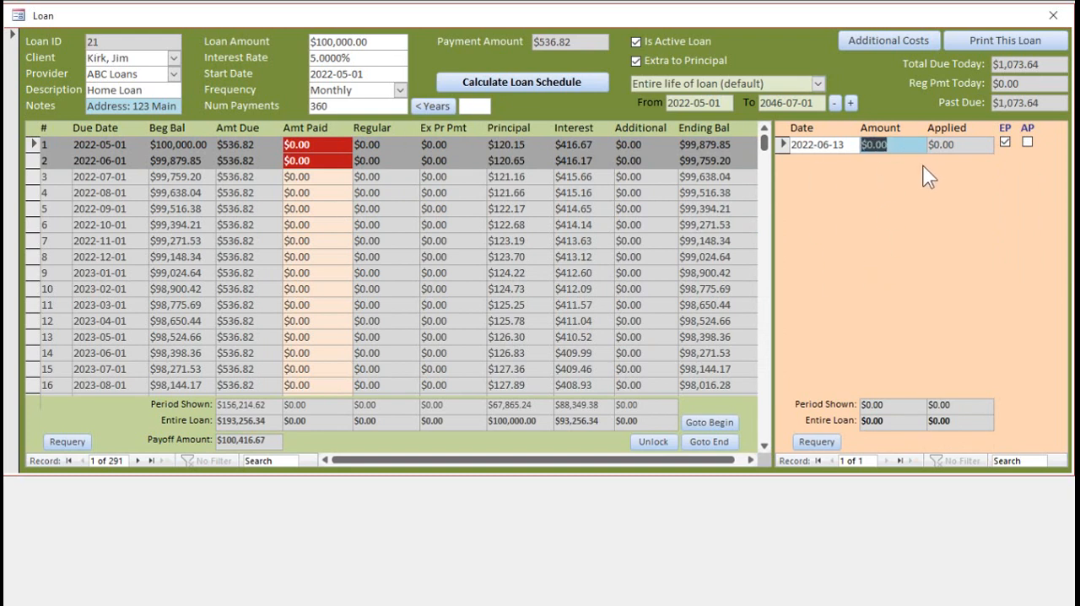
pyautogui.moveTo(1037, 182)
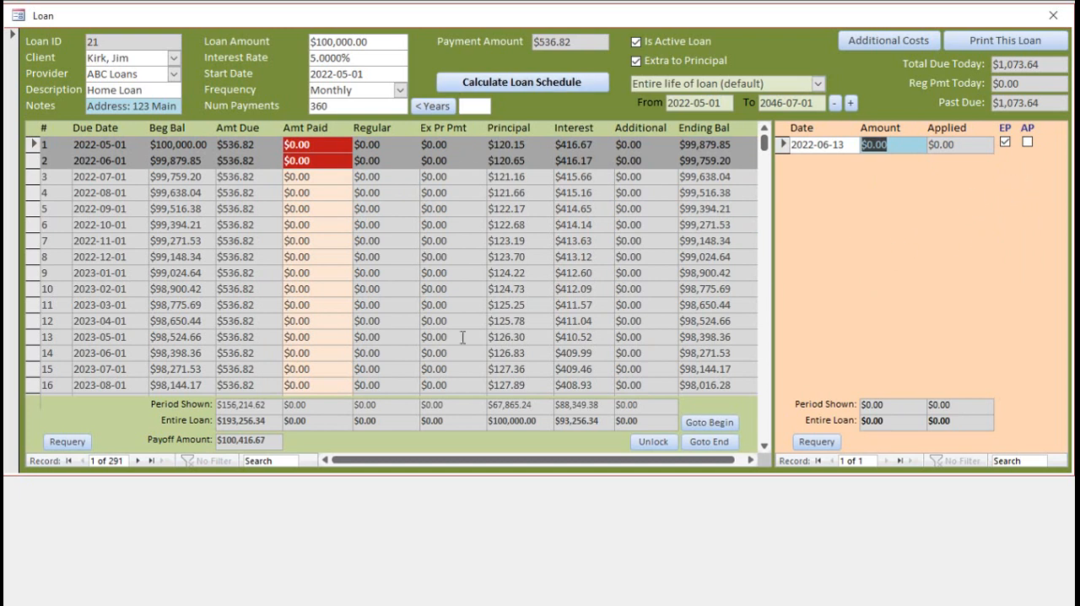
pyautogui.moveTo(886, 336)
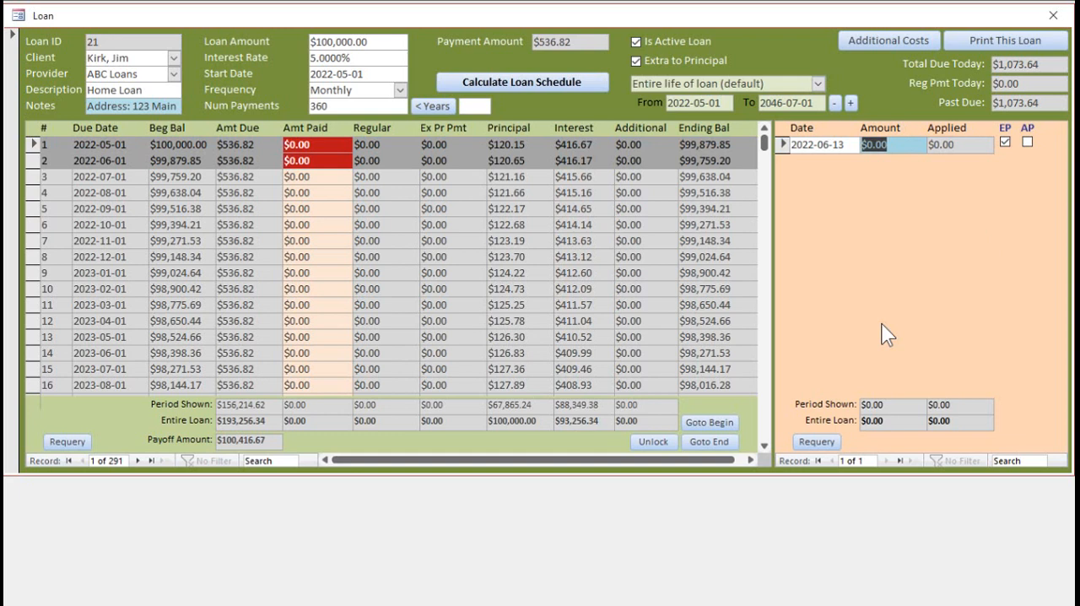
pyautogui.moveTo(924, 100)
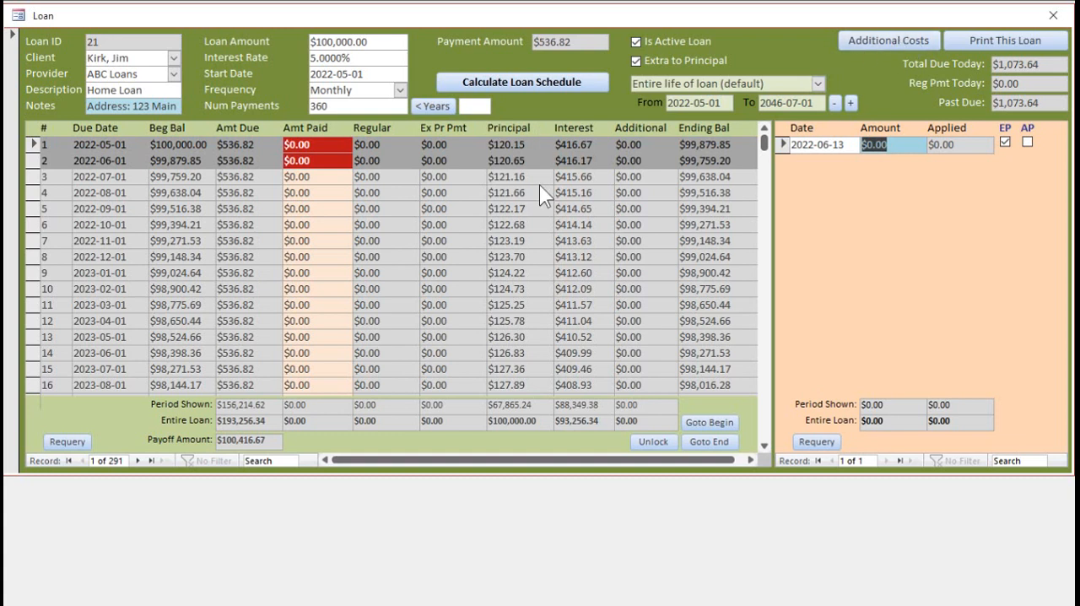
pyautogui.moveTo(907, 127)
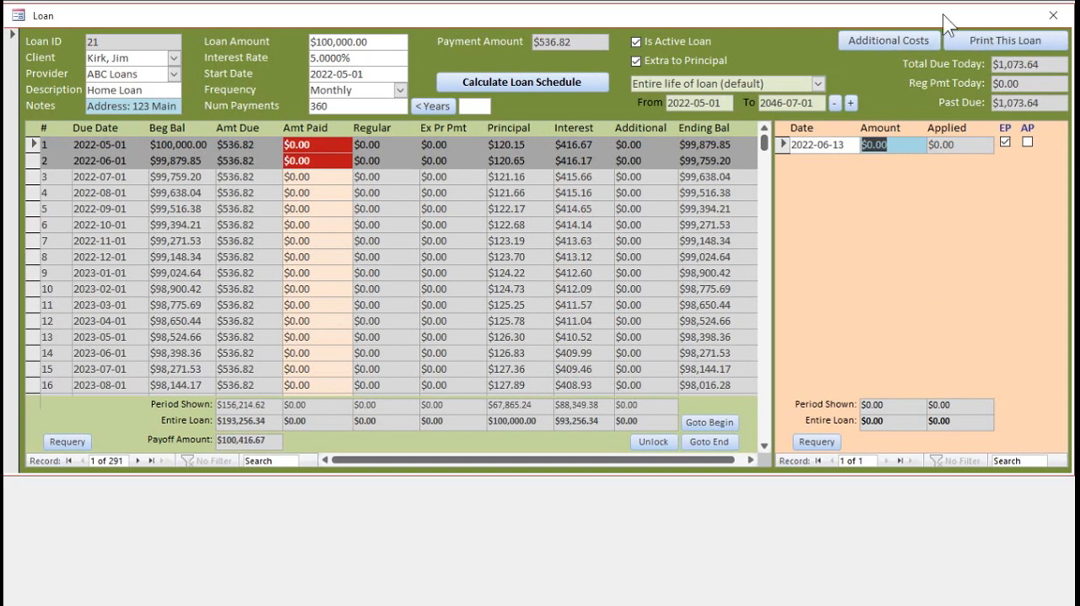
# - Enter four additional-cost ranges: 1–1 $550, 2–2 $600, 3–12 $550, 13–360 $120
pyautogui.click(888, 40)
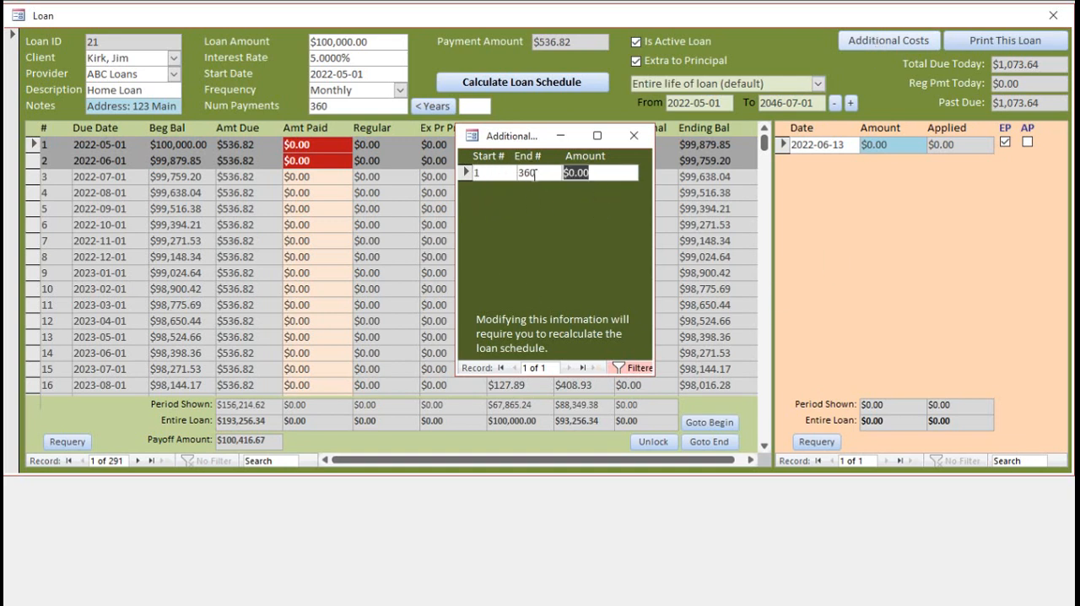
pyautogui.write('150')
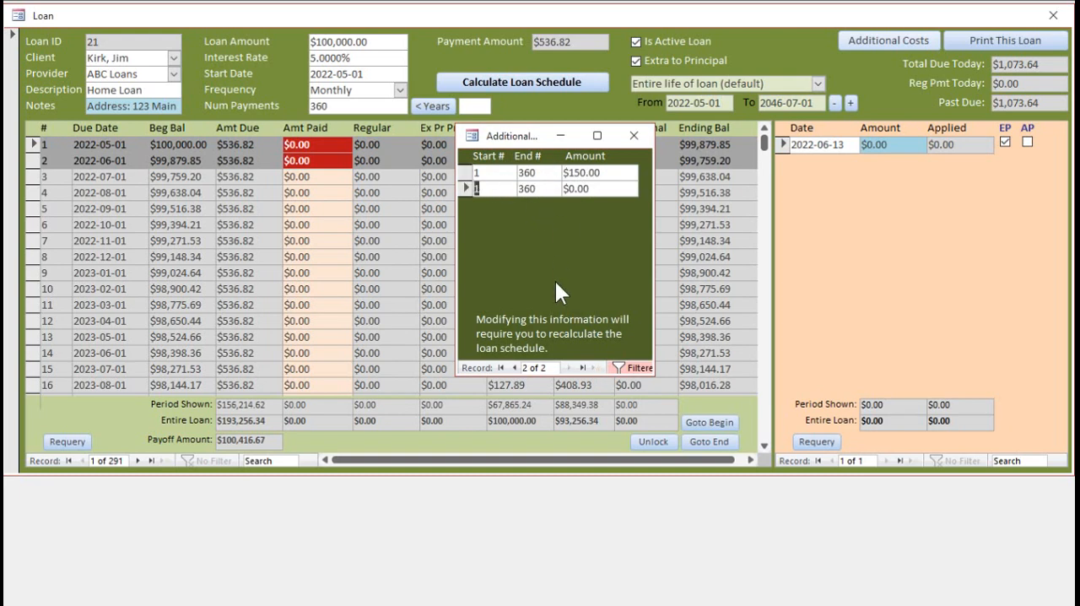
pyautogui.moveTo(580, 238)
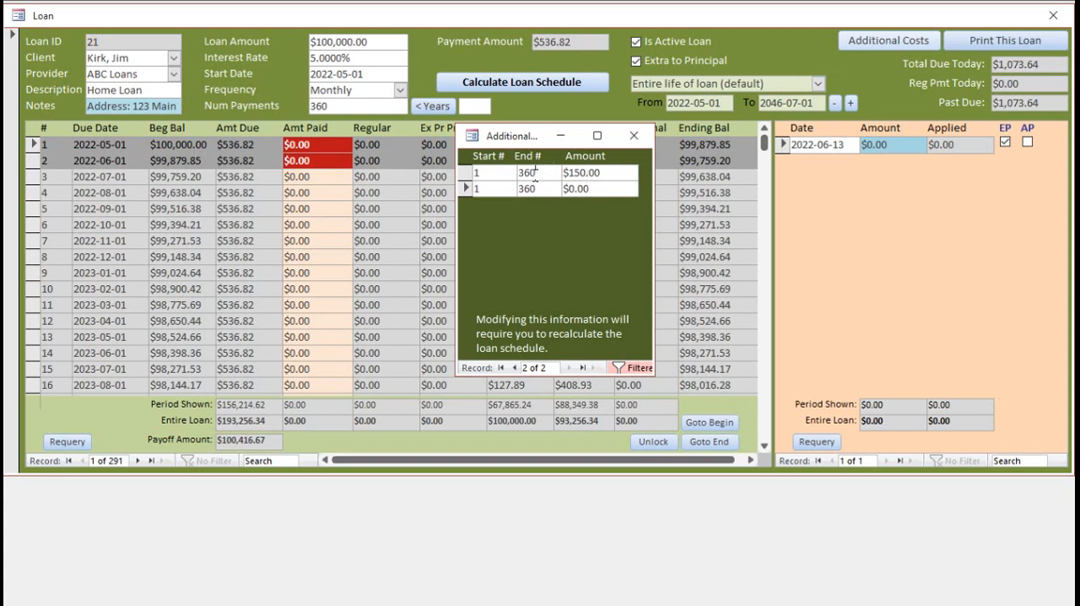
pyautogui.write('12')
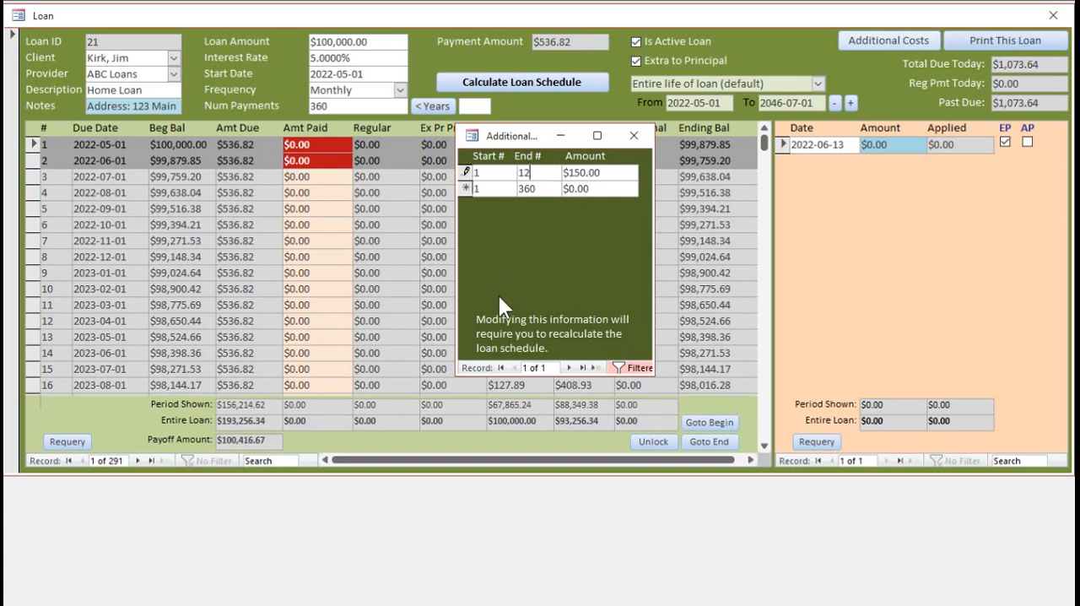
pyautogui.click(475, 187)
pyautogui.write('3')
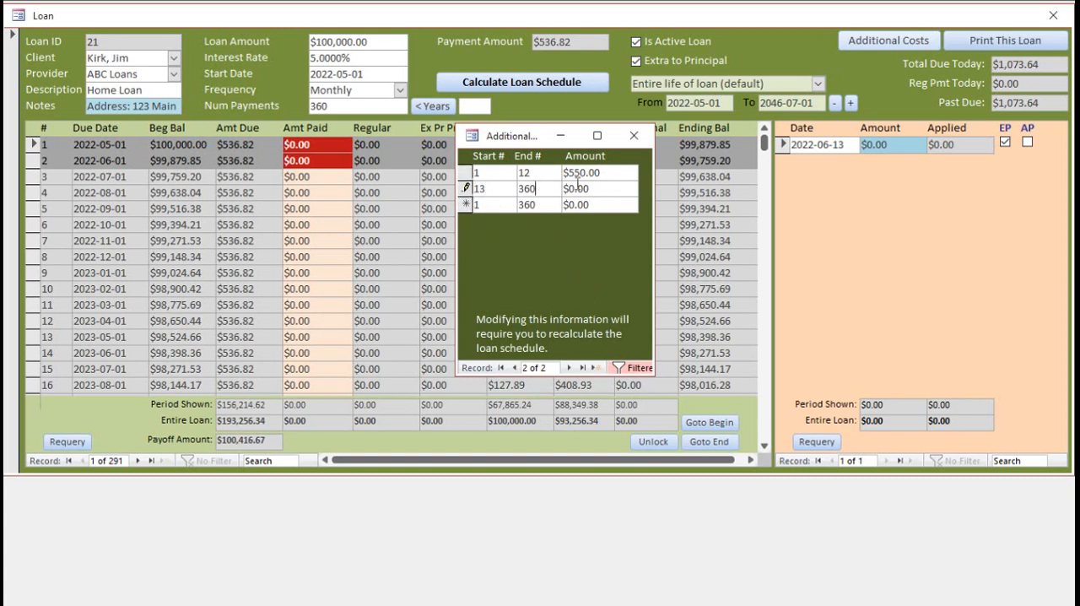
pyautogui.write('120')
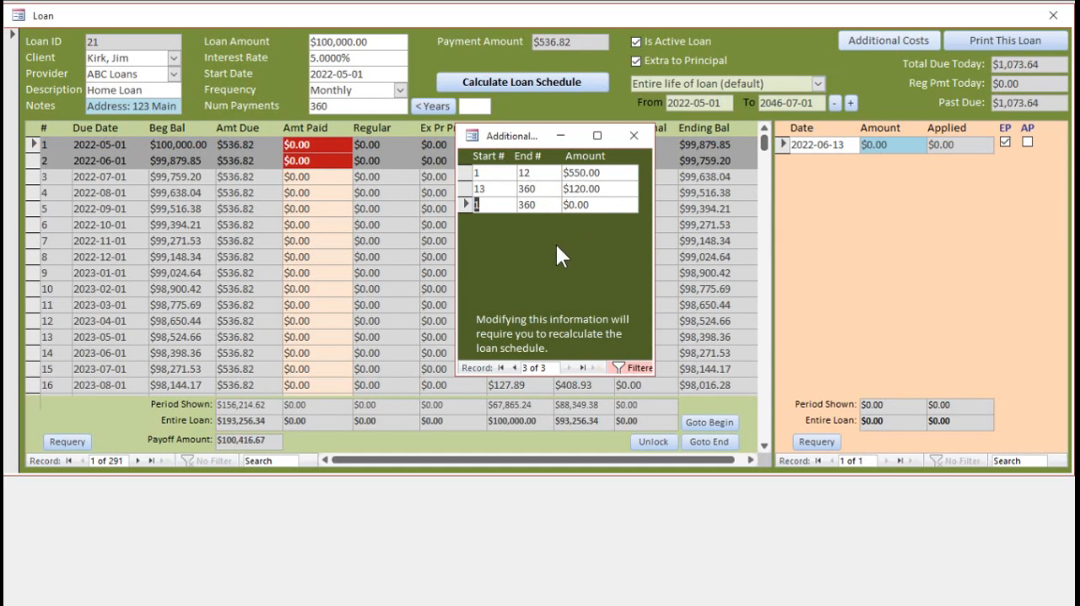
pyautogui.moveTo(568, 198)
pyautogui.write('2')
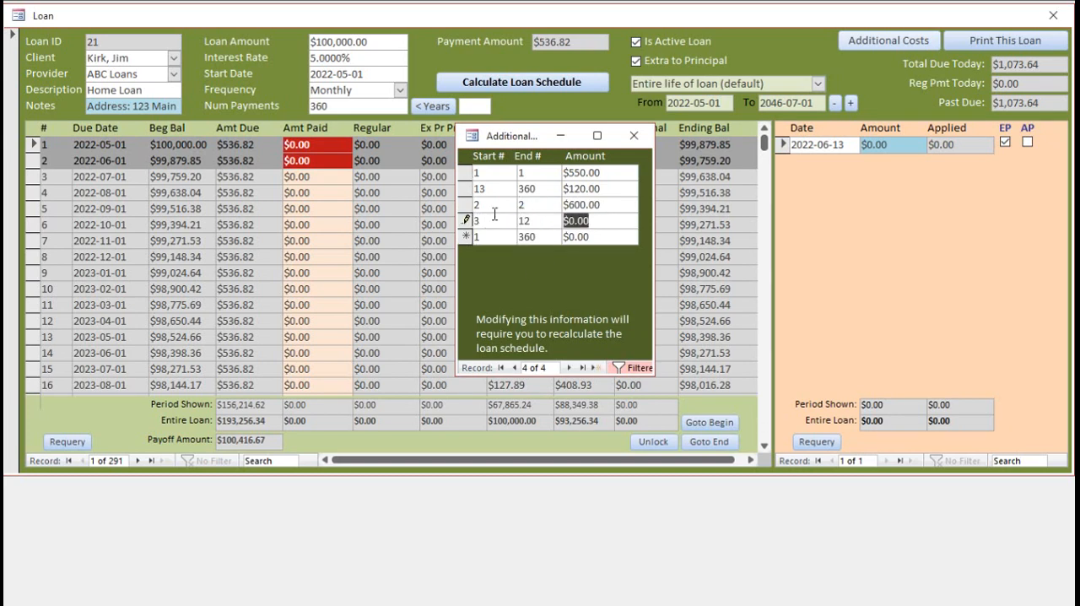
pyautogui.write('550.00')
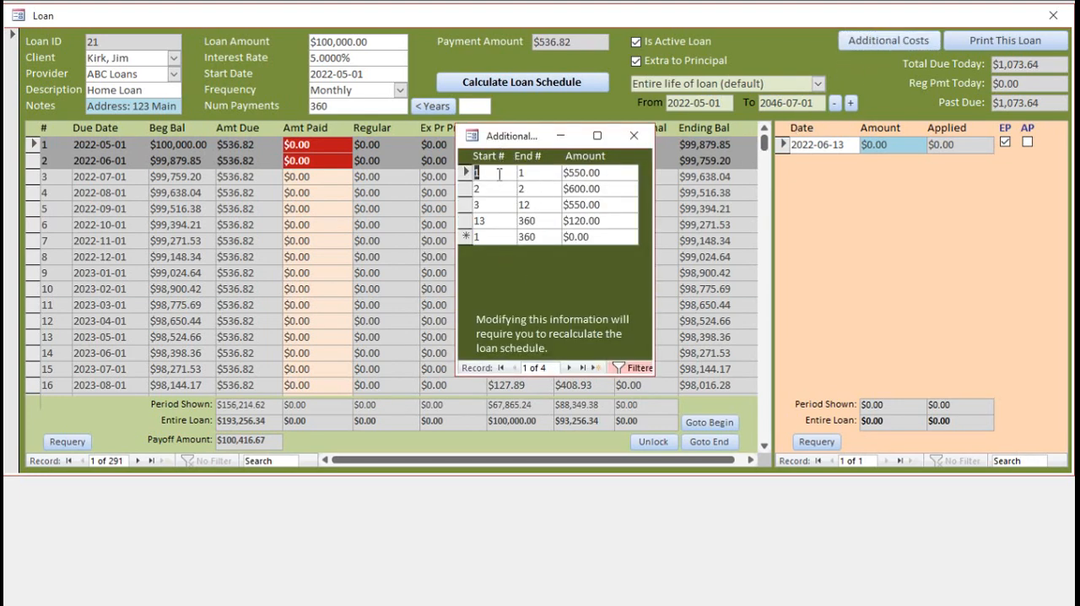
pyautogui.moveTo(585, 268)
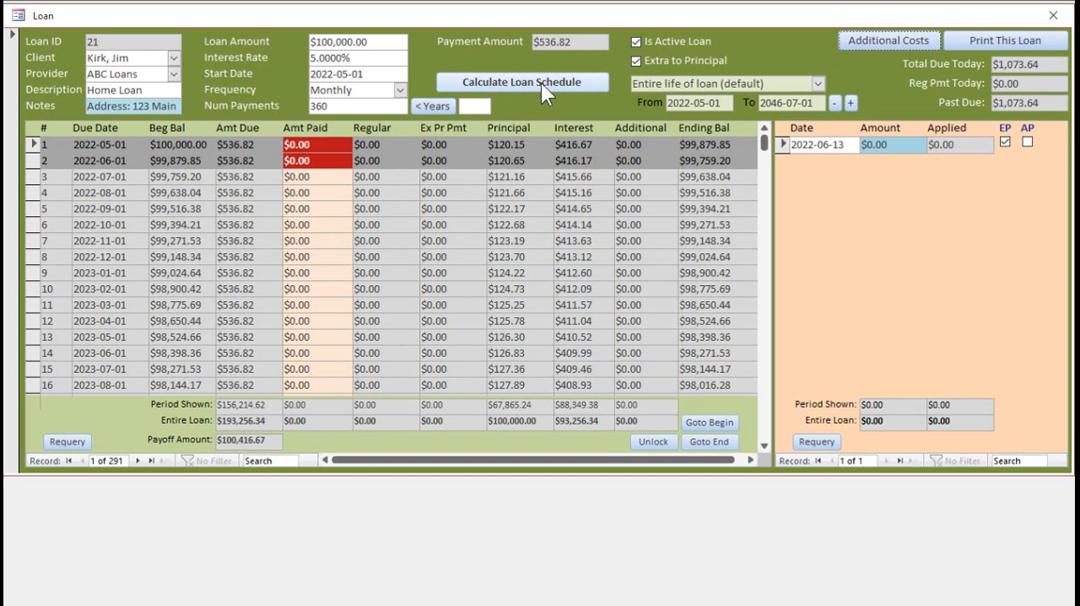
# - Recalculate the schedule so amounts due become $1,086.82 and $656.82, past due $2,223.64
pyautogui.click(521, 82)
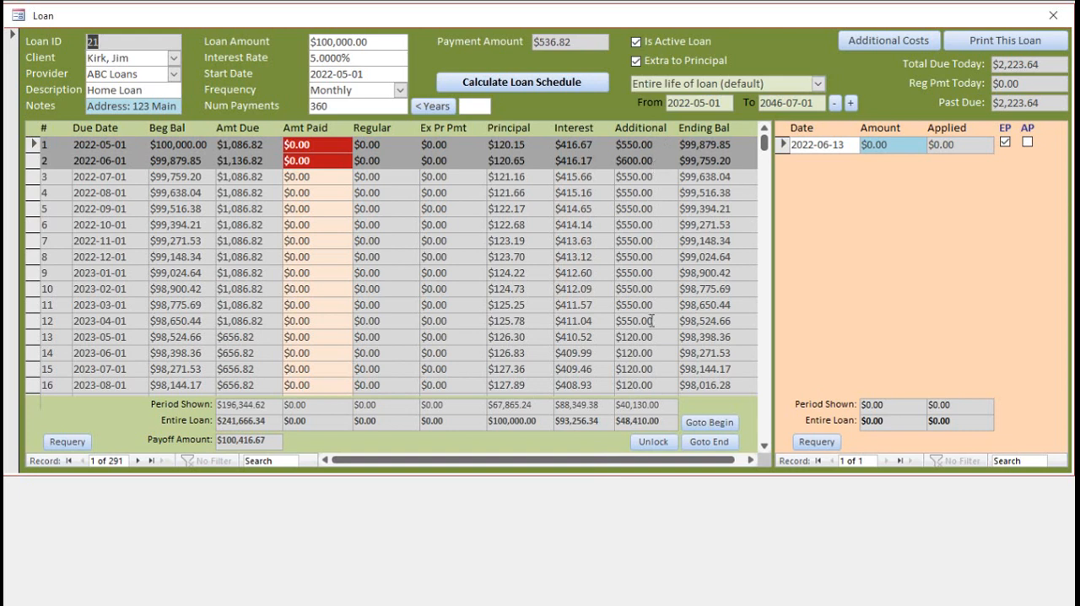
pyautogui.moveTo(595, 136)
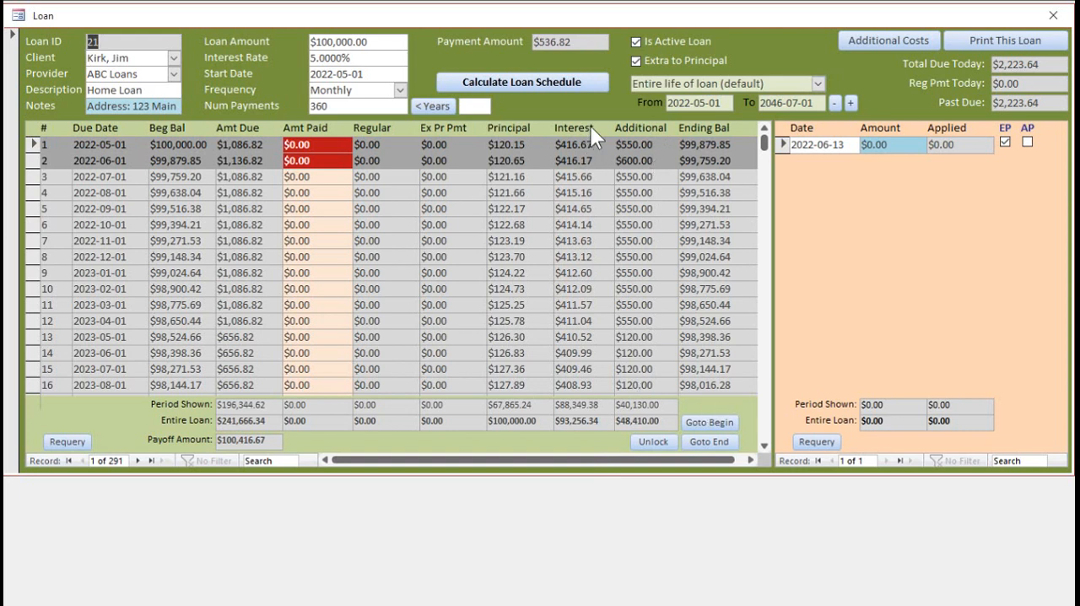
pyautogui.moveTo(661, 292)
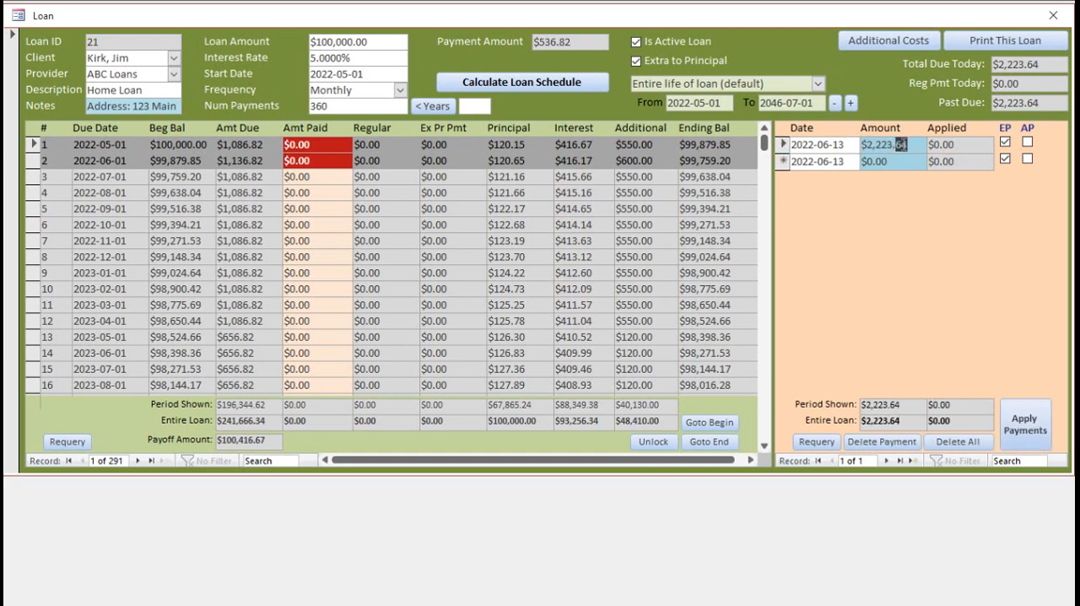
# - Delete all payments, turn off Extra to Principal, and enter a $2,223.64 payment
pyautogui.click(1024, 424)
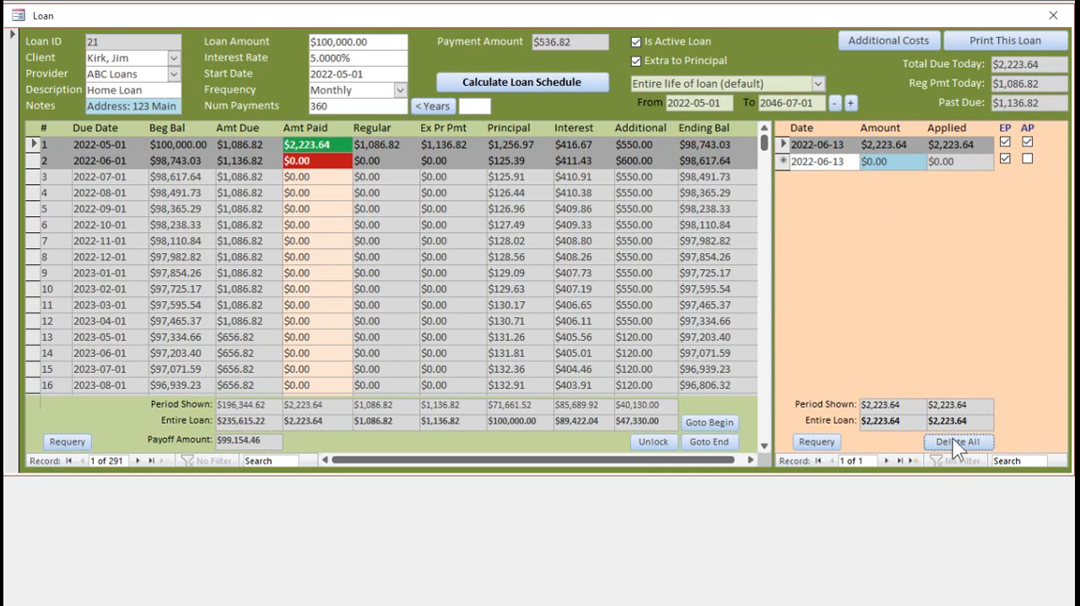
pyautogui.click(959, 441)
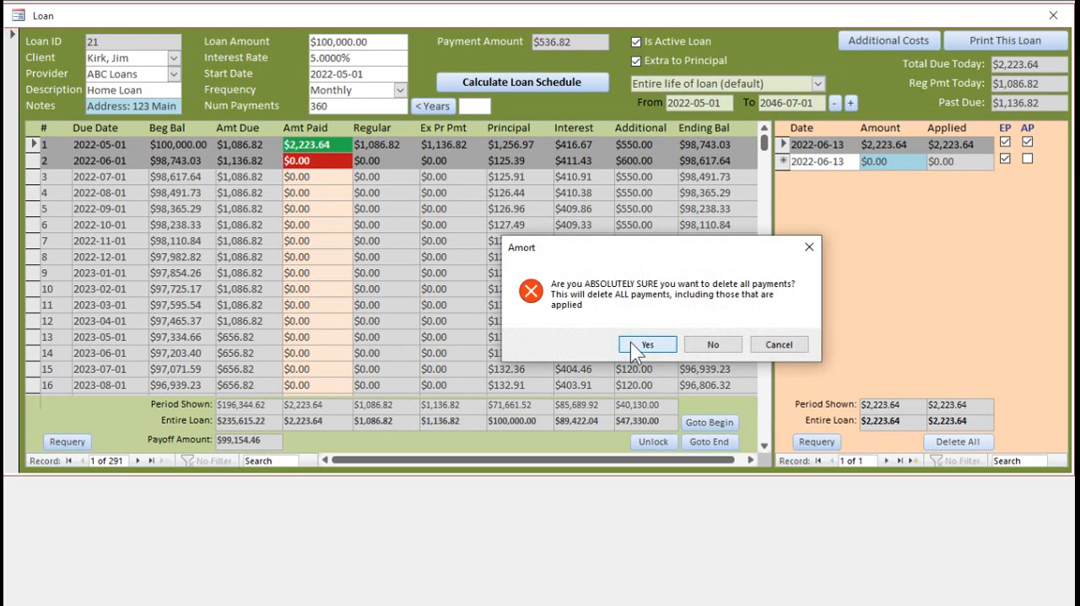
pyautogui.click(647, 344)
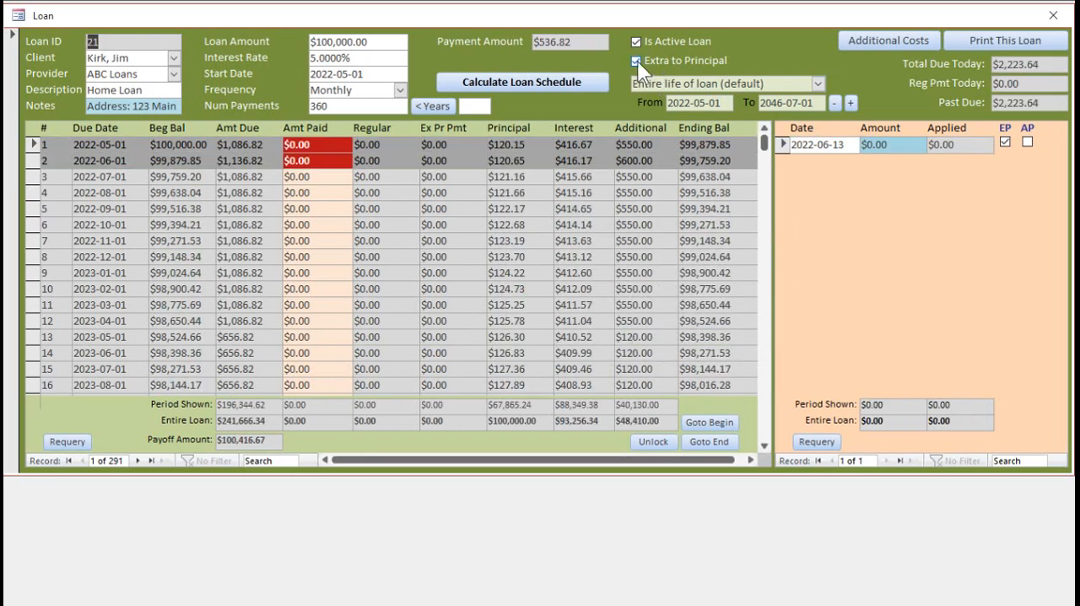
pyautogui.click(636, 60)
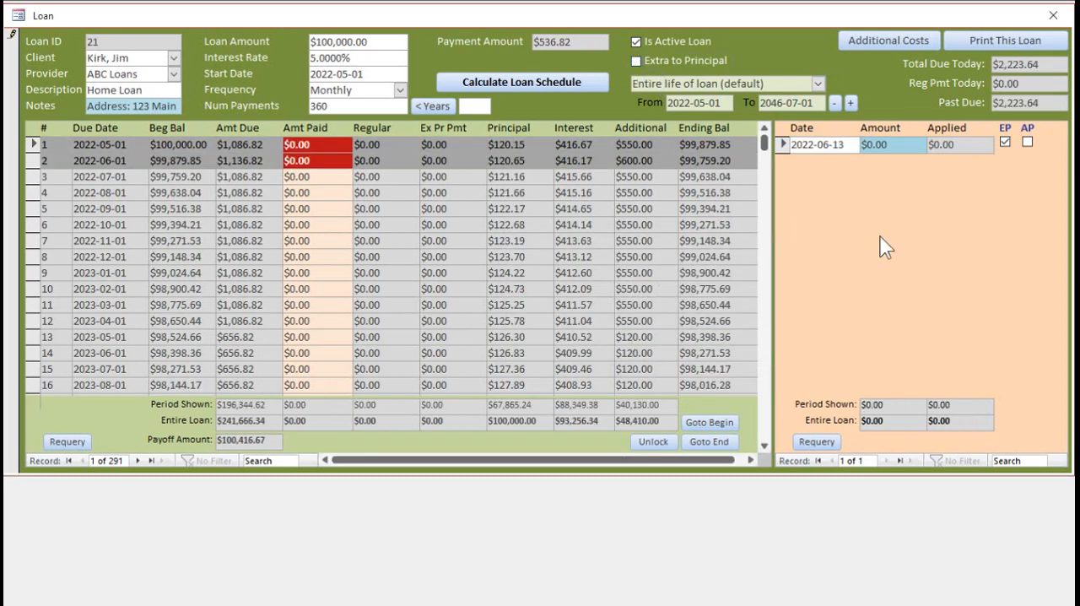
pyautogui.click(1004, 142)
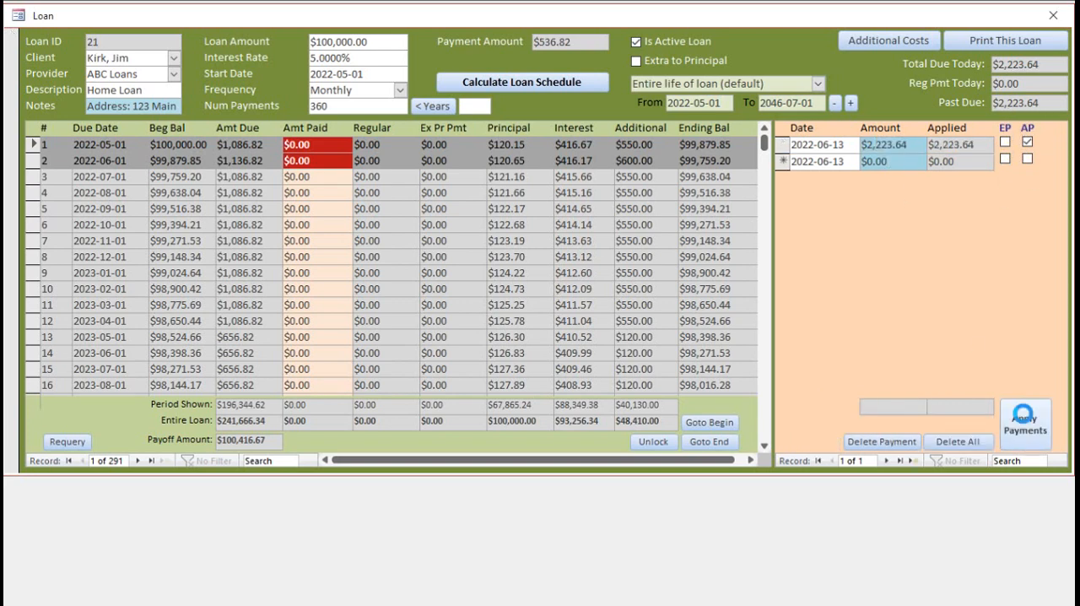
# - Apply the $2,223.64 payment and try the one-year date filters
pyautogui.click(1025, 424)
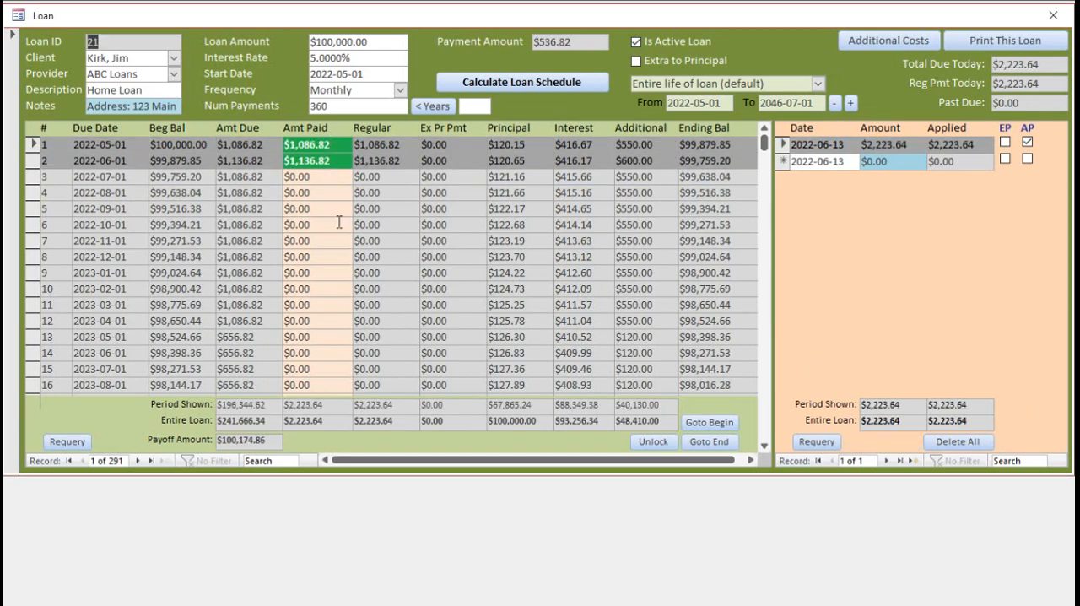
pyautogui.moveTo(356, 245)
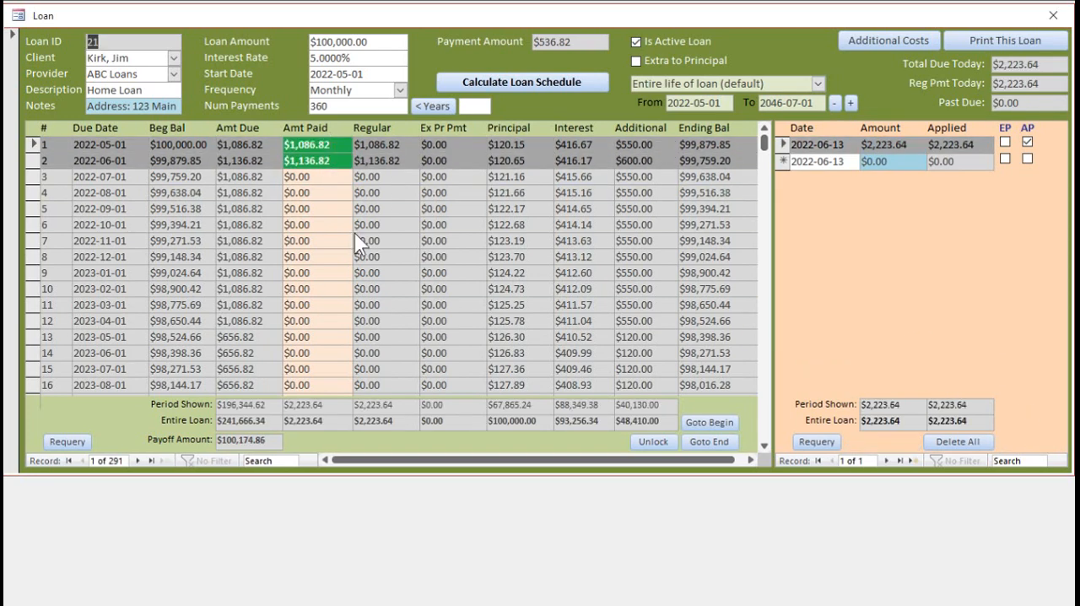
pyautogui.moveTo(965, 266)
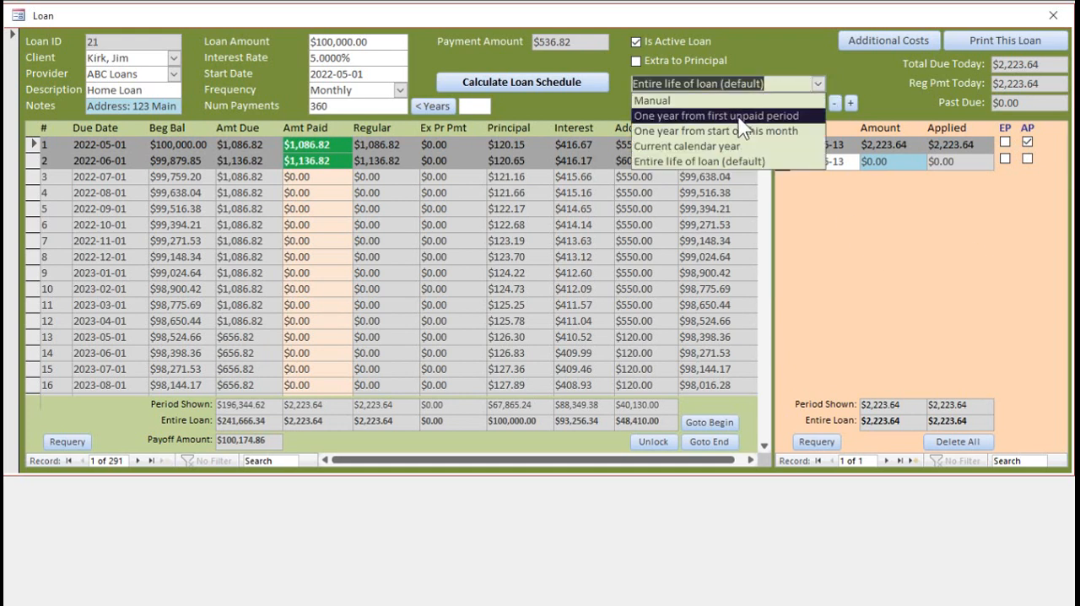
pyautogui.click(716, 115)
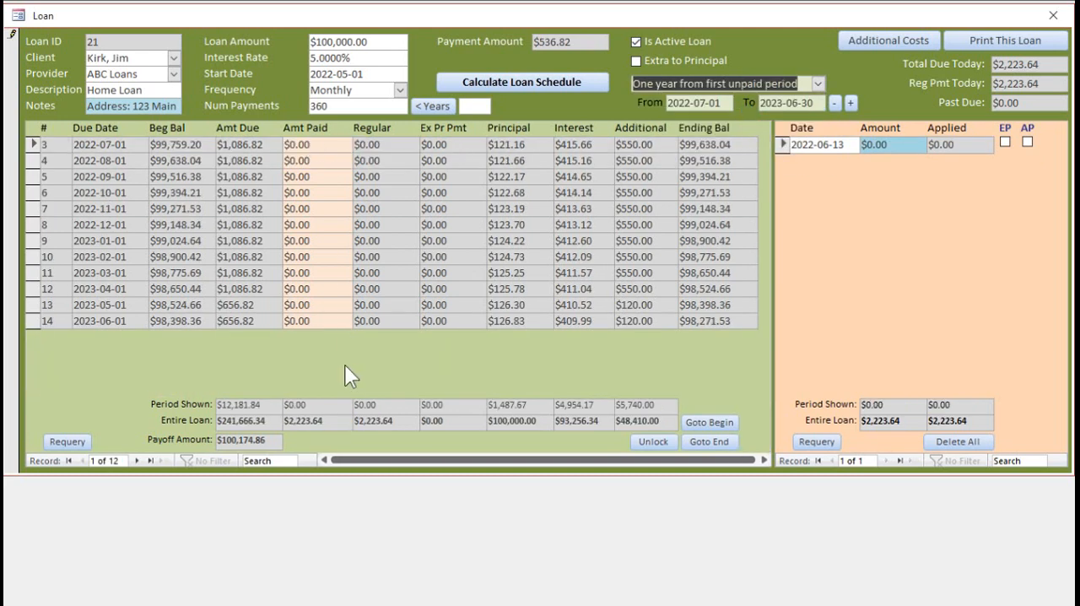
pyautogui.click(816, 83)
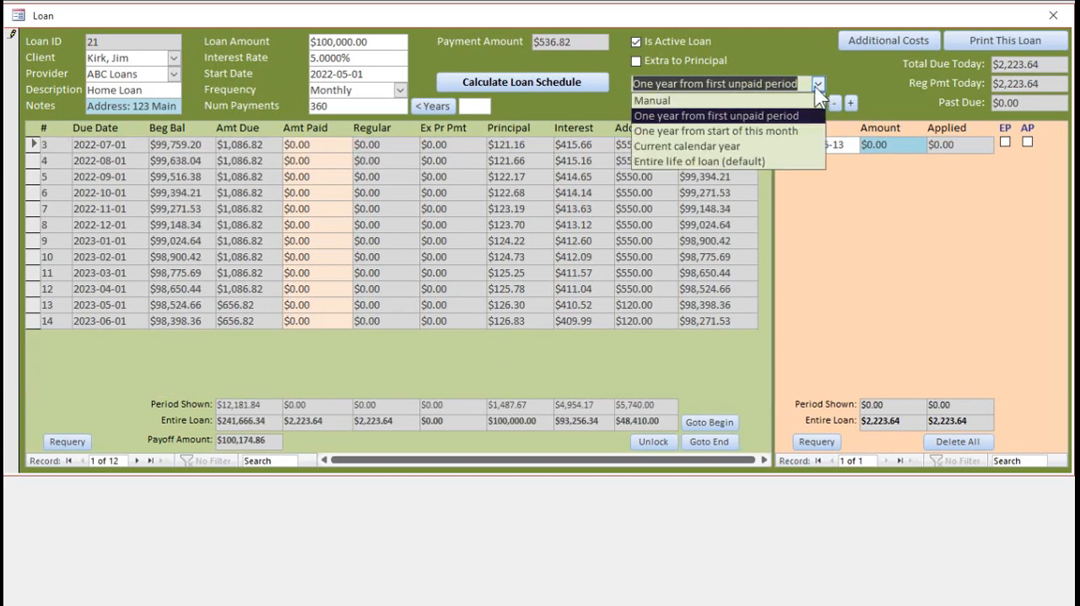
pyautogui.click(718, 131)
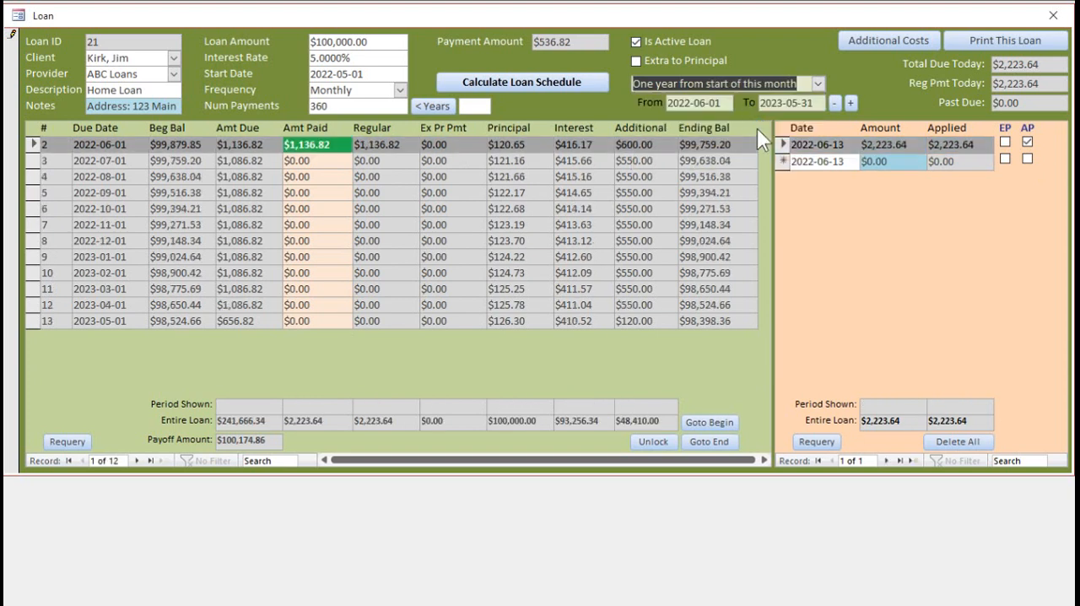
# - Filter the schedule to the current calendar year, 2022-05-01 to 2022-12-31, with totals
pyautogui.click(816, 83)
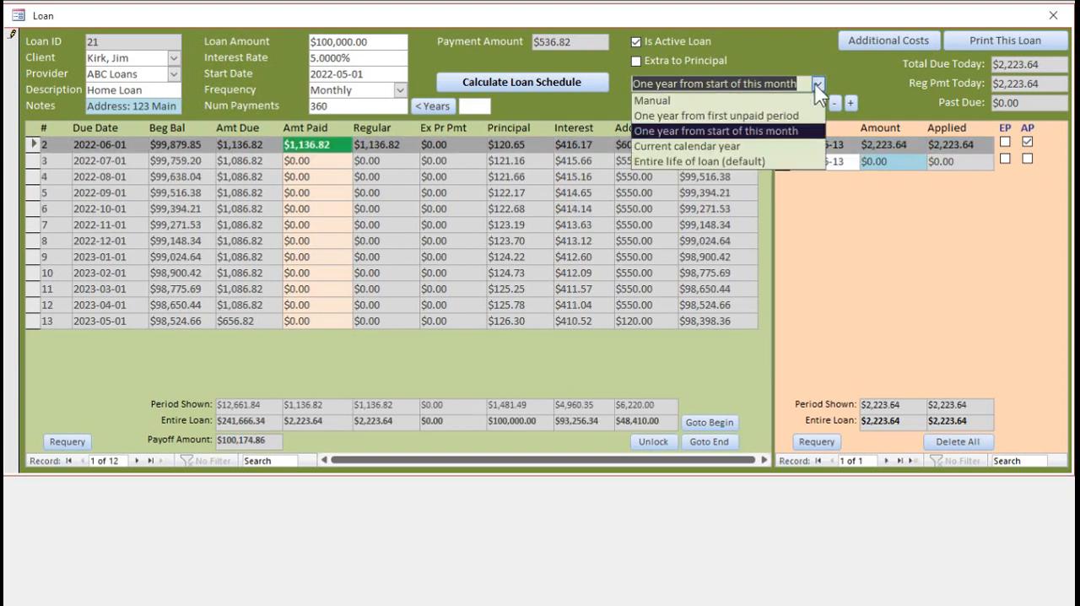
pyautogui.click(687, 145)
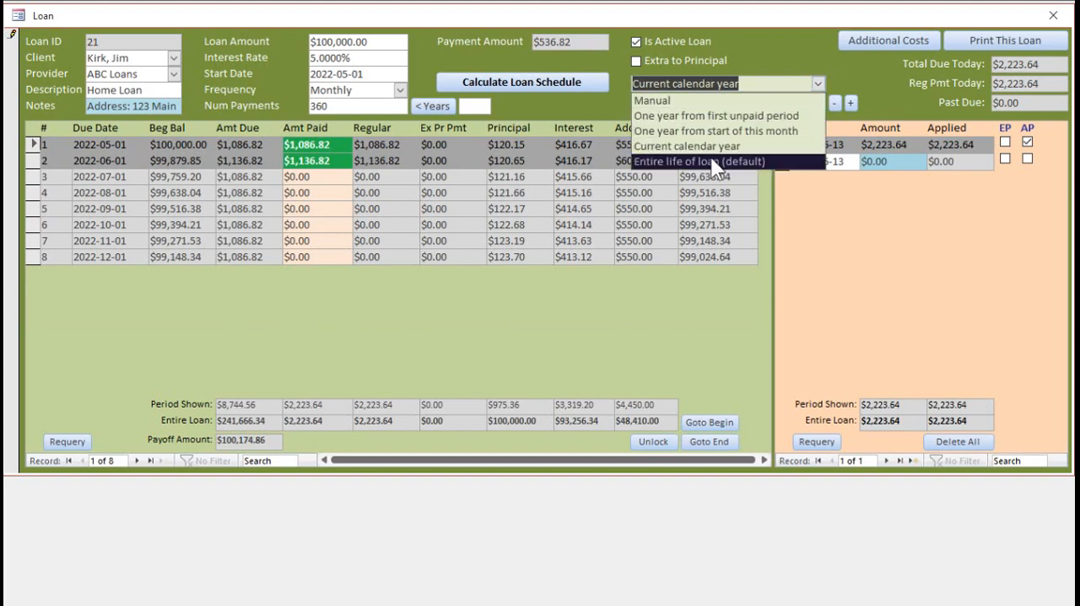
pyautogui.click(698, 161)
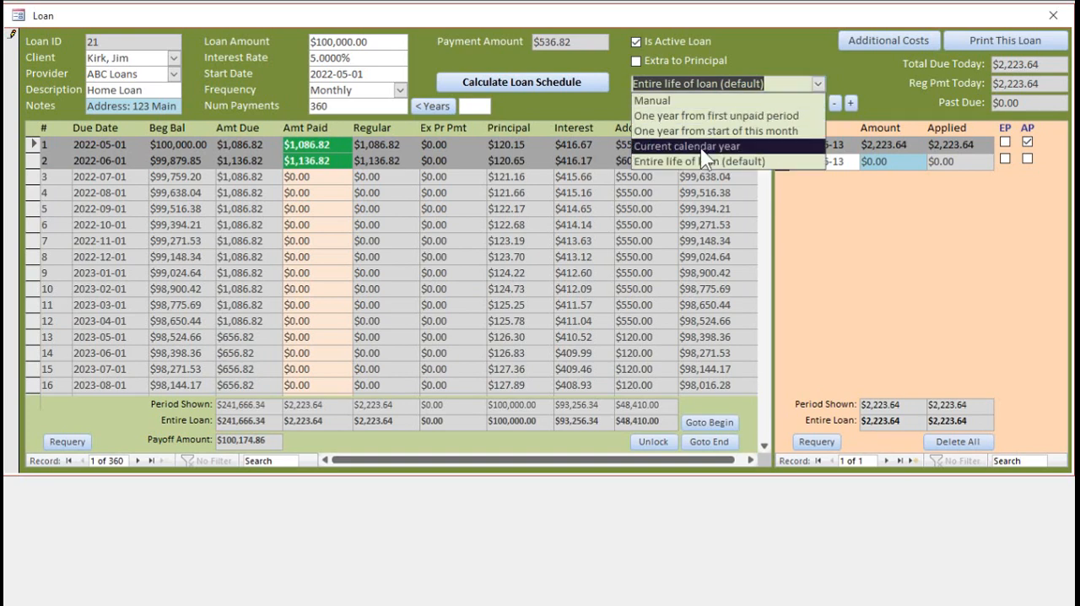
pyautogui.click(688, 145)
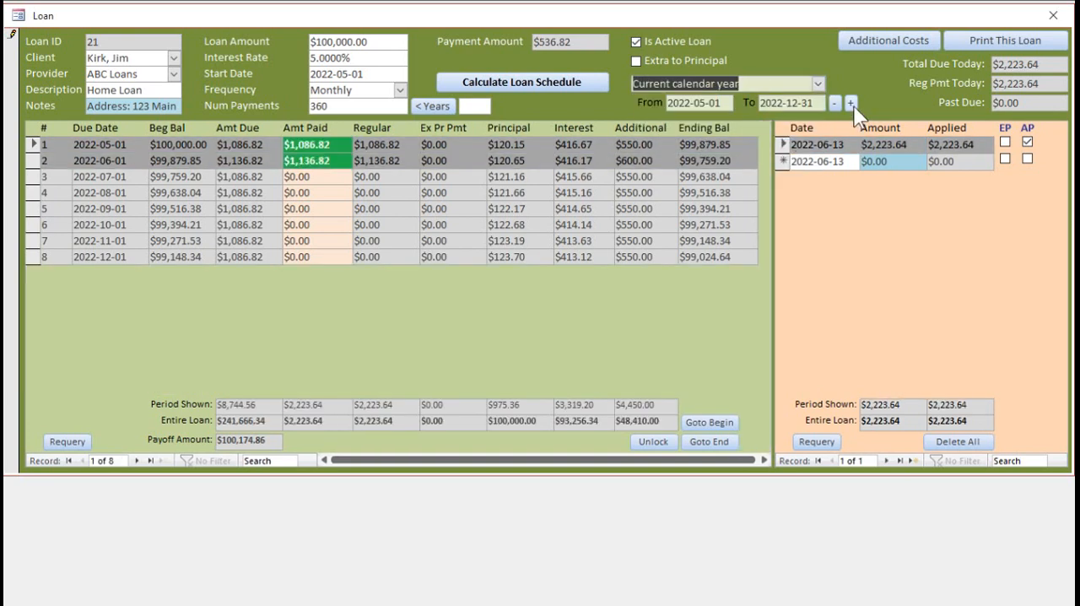
pyautogui.click(852, 103)
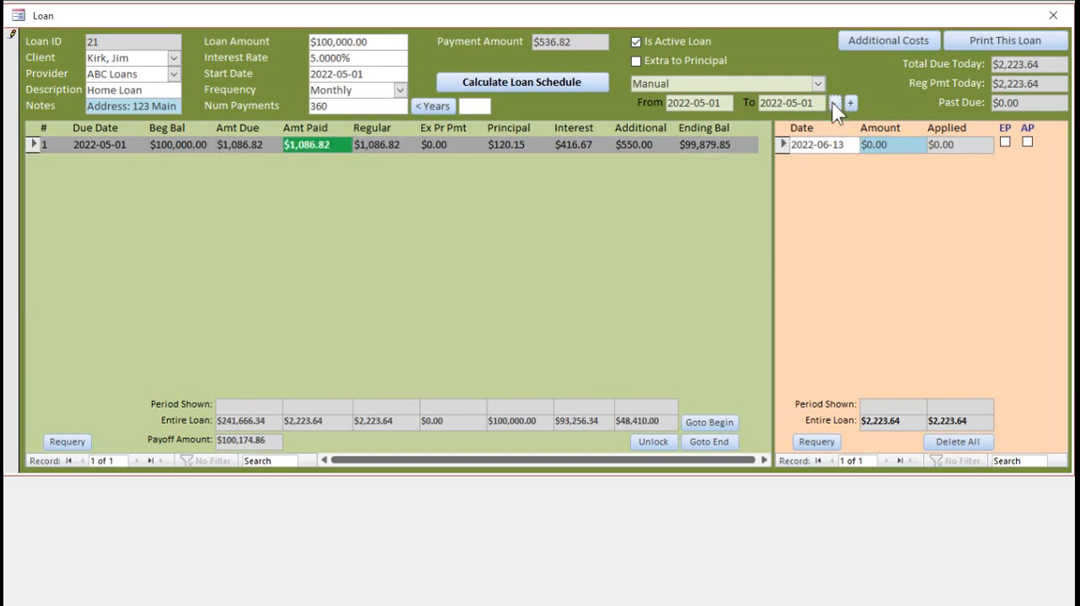
pyautogui.click(836, 102)
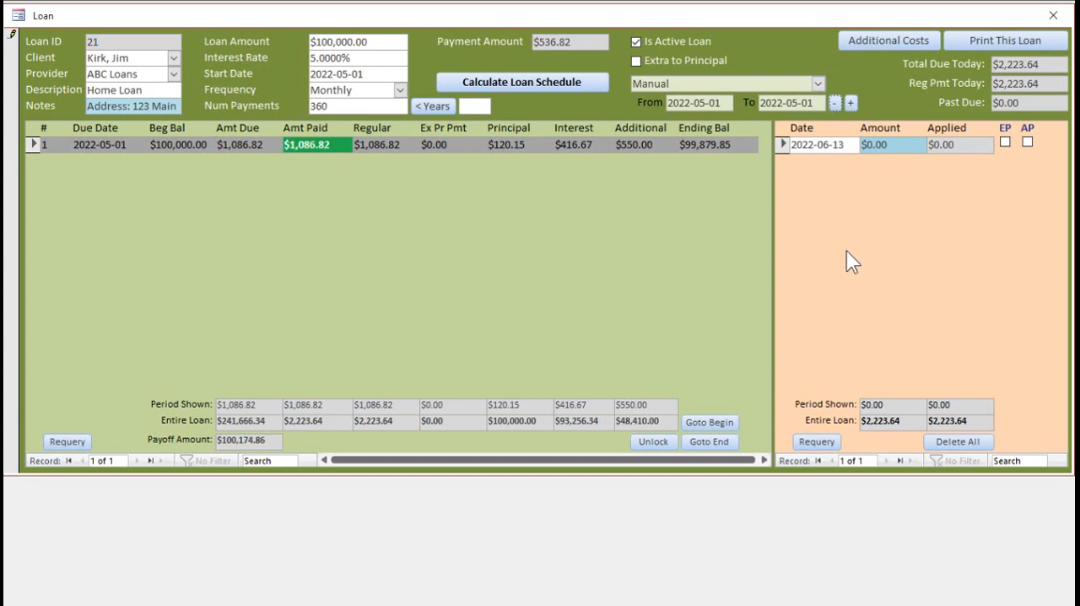
pyautogui.click(726, 82)
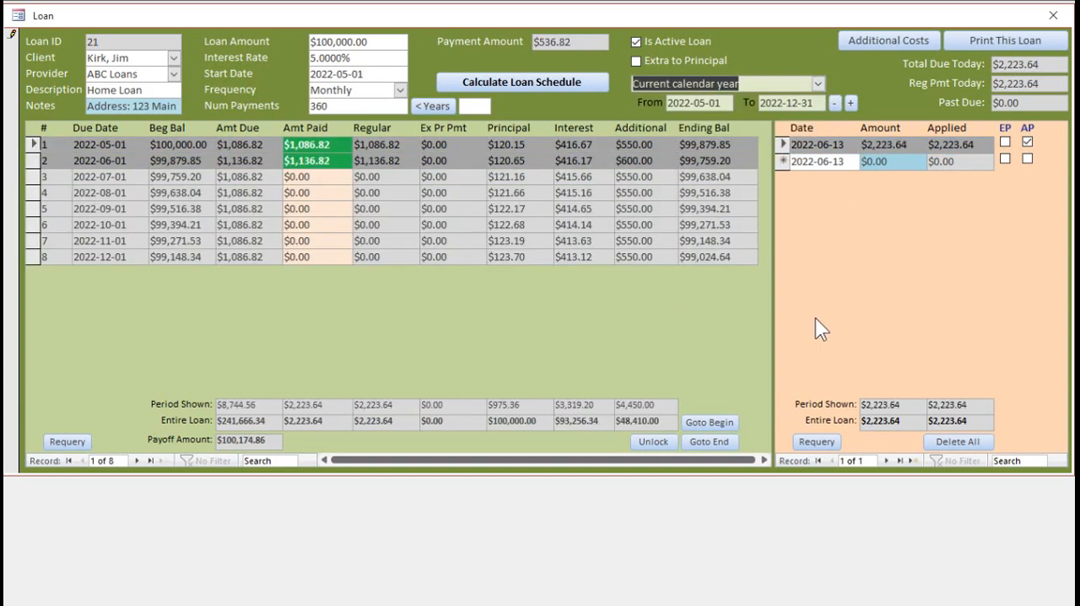
pyautogui.moveTo(1028, 49)
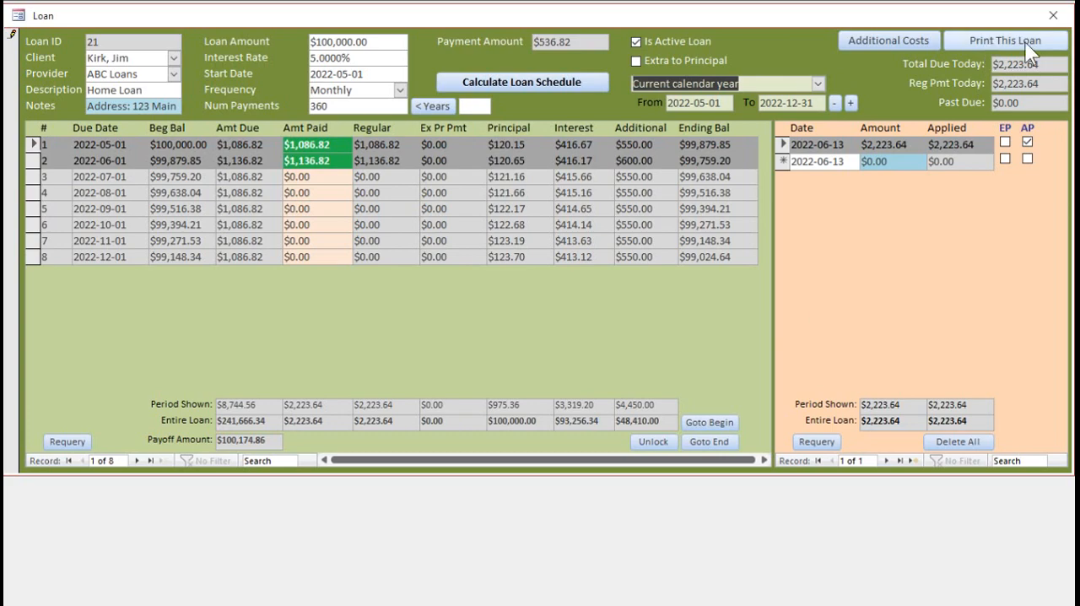
# - Preview the Print This Loan report and jump to its last page of payment history
pyautogui.click(1005, 40)
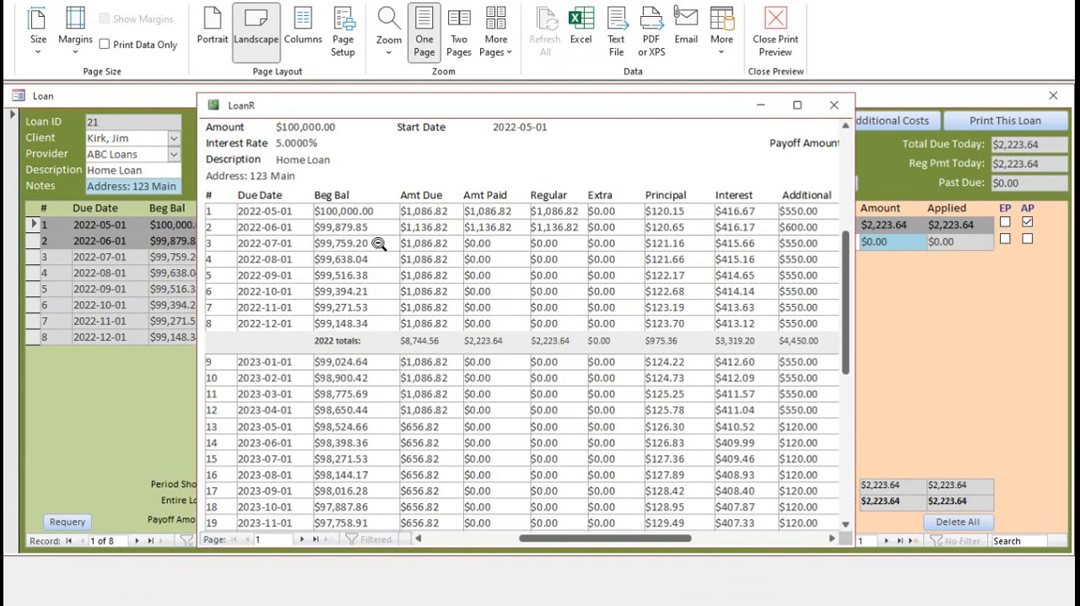
pyautogui.moveTo(527, 344)
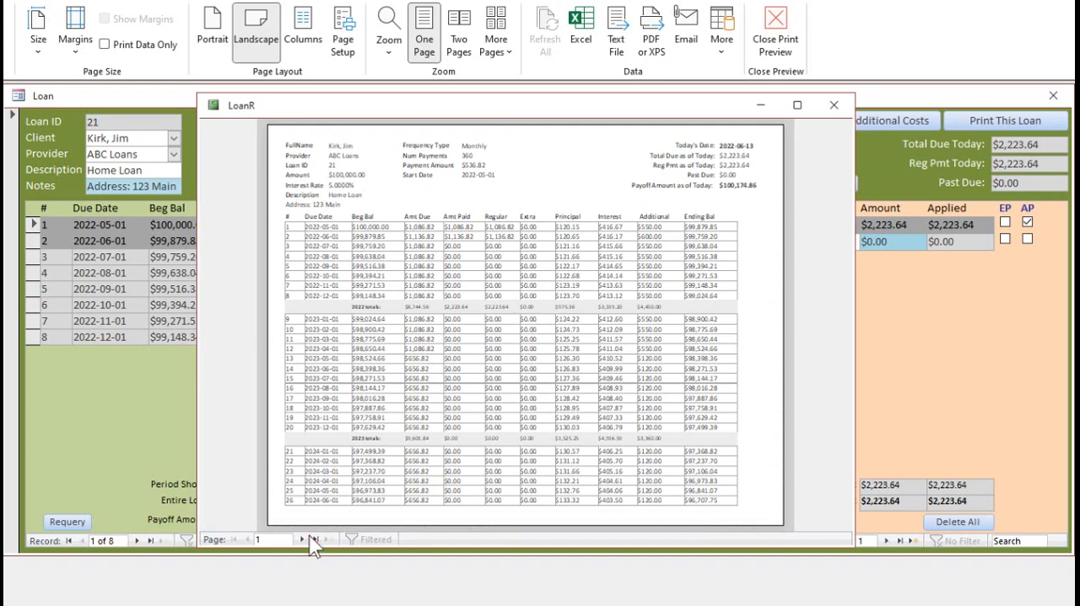
pyautogui.click(319, 540)
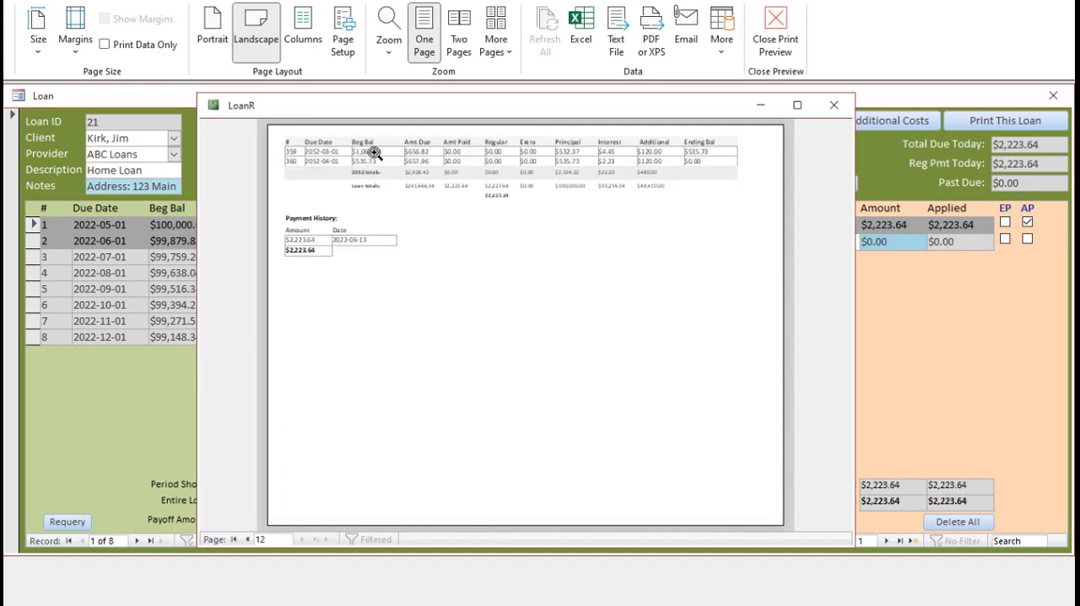
pyautogui.moveTo(301, 227)
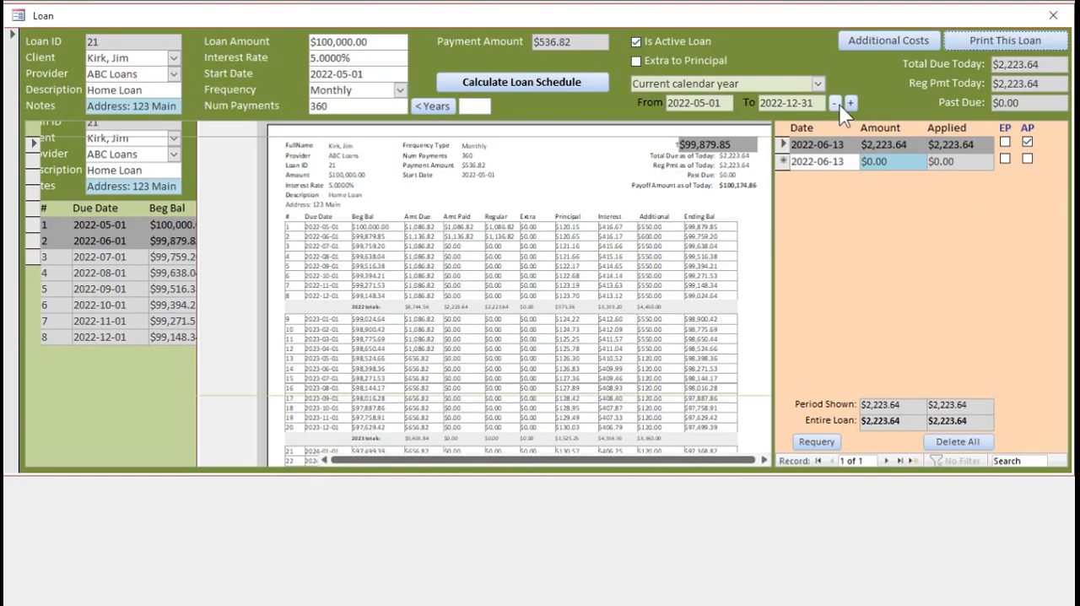
# - Close the loan form and preview the LoansByClientR report for Jim Kirk
pyautogui.click(1052, 15)
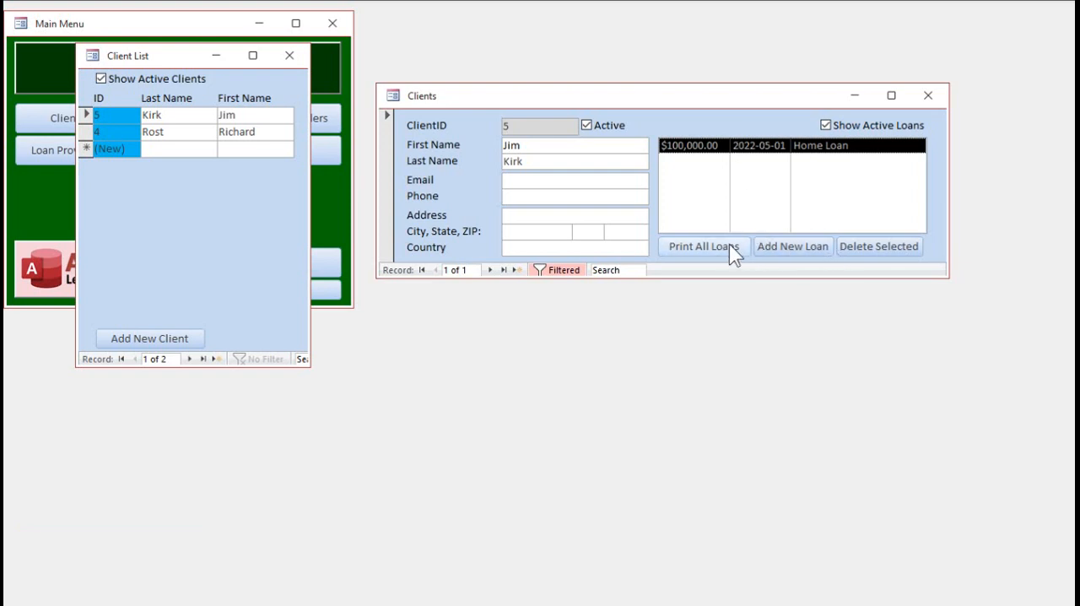
pyautogui.click(703, 245)
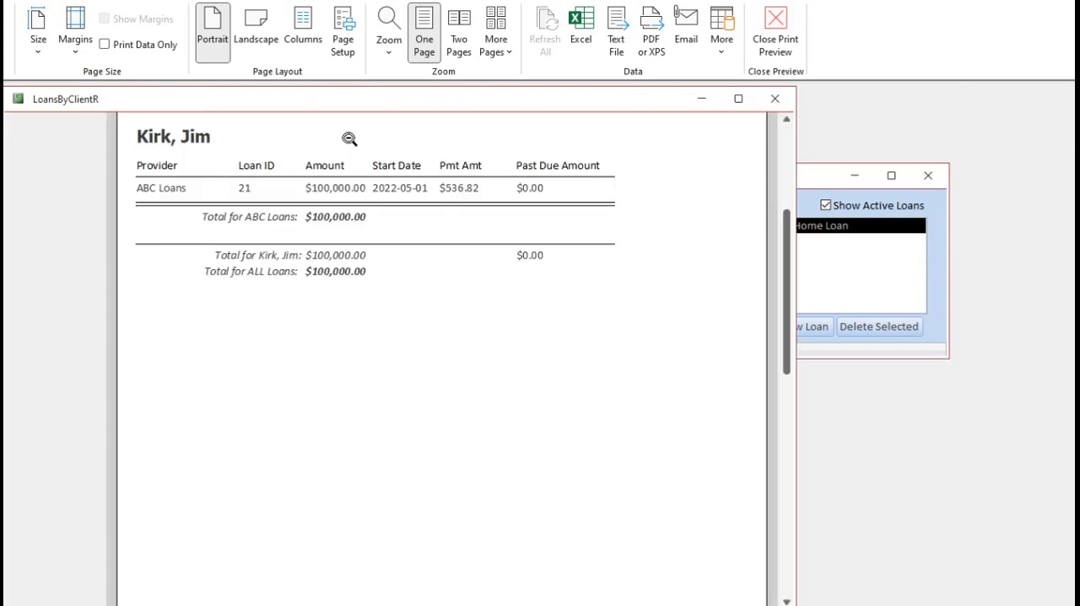
pyautogui.moveTo(369, 222)
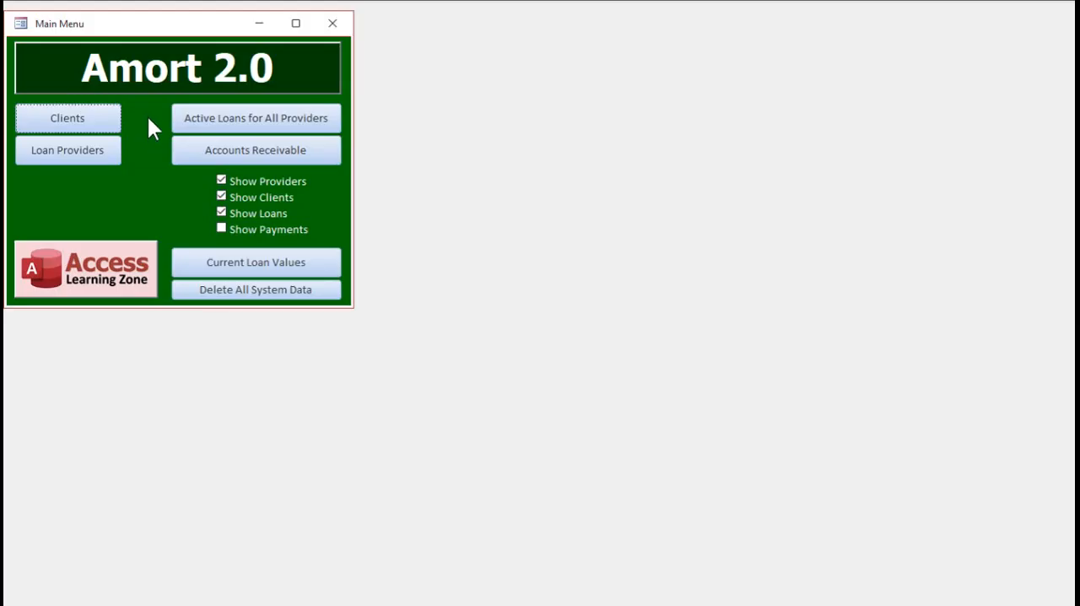
# - View the ABC Loans provider record and the Active Loans for All Providers report
pyautogui.click(67, 150)
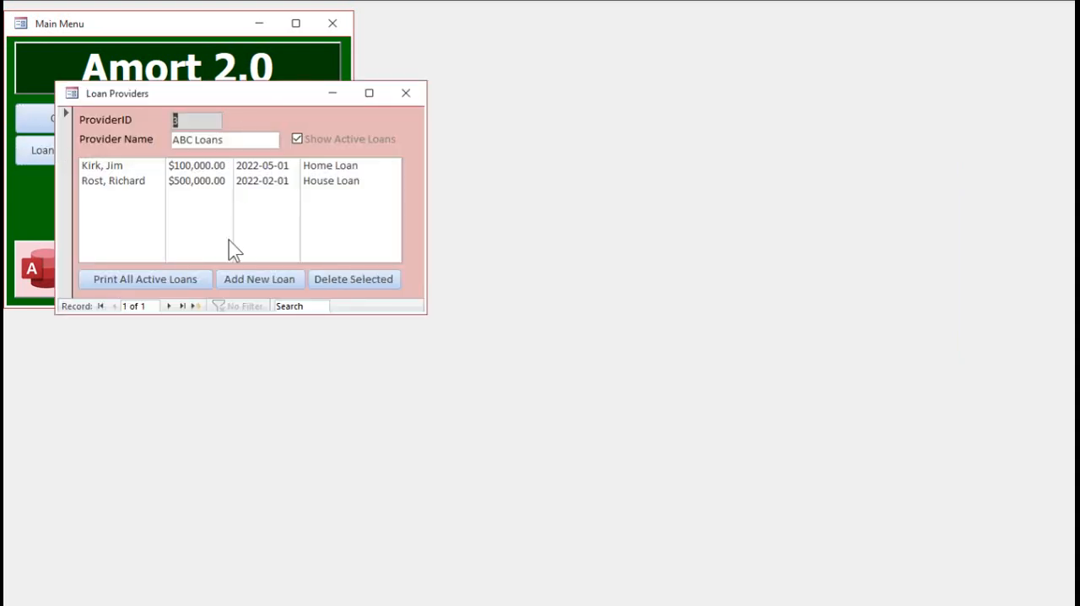
pyautogui.click(405, 93)
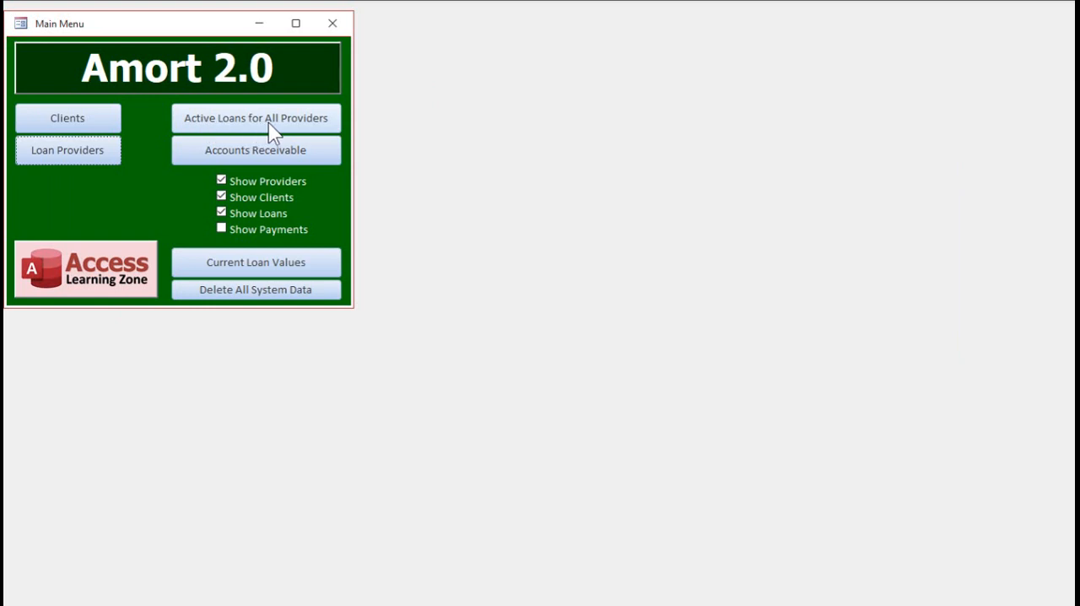
pyautogui.click(255, 118)
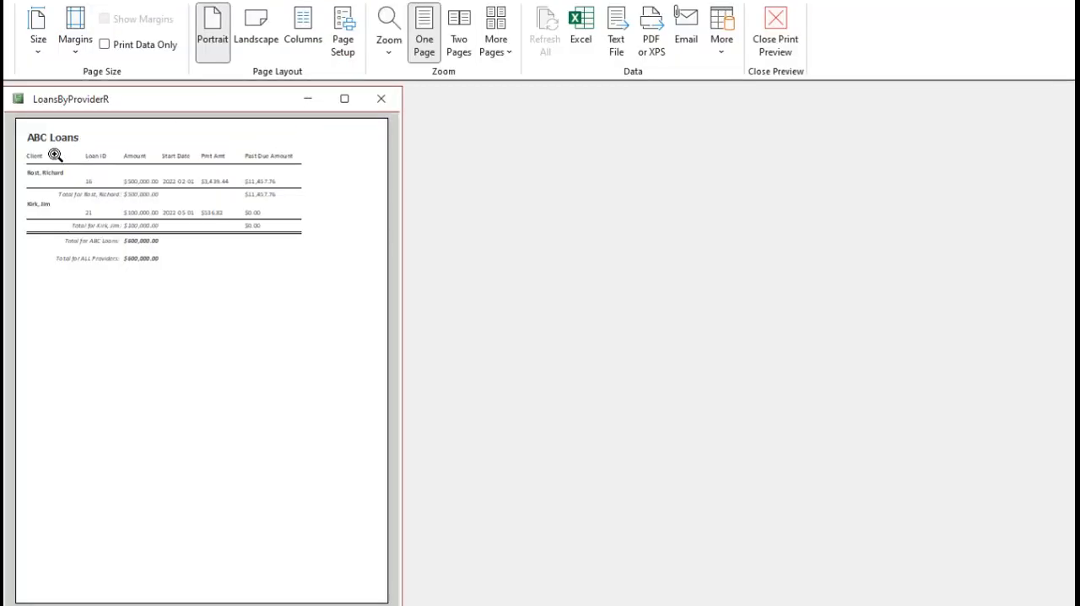
pyautogui.click(775, 34)
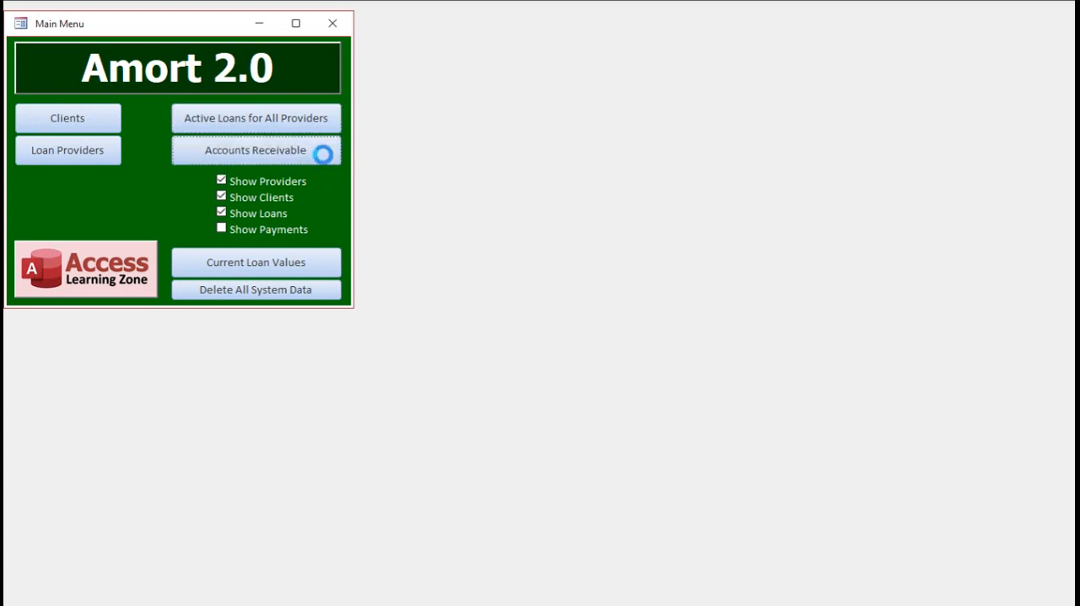
pyautogui.click(256, 149)
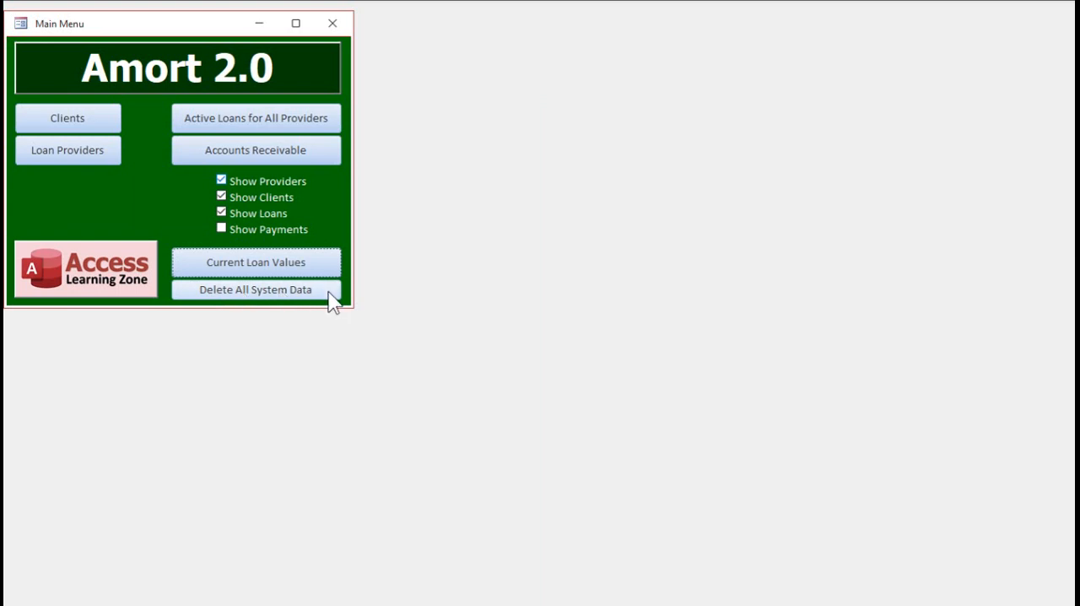
pyautogui.moveTo(284, 294)
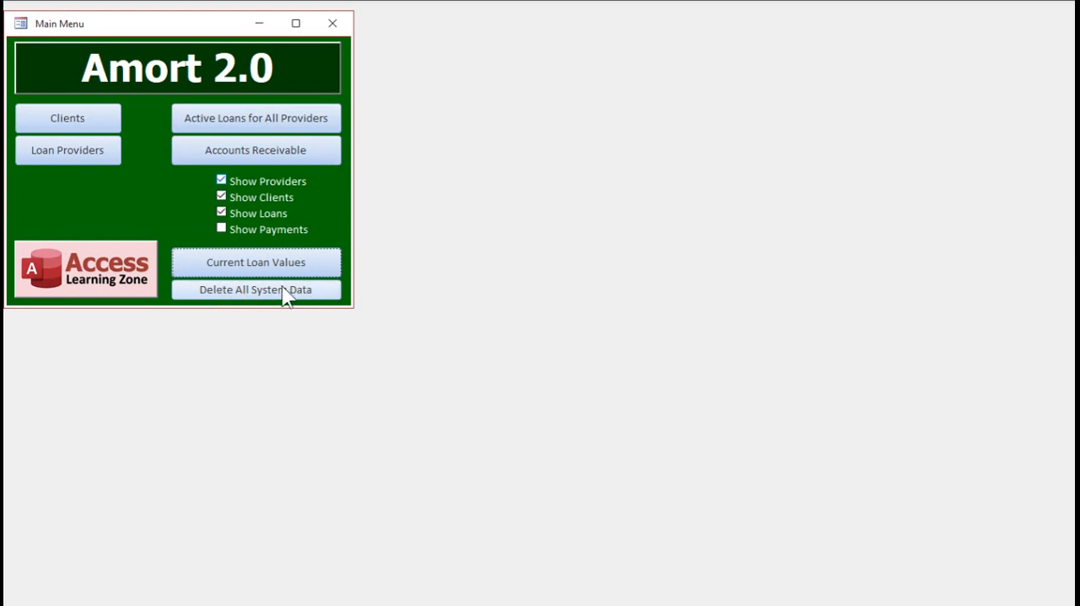
pyautogui.moveTo(342, 297)
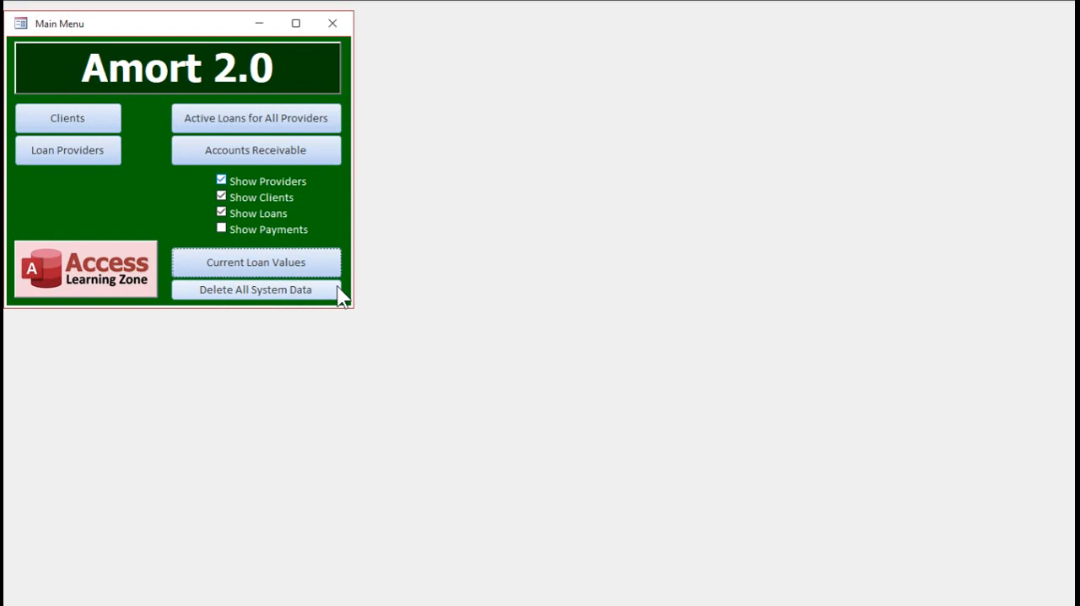
pyautogui.moveTo(274, 313)
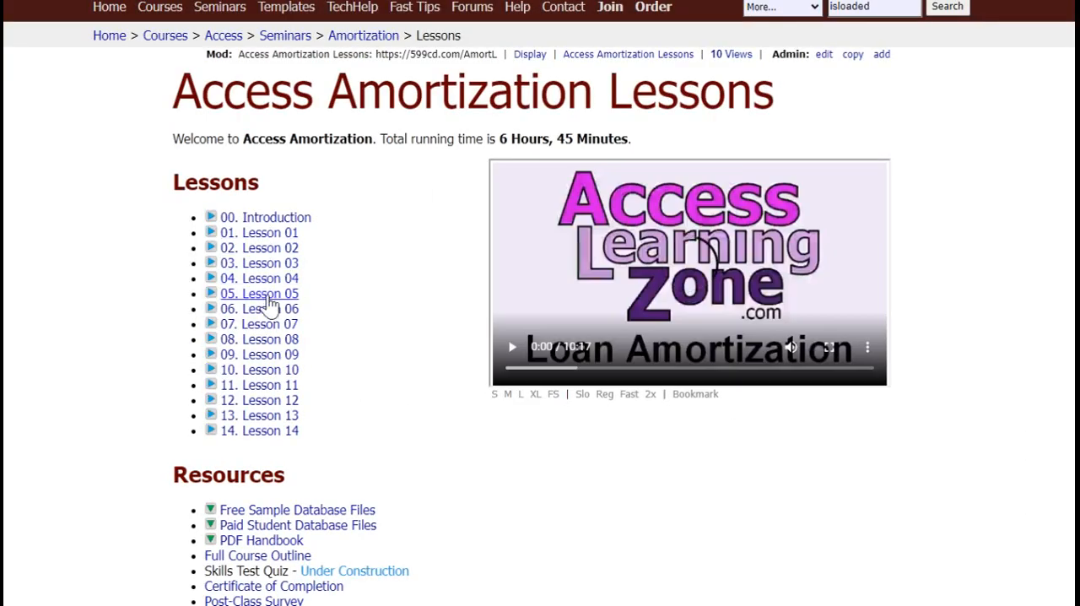
pyautogui.moveTo(377, 389)
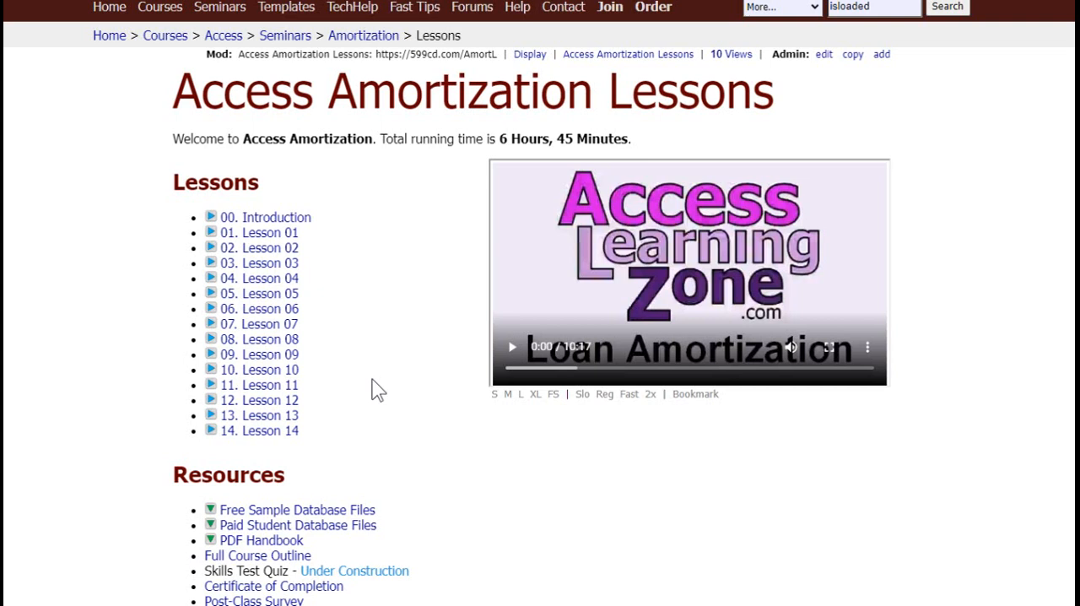
pyautogui.moveTo(422, 290)
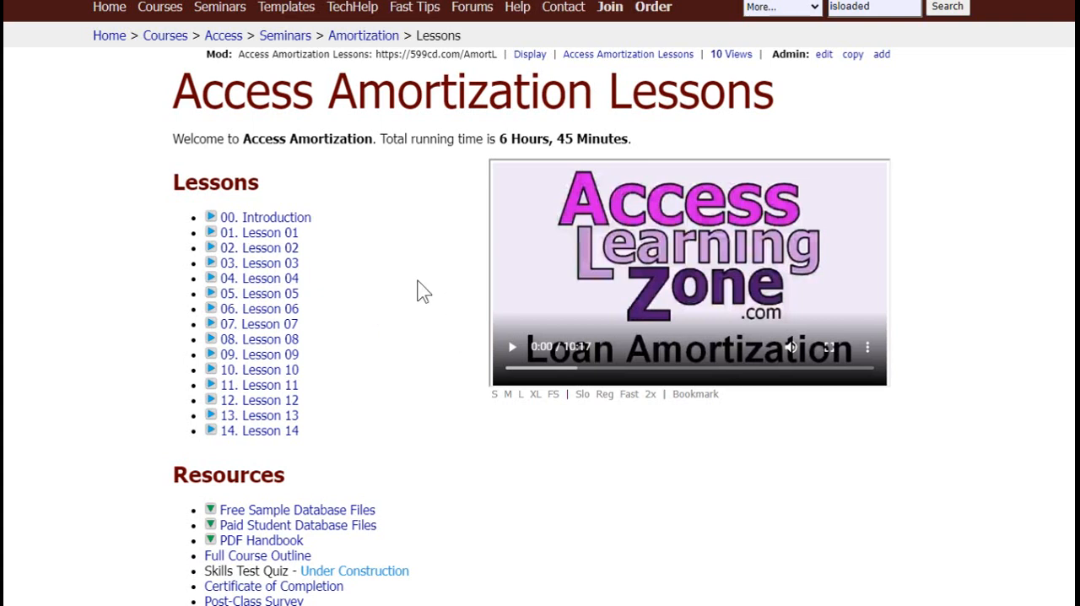
pyautogui.moveTo(402, 383)
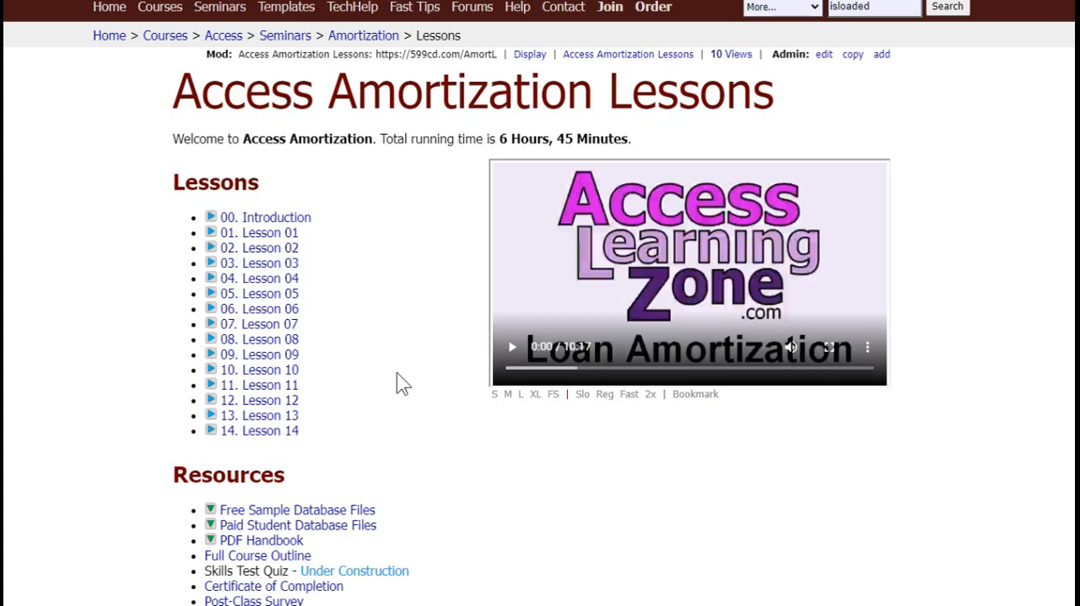
# - Scroll down through the Access Amortization seminar's lessons, forms and reports description
pyautogui.scroll(-3)
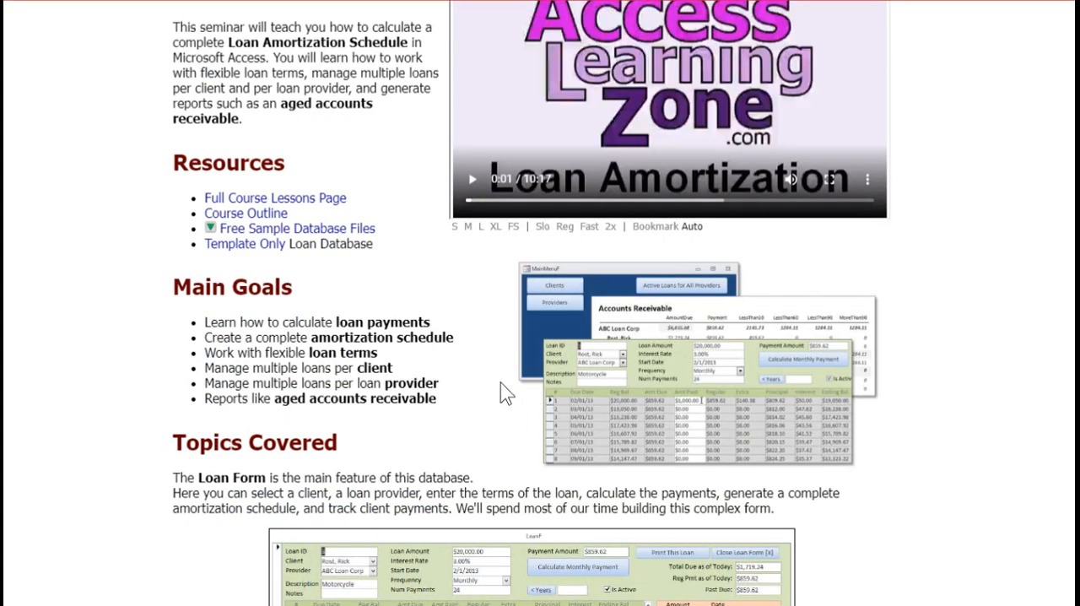
pyautogui.scroll(-3)
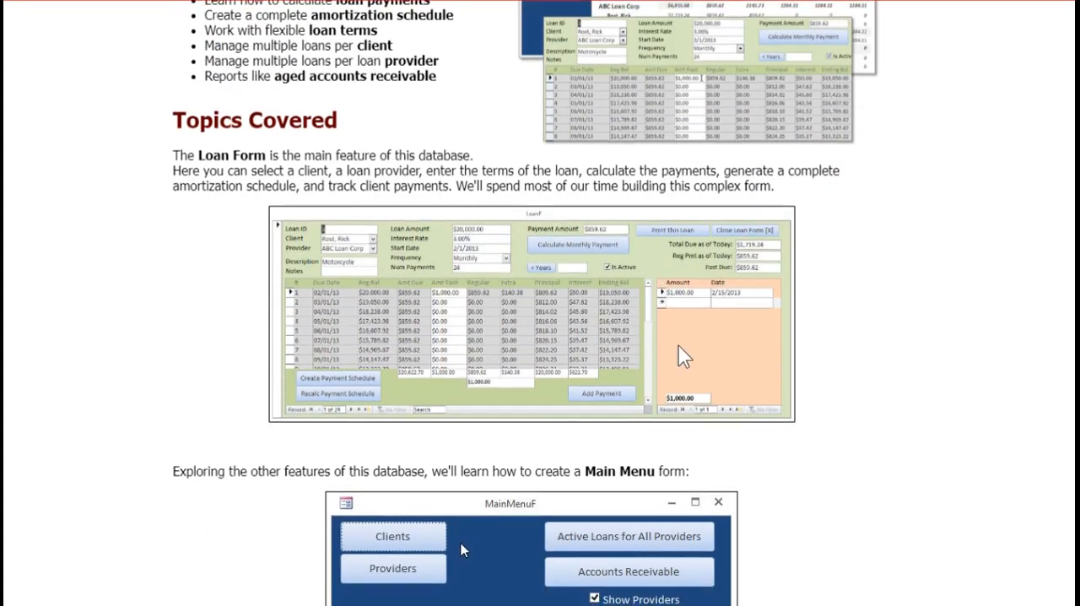
pyautogui.scroll(-3)
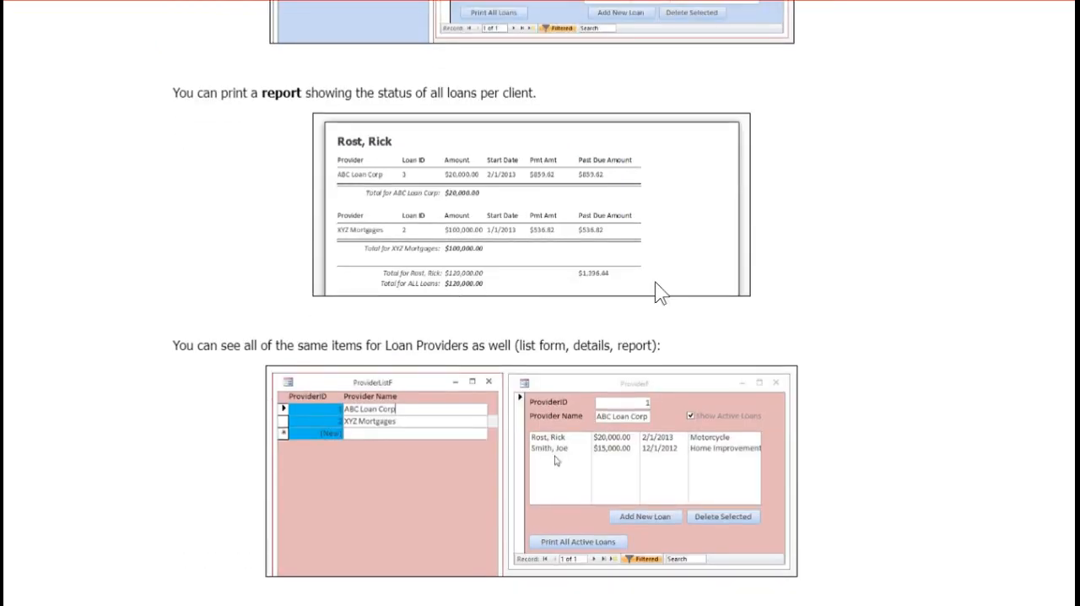
pyautogui.scroll(-3)
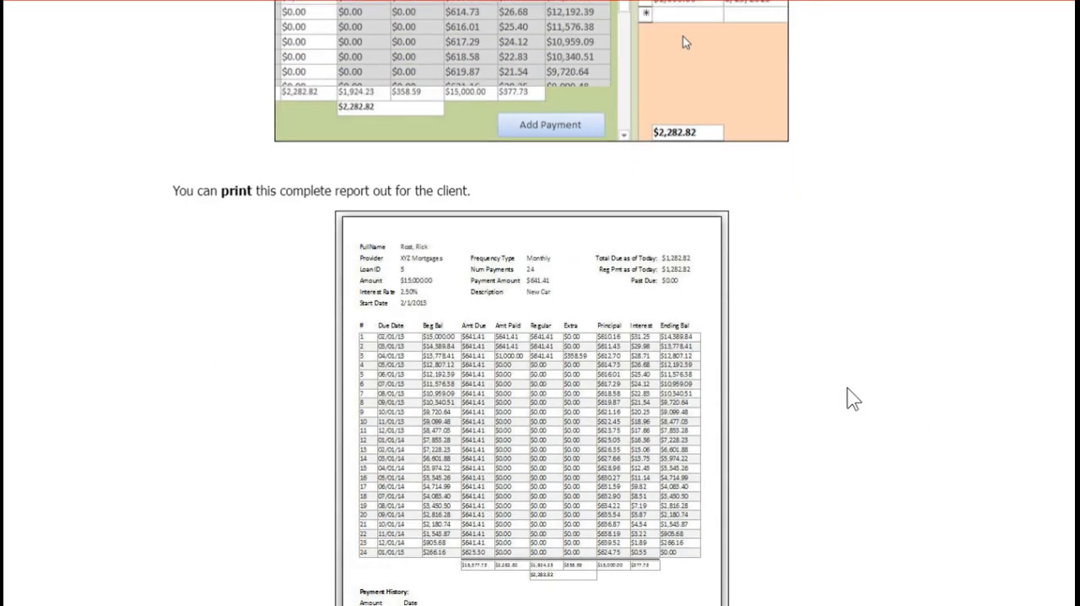
pyautogui.scroll(-3)
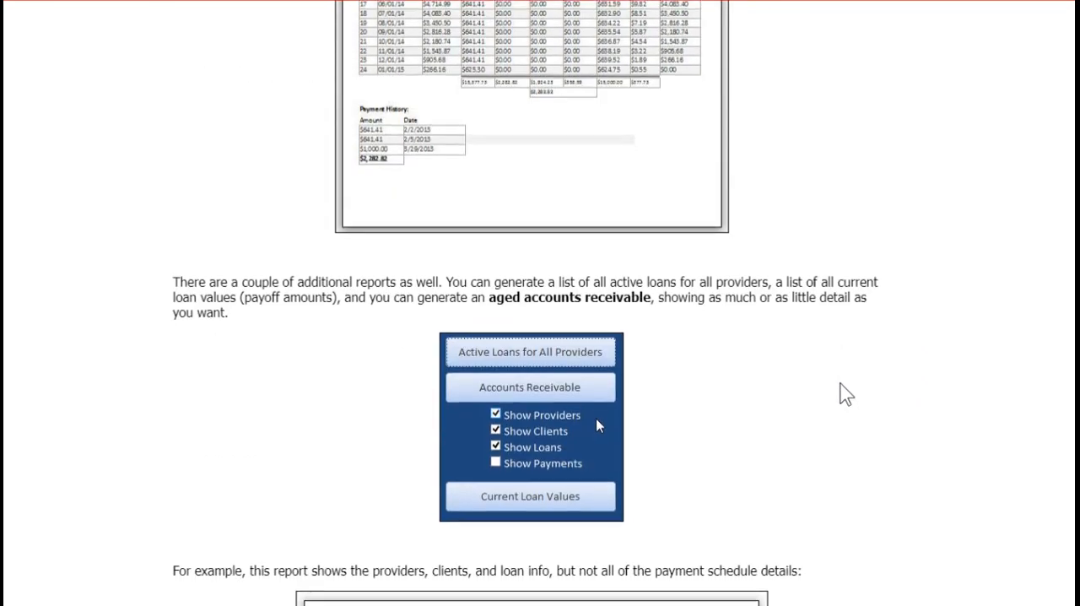
pyautogui.scroll(-3)
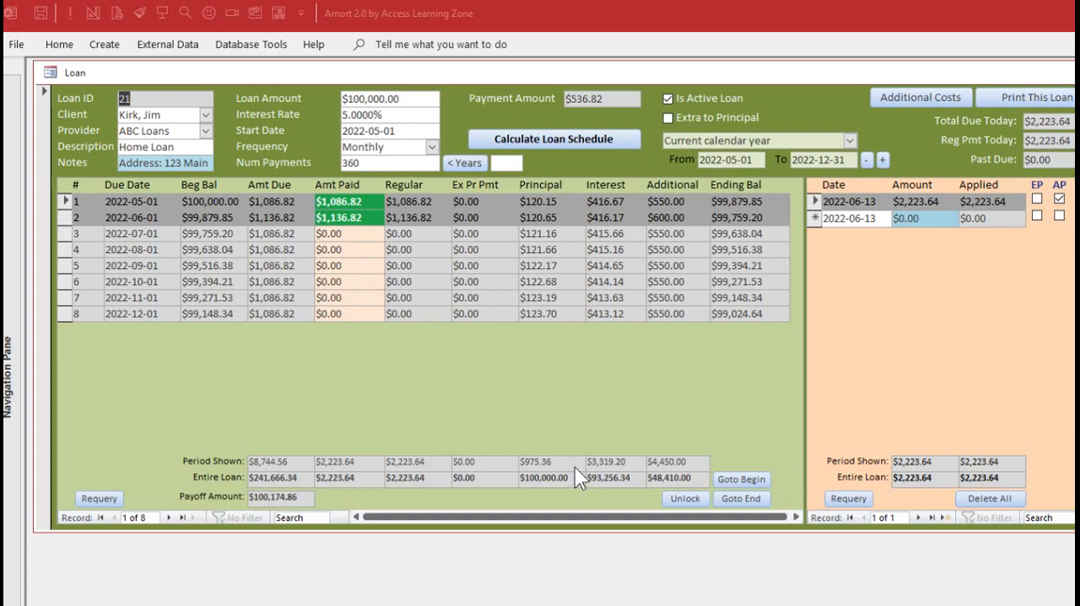
pyautogui.moveTo(865, 72)
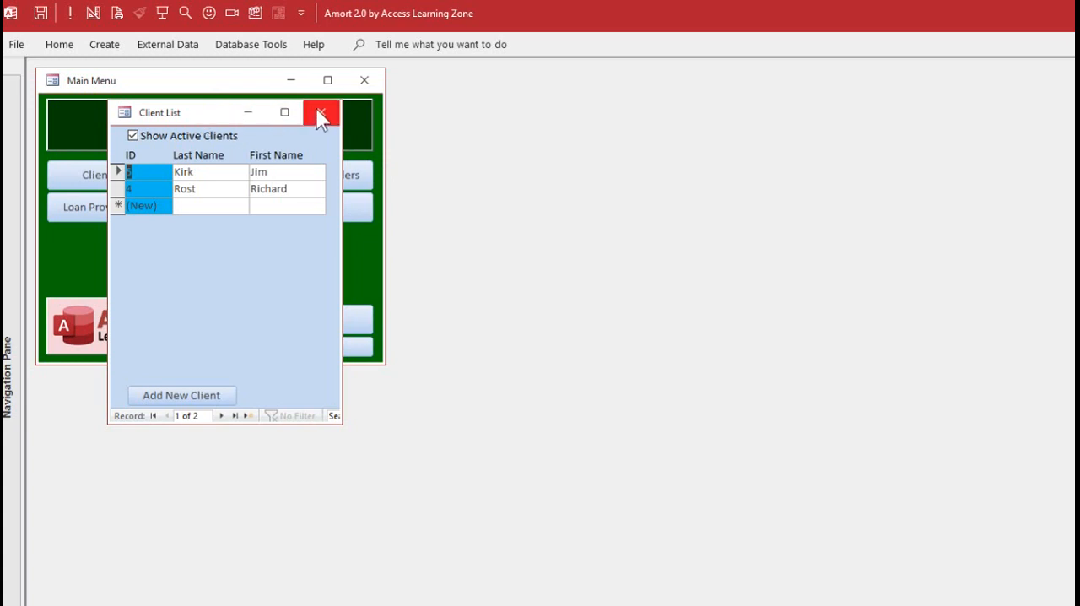
# - Close the Client List form, revealing the Amort 2.0 template promo card
pyautogui.click(322, 111)
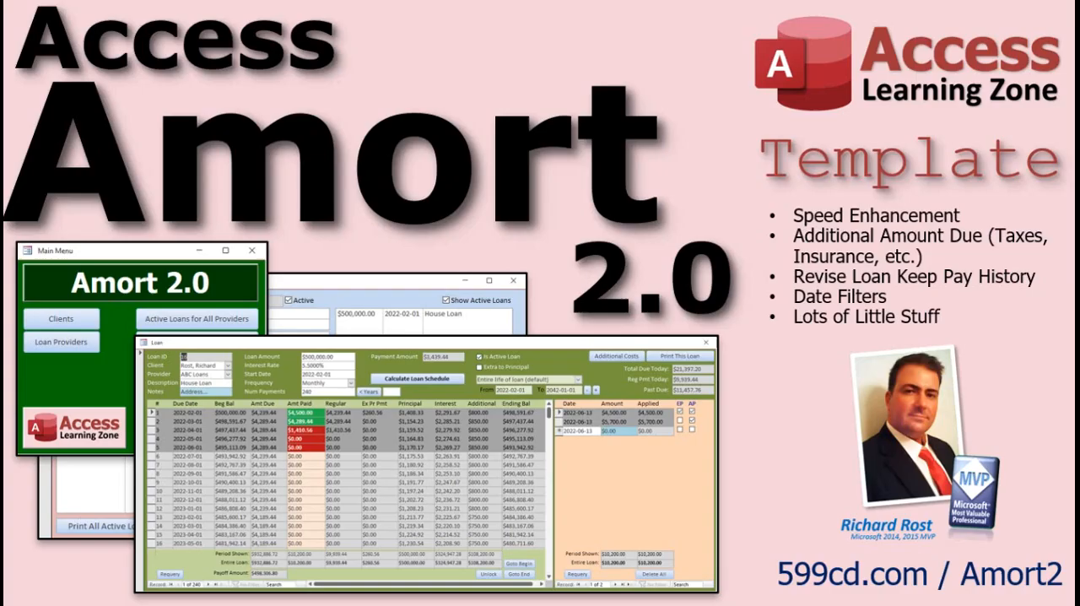